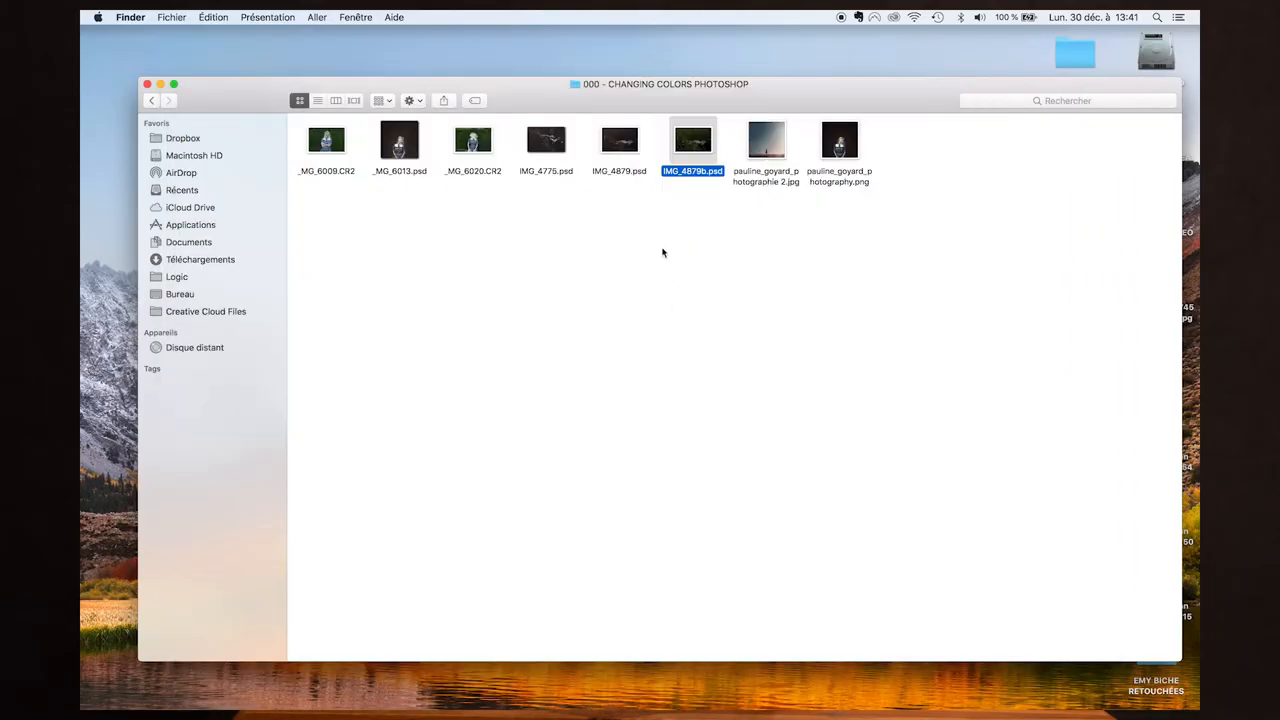
Step: Open IMG_4879b.psd from Finder so the grass portrait loads in Photoshop
double_click(692, 140)
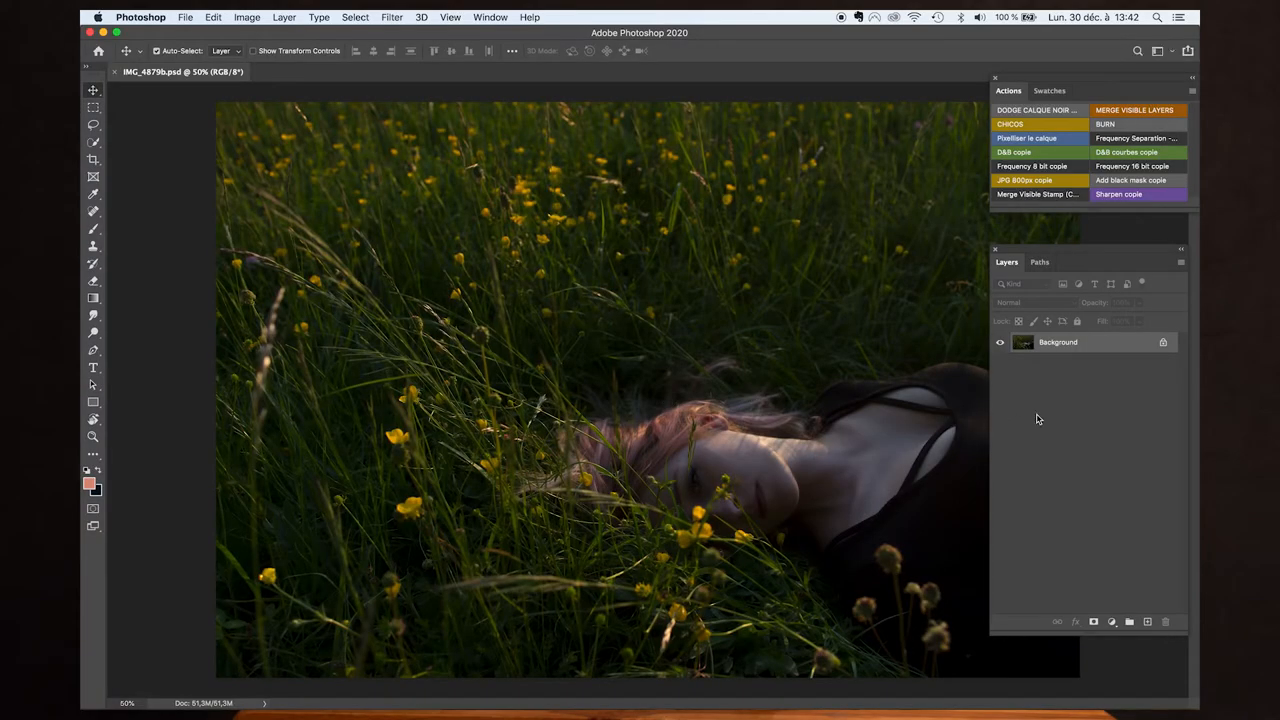
mouse_move(350, 322)
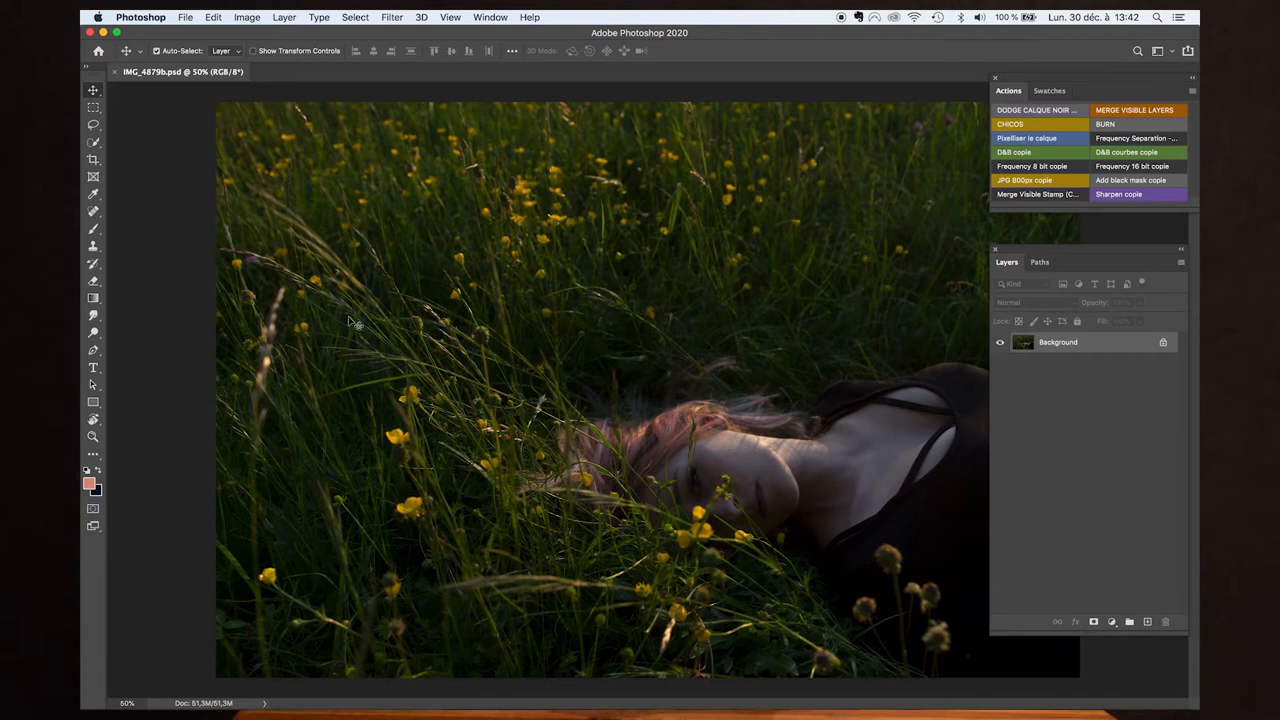
mouse_move(1116, 538)
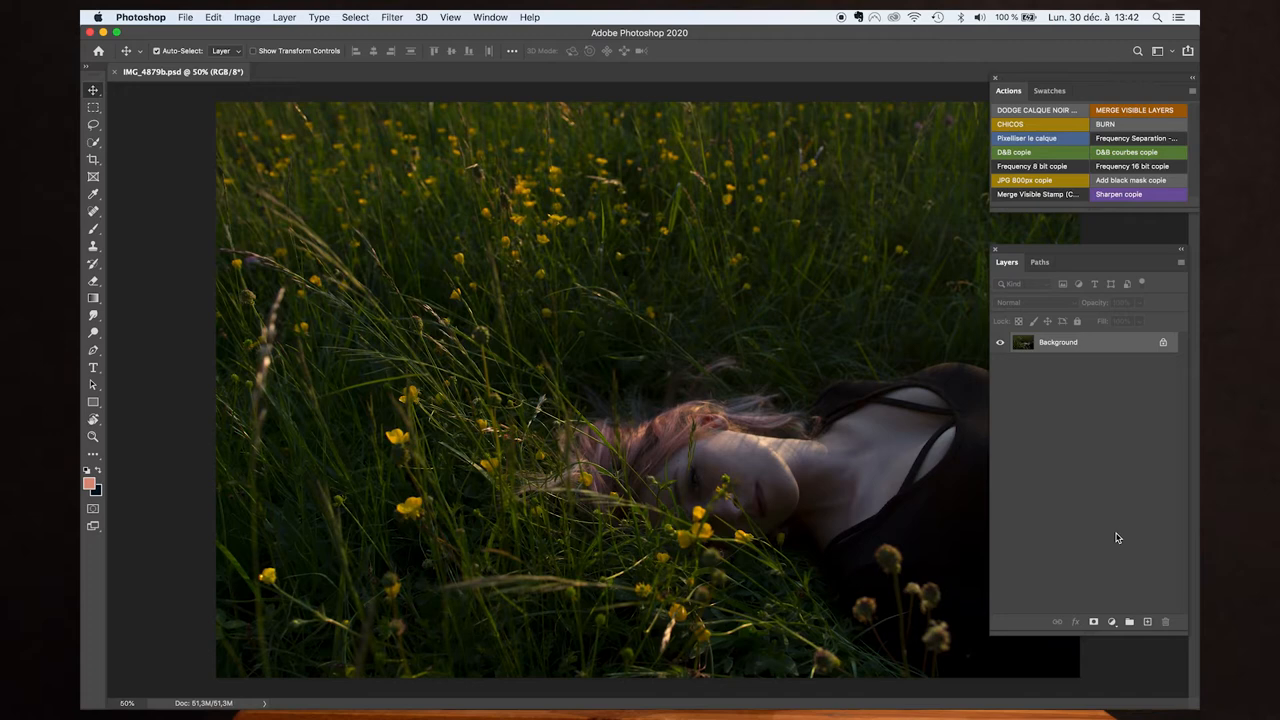
Step: Duplicate the Background photo into a new Layer 1 above it with Cmd+J
key("cmd+j")
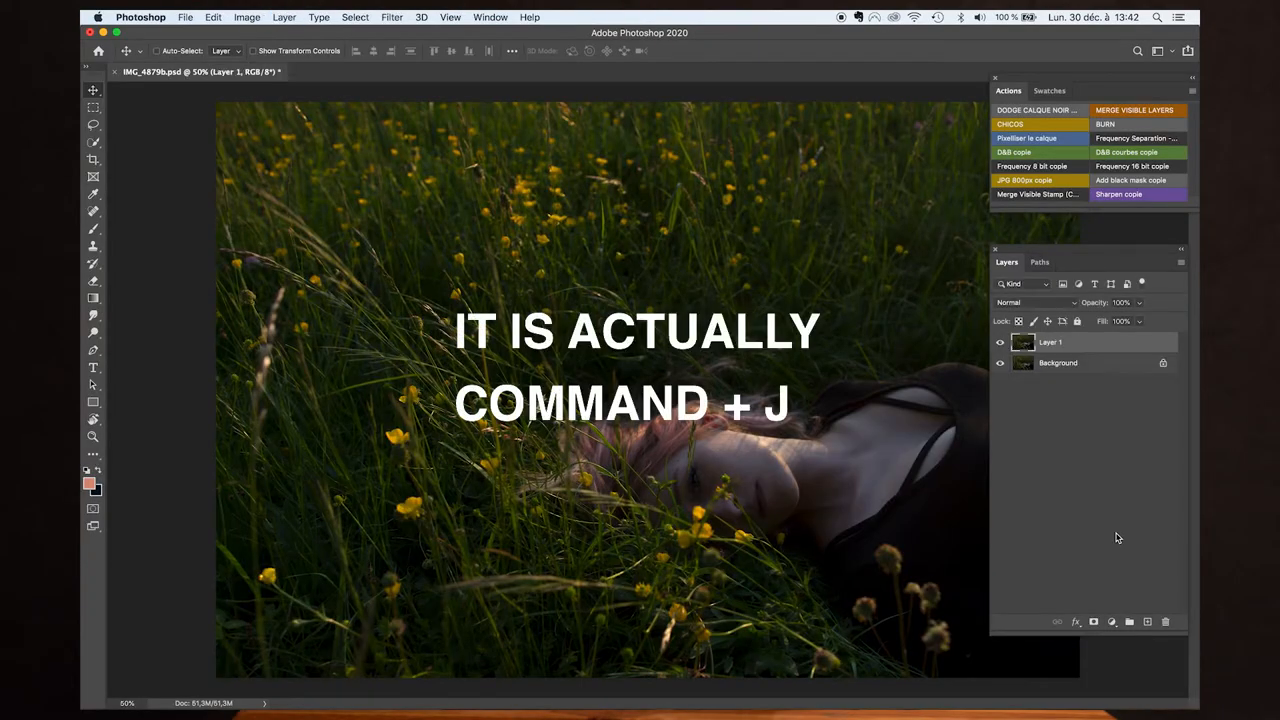
key("cmd+j")
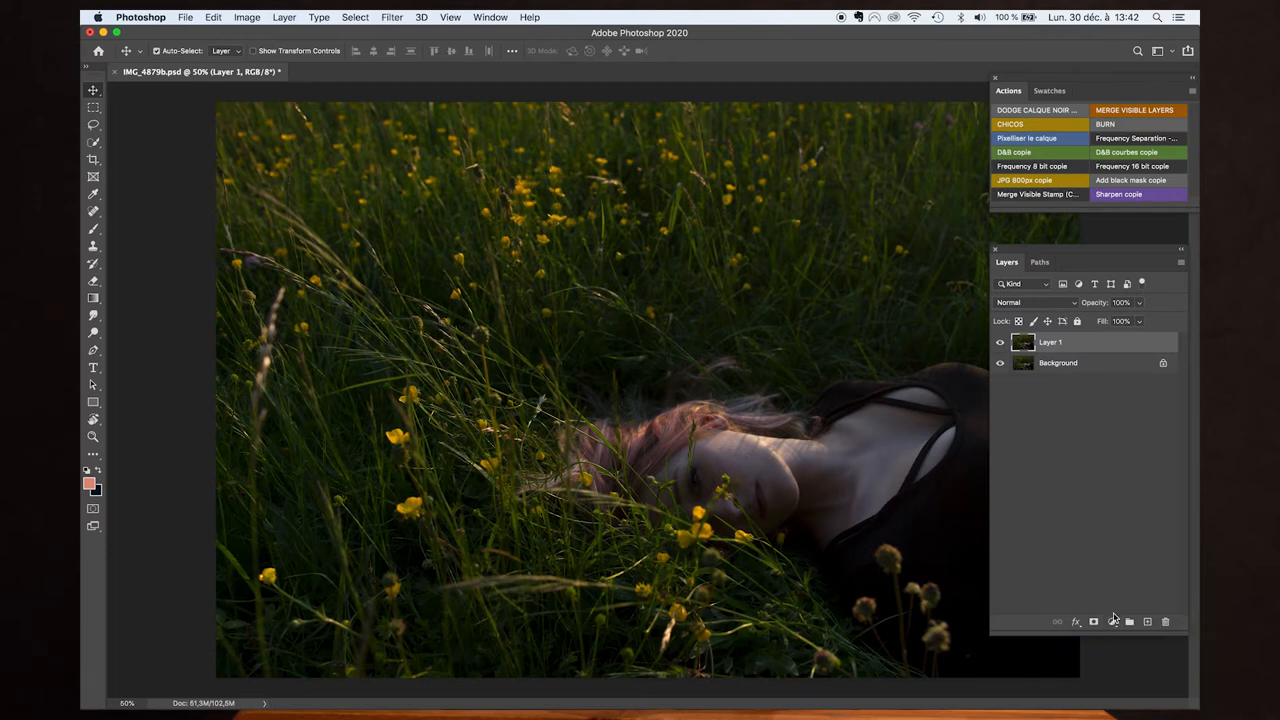
mouse_move(1112, 620)
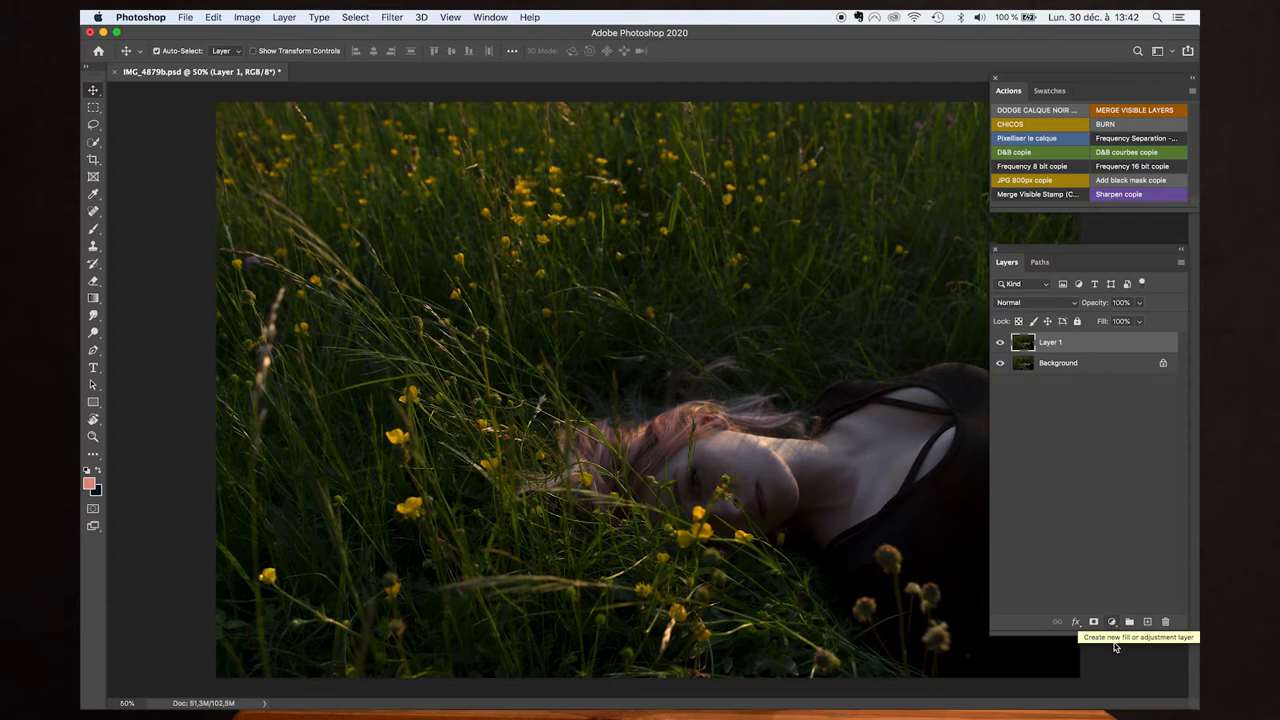
Step: Add a Selective Color adjustment layer and target its Greens range
left_click(1112, 620)
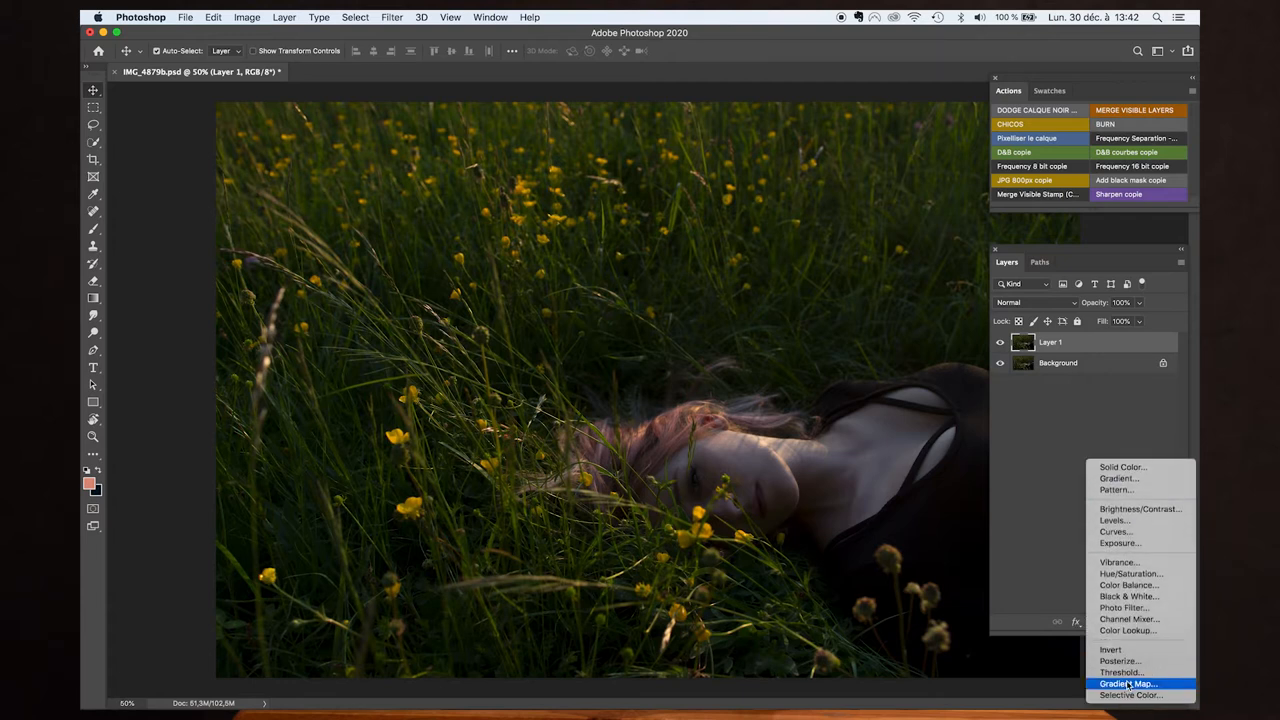
mouse_move(1132, 694)
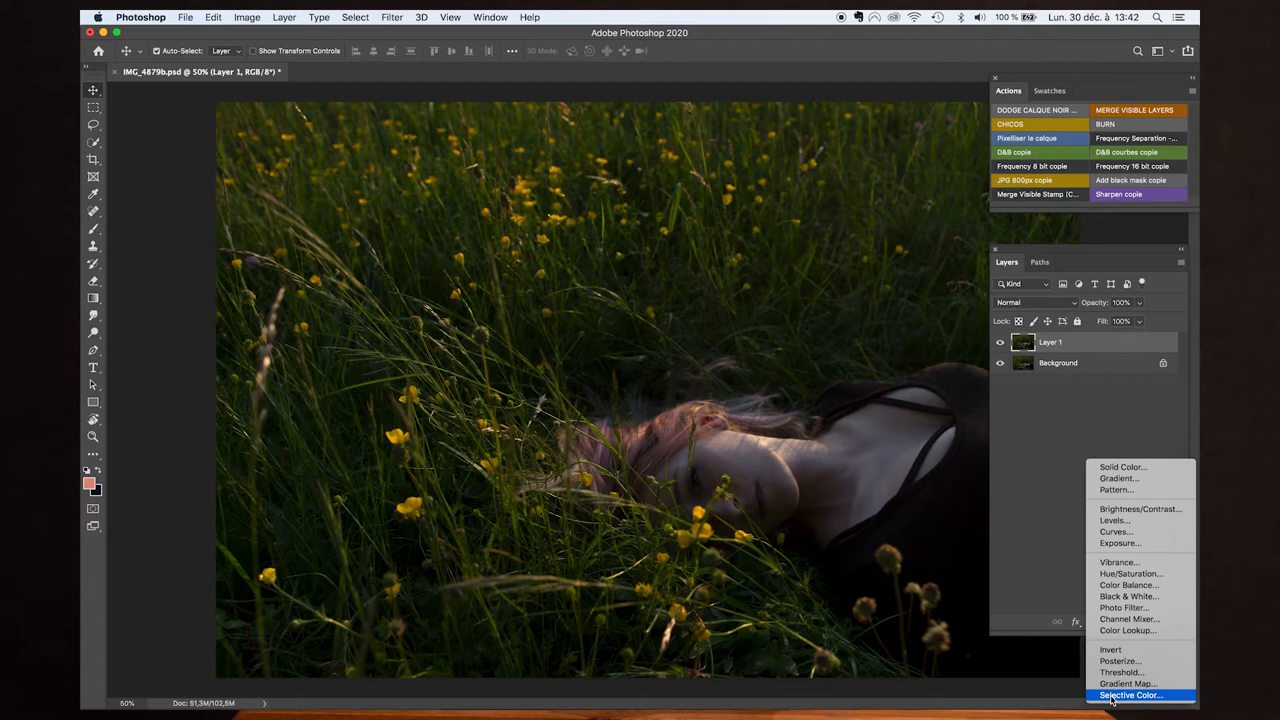
left_click(1132, 696)
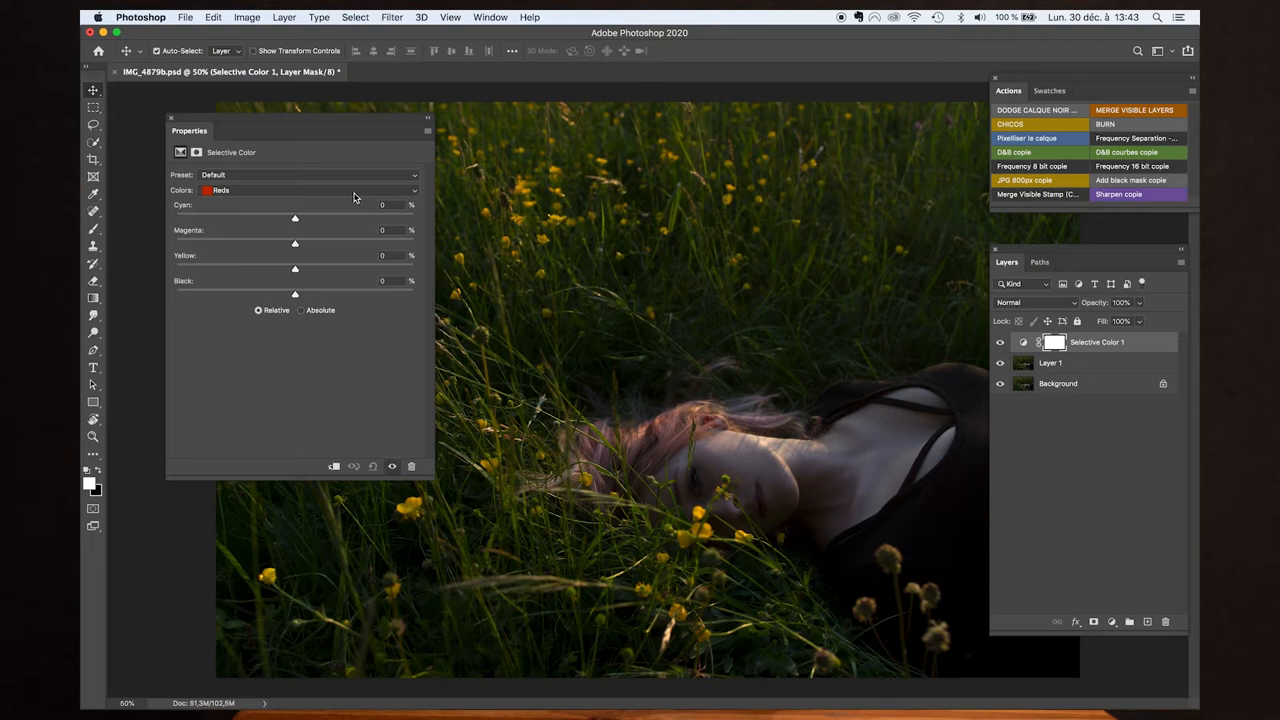
left_click(300, 190)
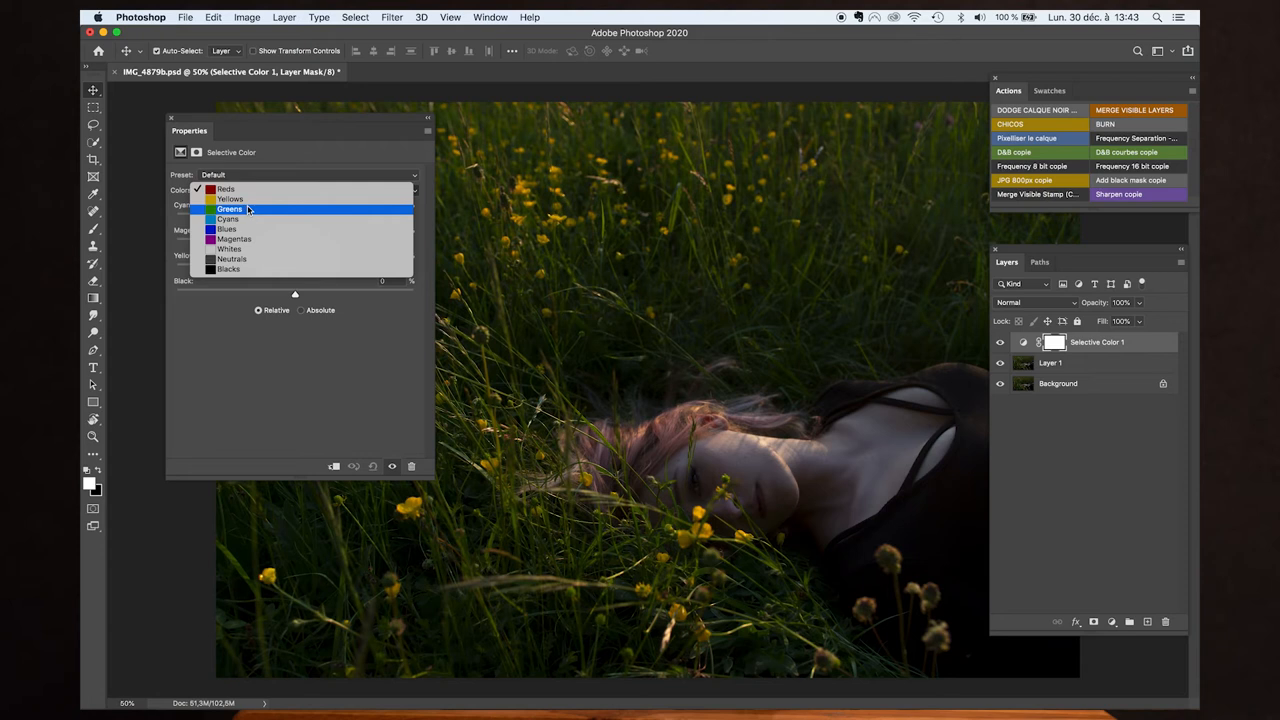
left_click(228, 208)
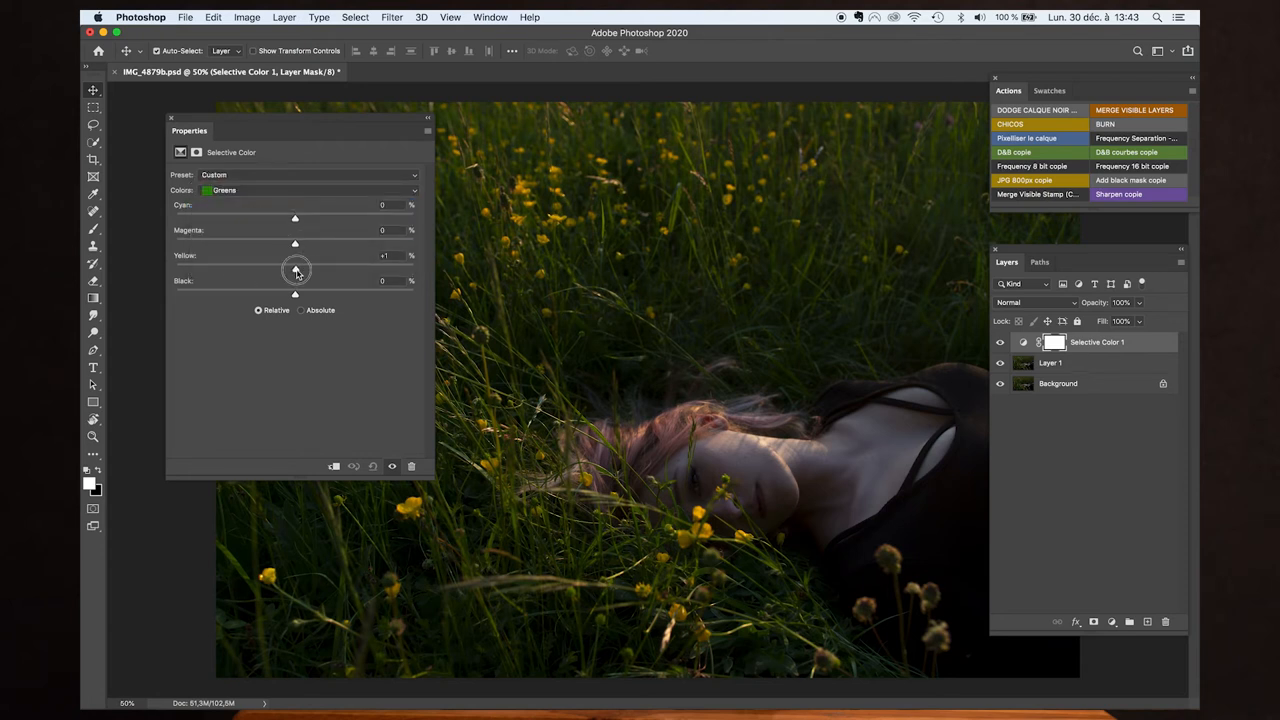
Step: Shift the grass greens with less yellow and a fine-tuned magenta amount
left_click_drag(296, 268, 230, 268)
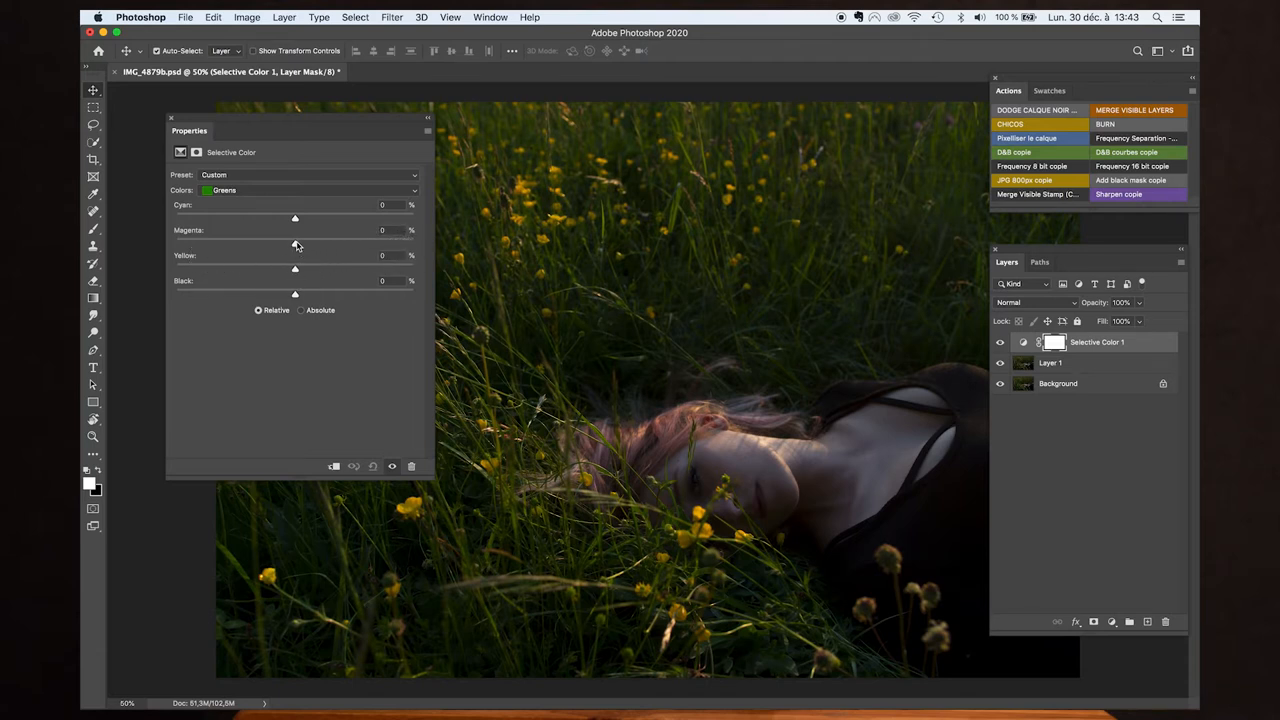
left_click_drag(294, 218, 184, 230)
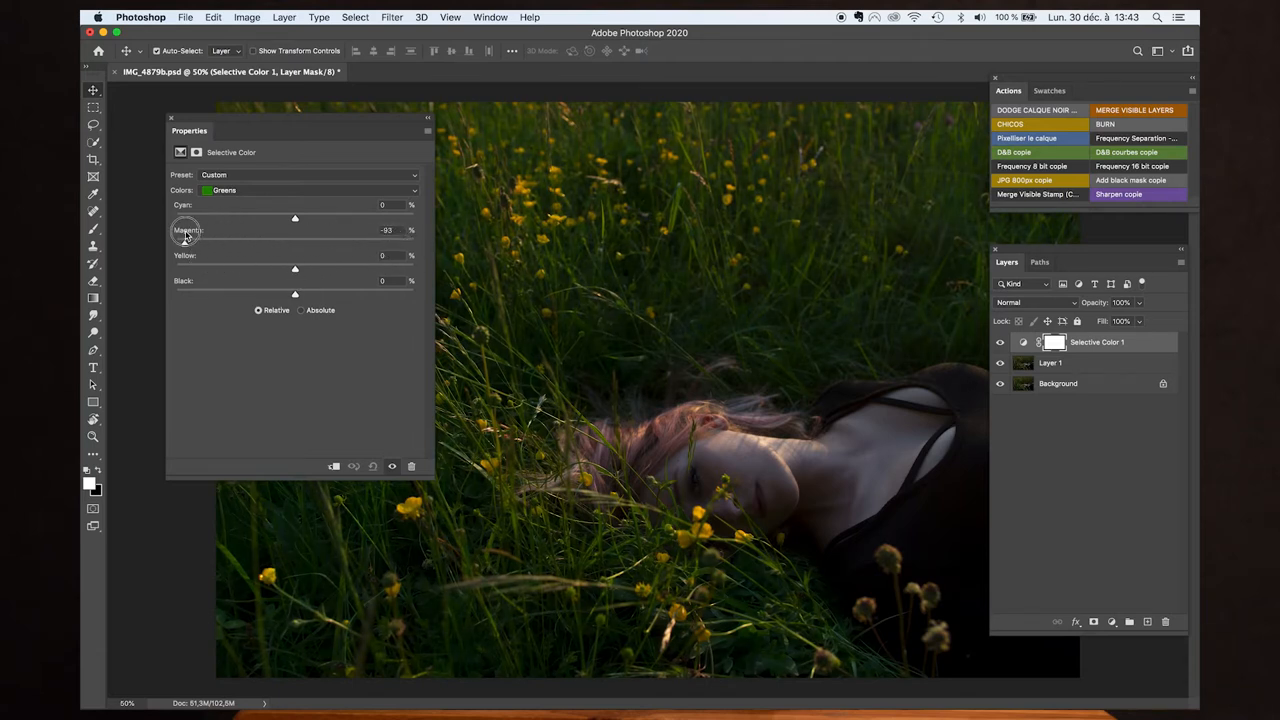
left_click_drag(184, 230, 412, 230)
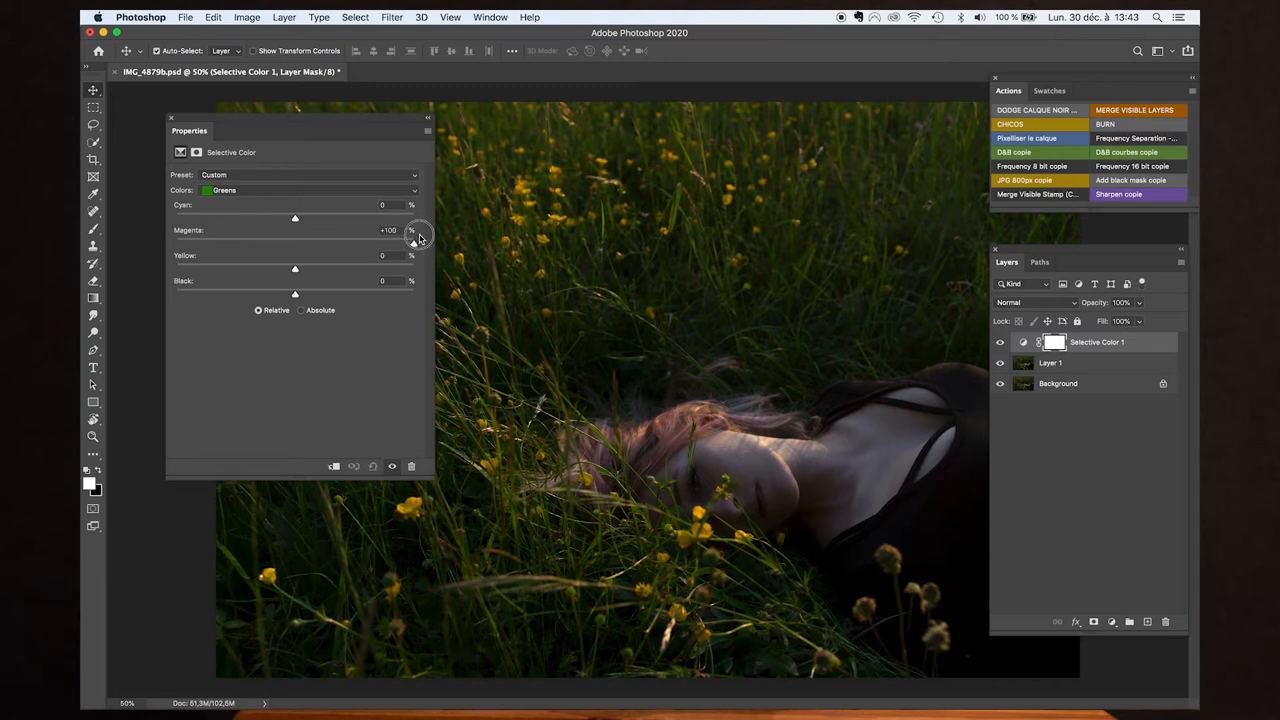
left_click_drag(418, 236, 330, 236)
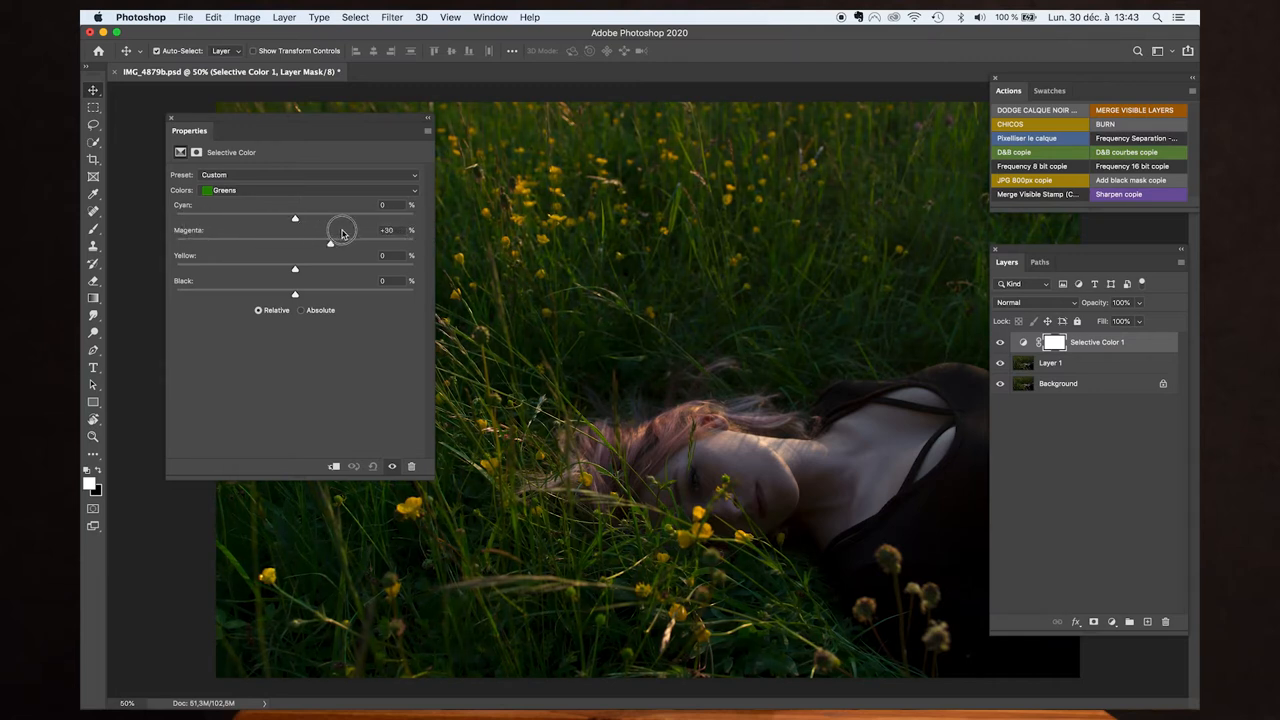
left_click_drag(330, 244, 392, 240)
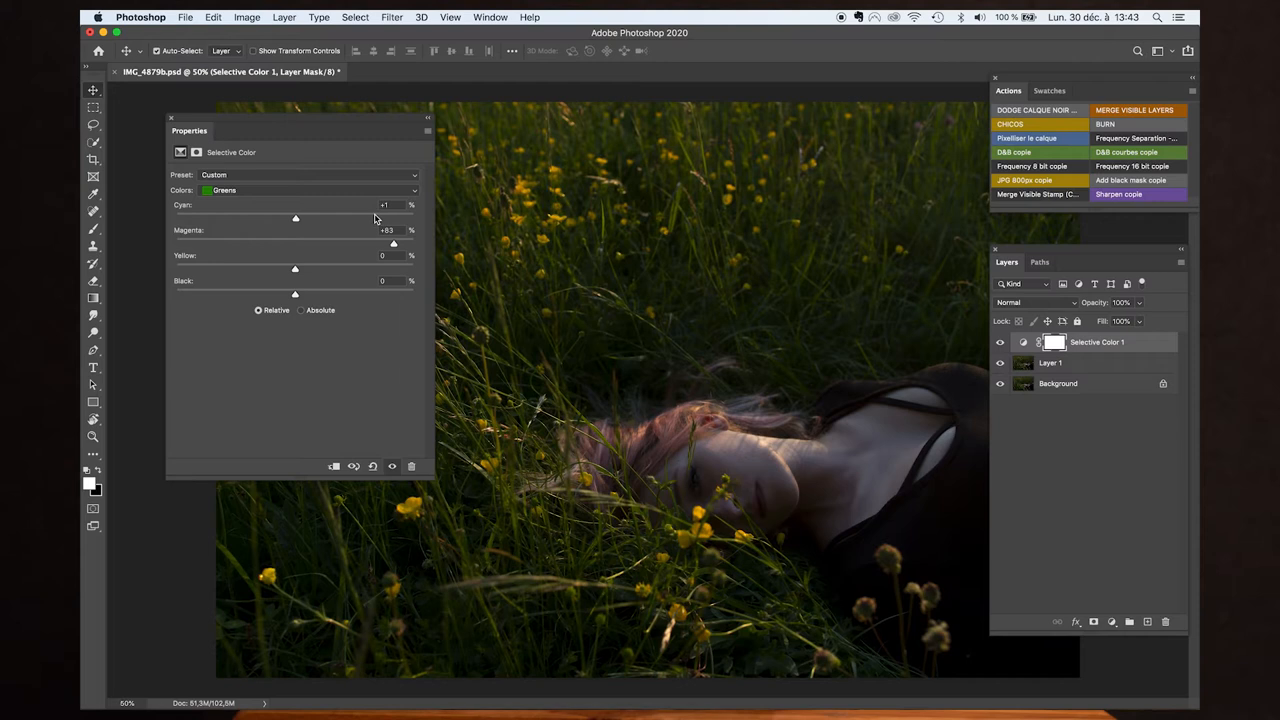
mouse_move(390, 200)
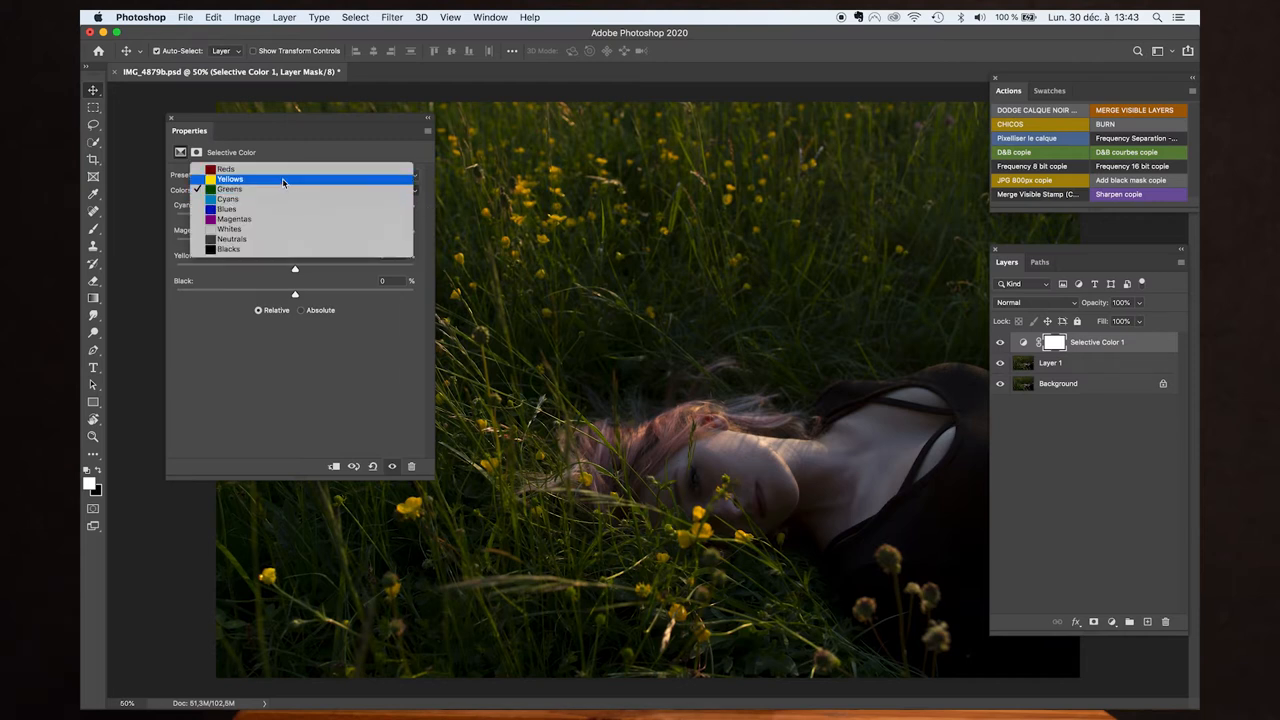
Step: In the Yellows range, take cyan down to -100 so the flowers turn orange
left_click(230, 180)
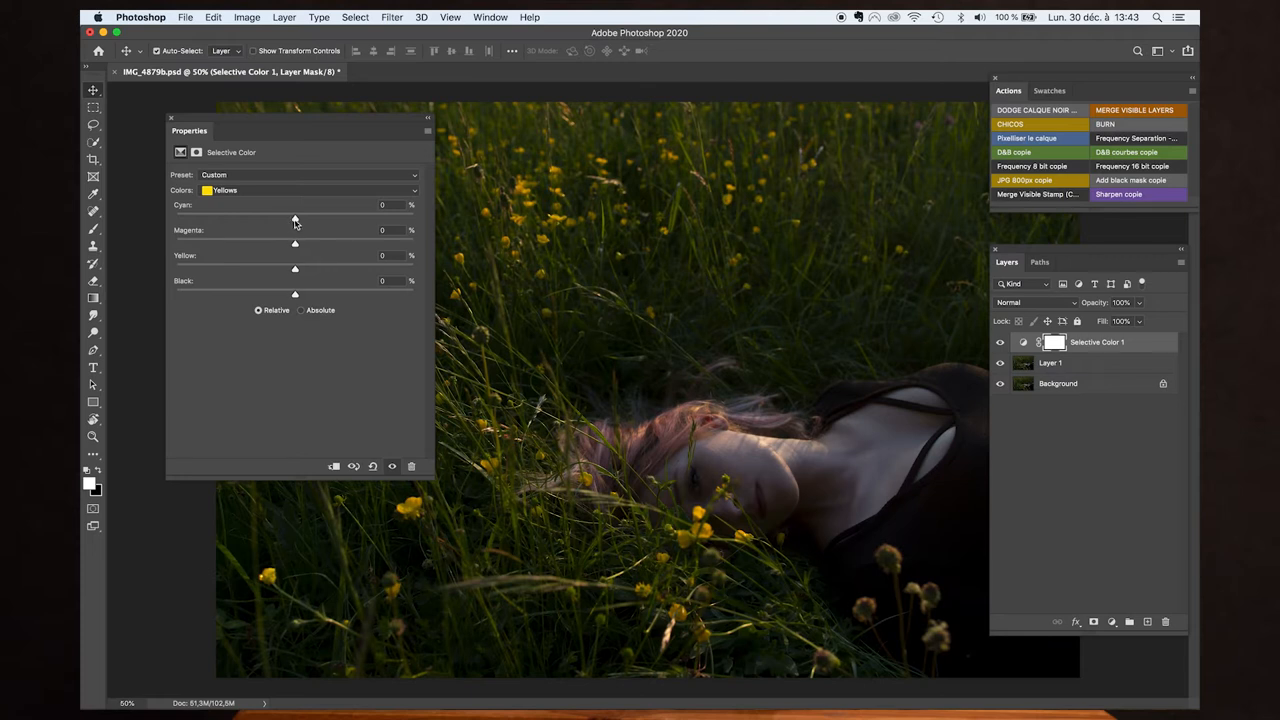
left_click_drag(296, 218, 308, 218)
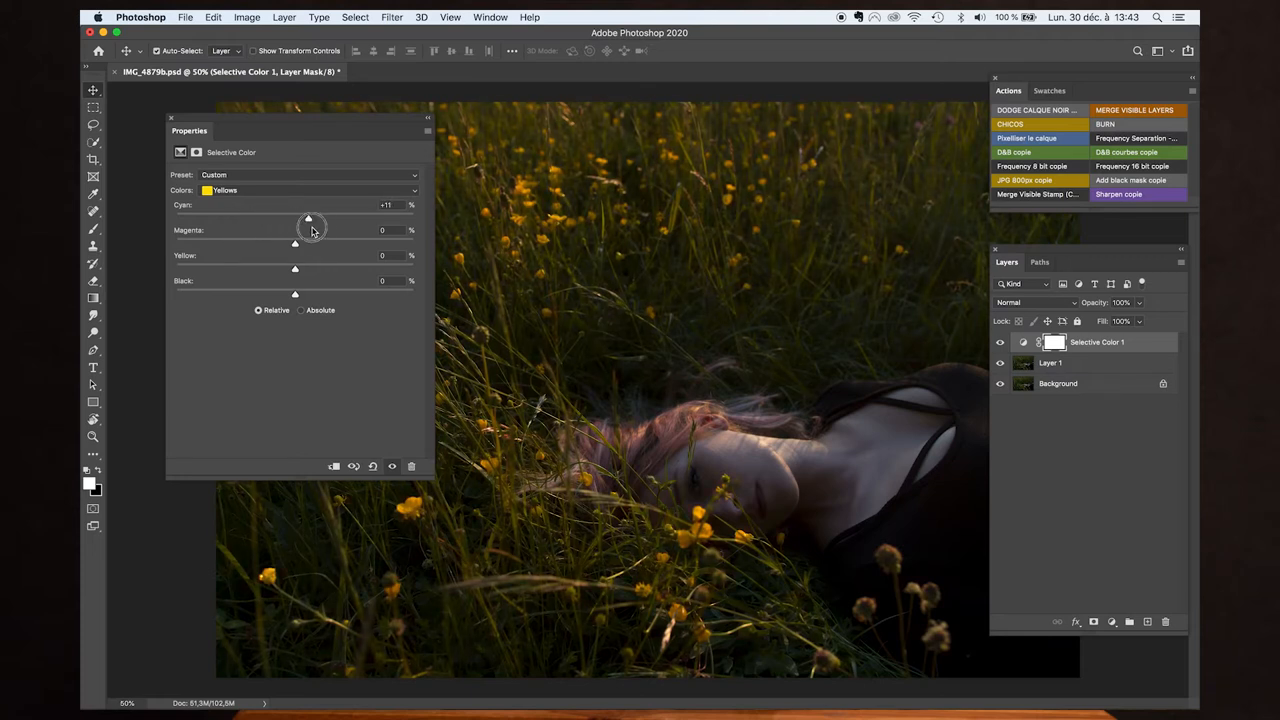
left_click_drag(308, 218, 304, 218)
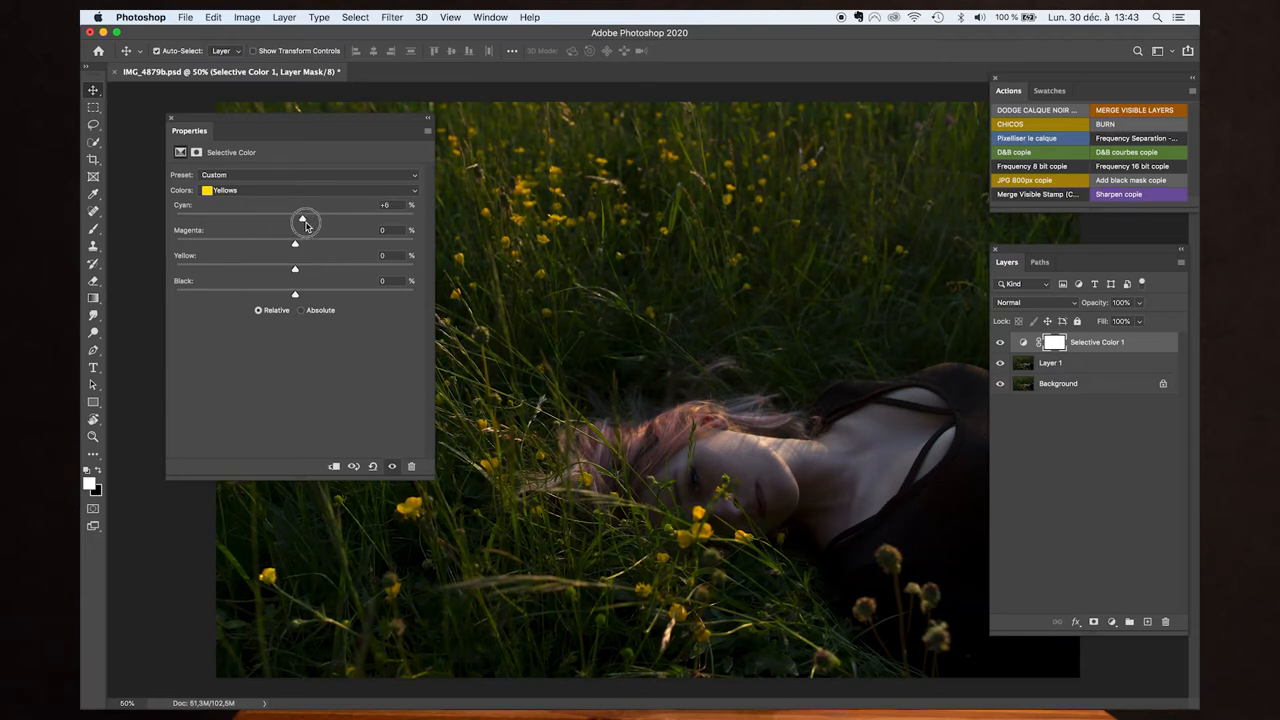
left_click_drag(304, 220, 352, 220)
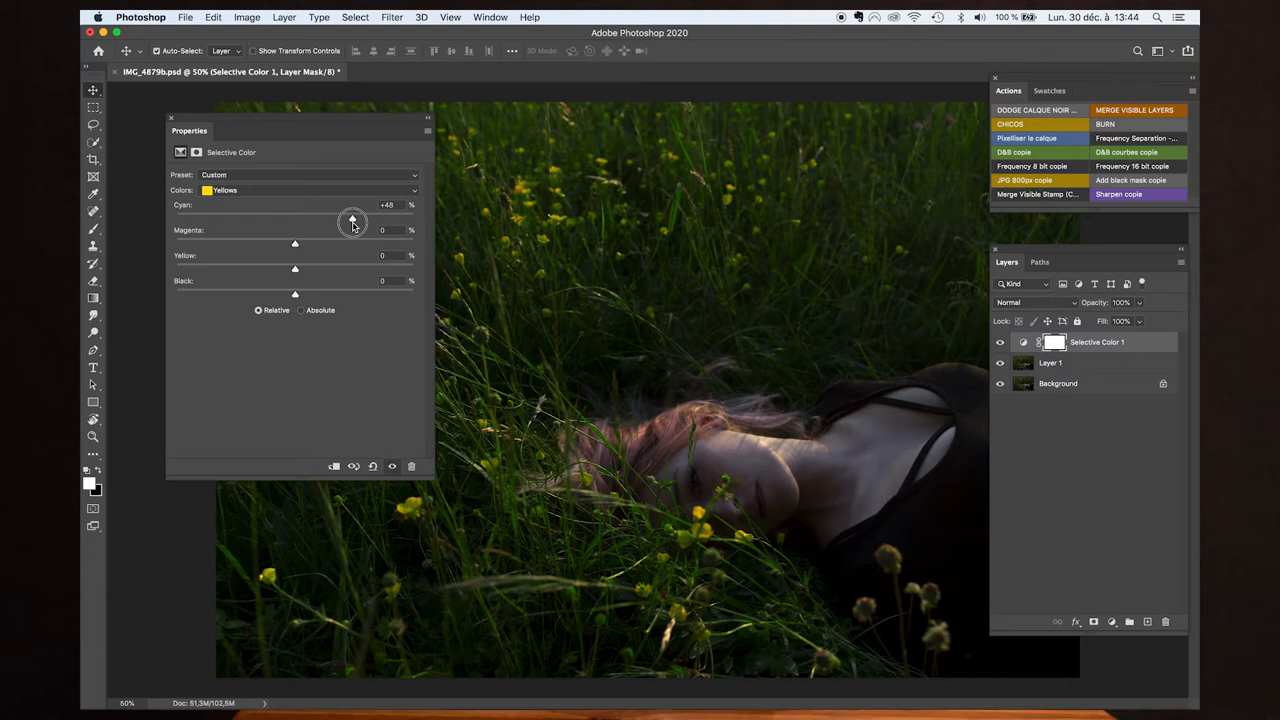
left_click_drag(352, 218, 228, 218)
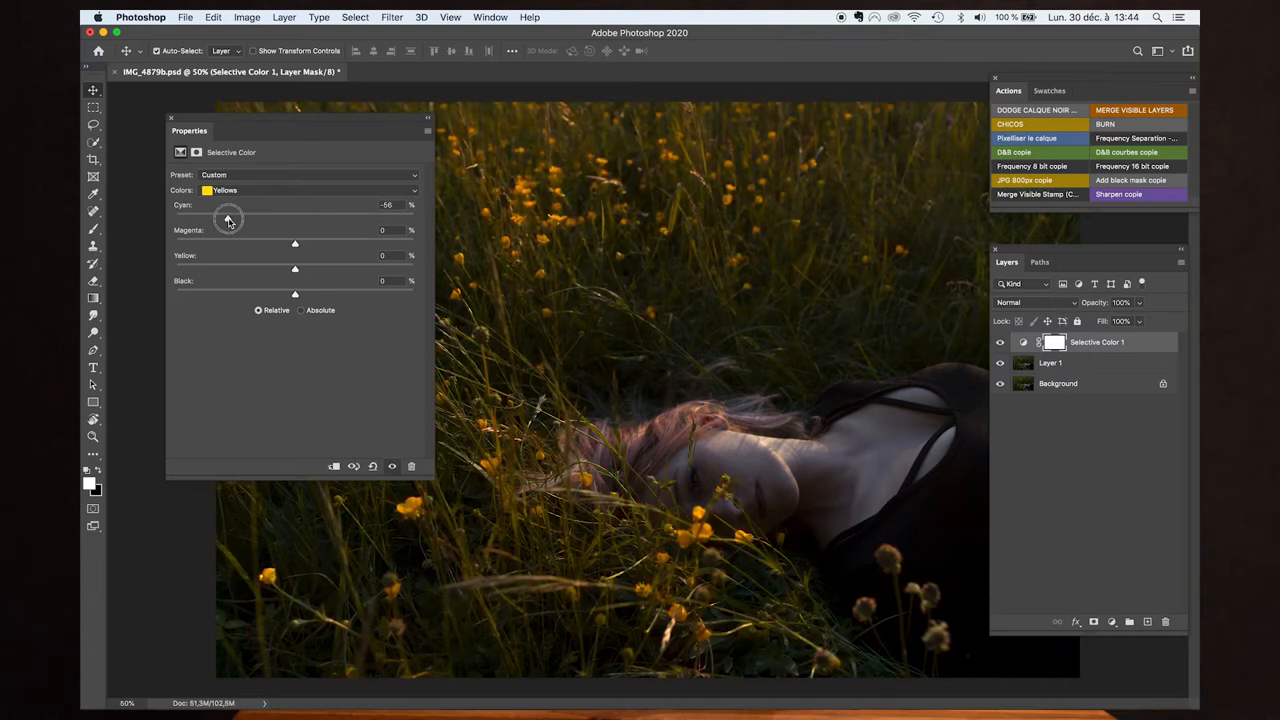
left_click_drag(228, 218, 198, 218)
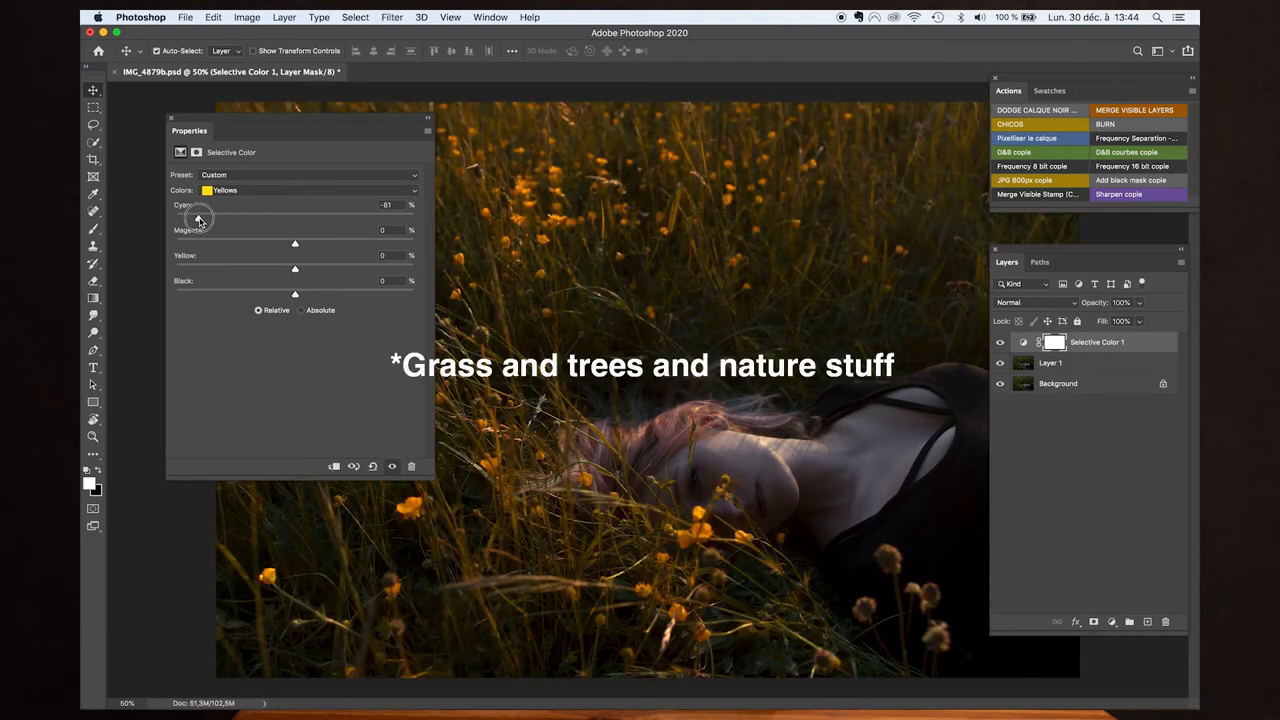
left_click_drag(198, 216, 164, 216)
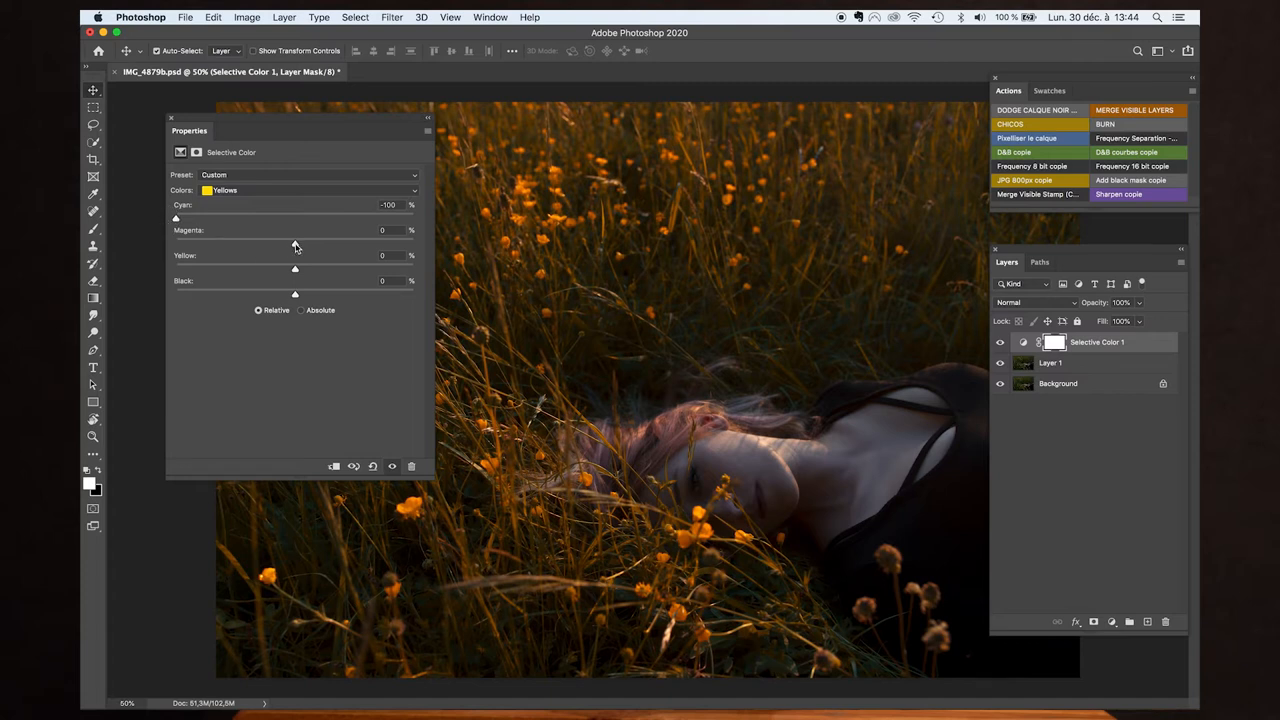
mouse_move(350, 204)
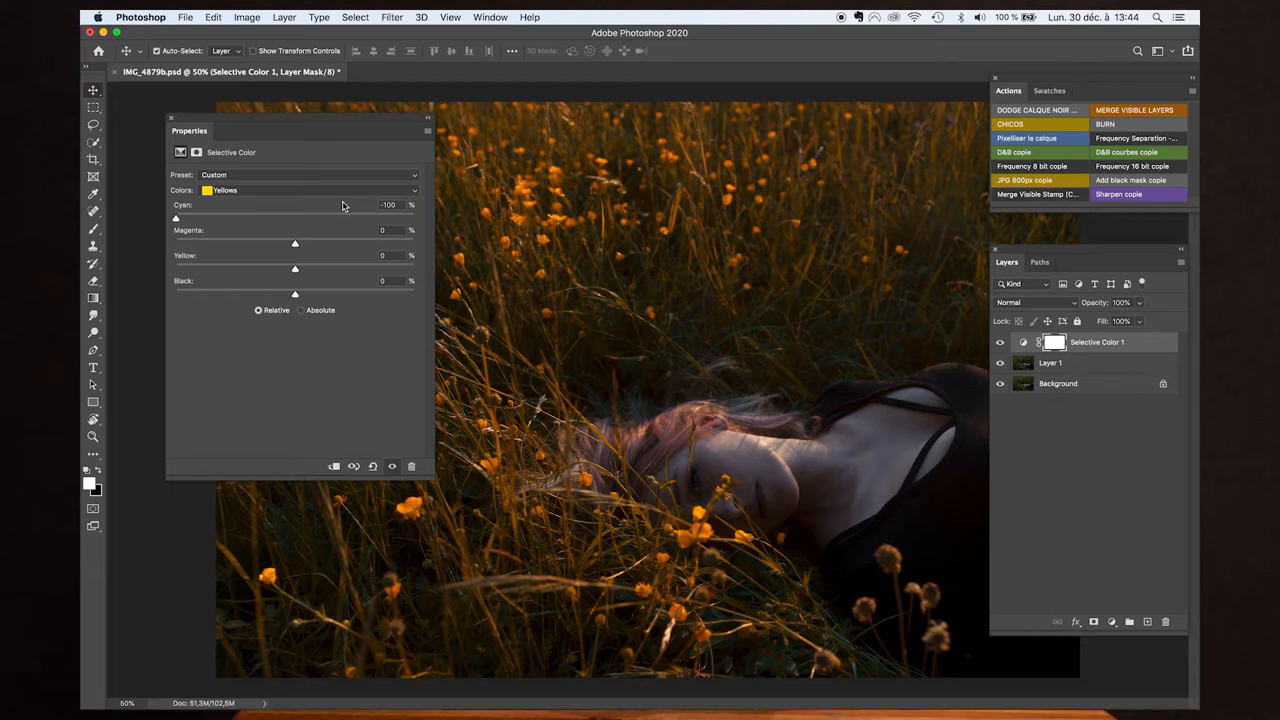
Step: Raise the yellows' magenta to +100 and lower their yellow so the flowers go red
left_click_drag(294, 242, 252, 242)
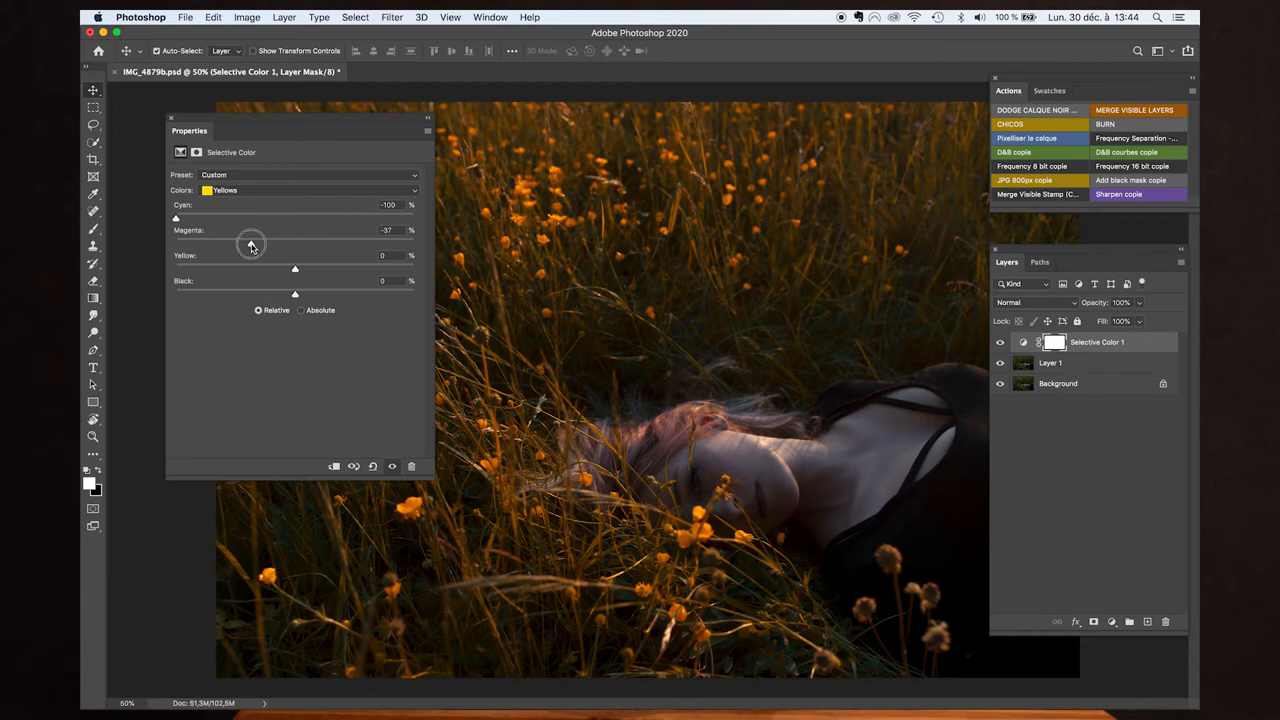
left_click_drag(250, 244, 344, 244)
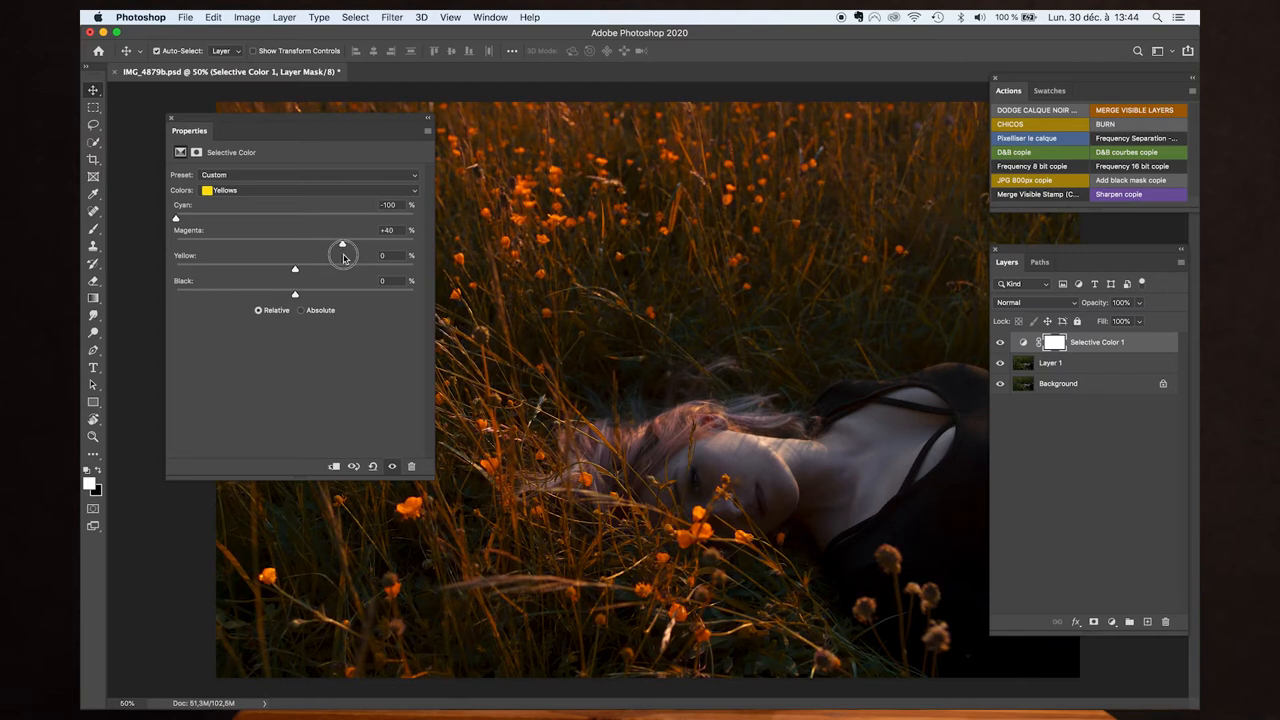
left_click_drag(344, 244, 396, 244)
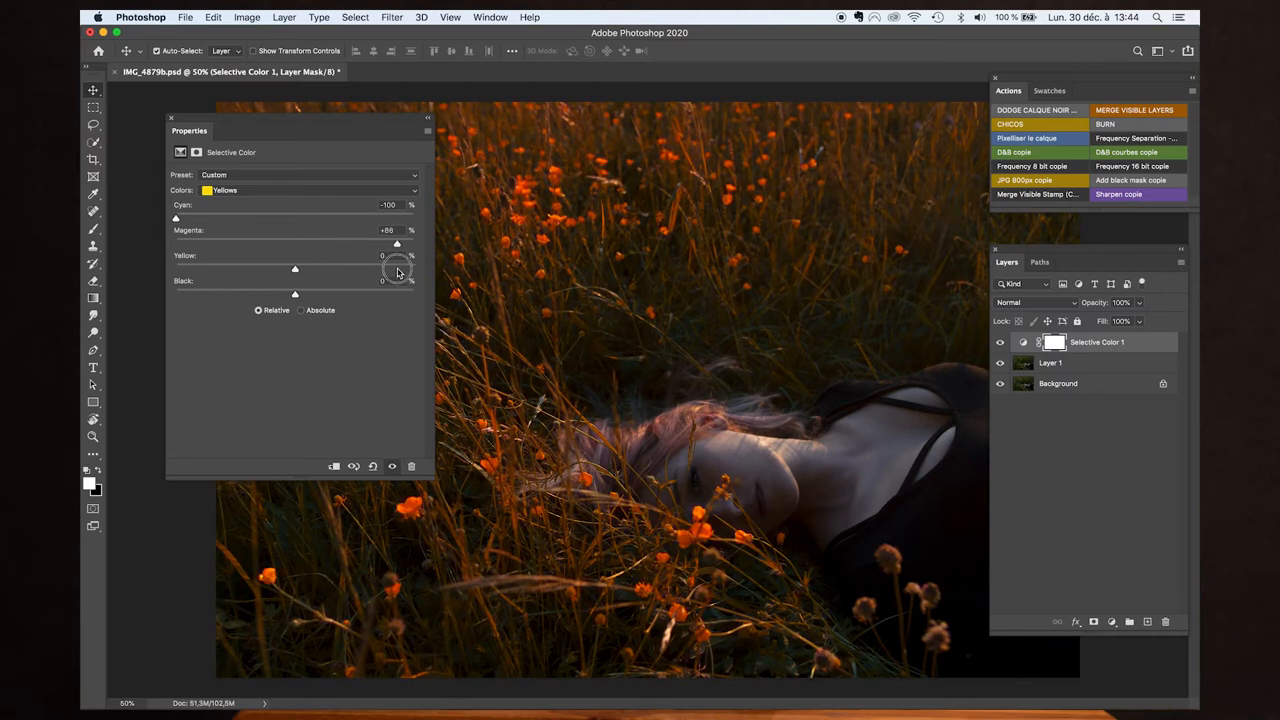
left_click_drag(396, 244, 412, 244)
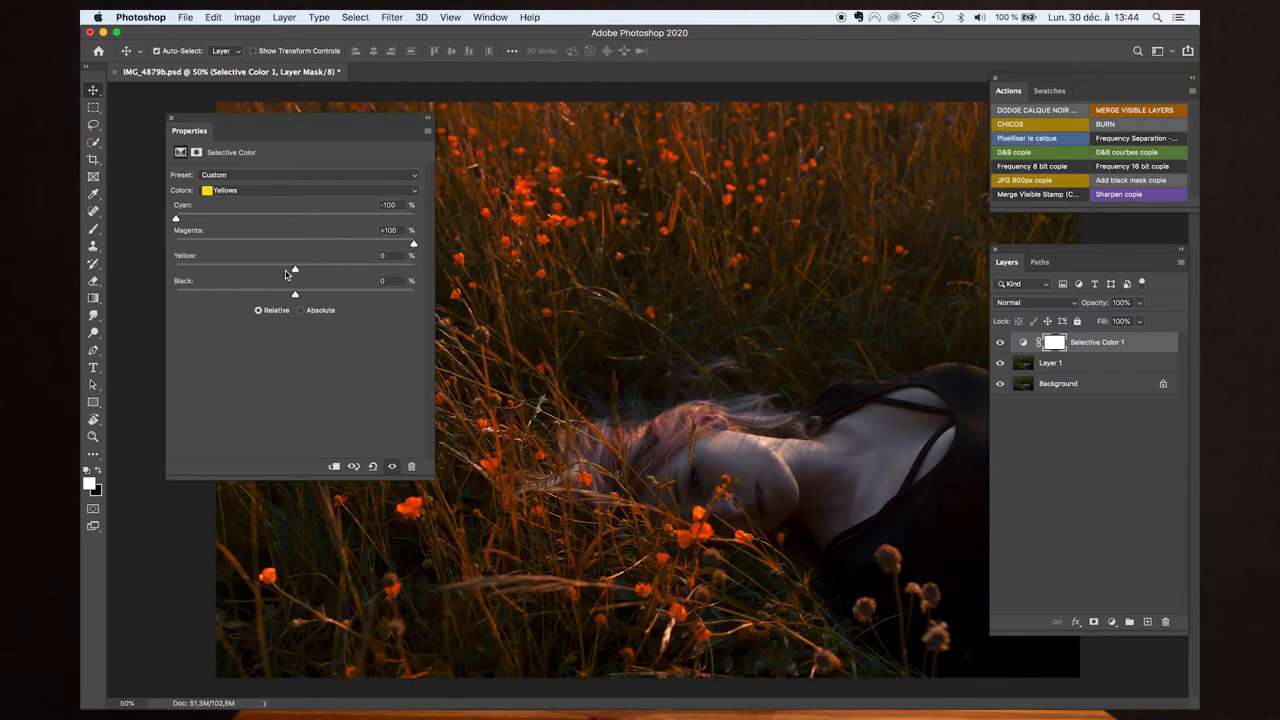
left_click_drag(294, 268, 212, 268)
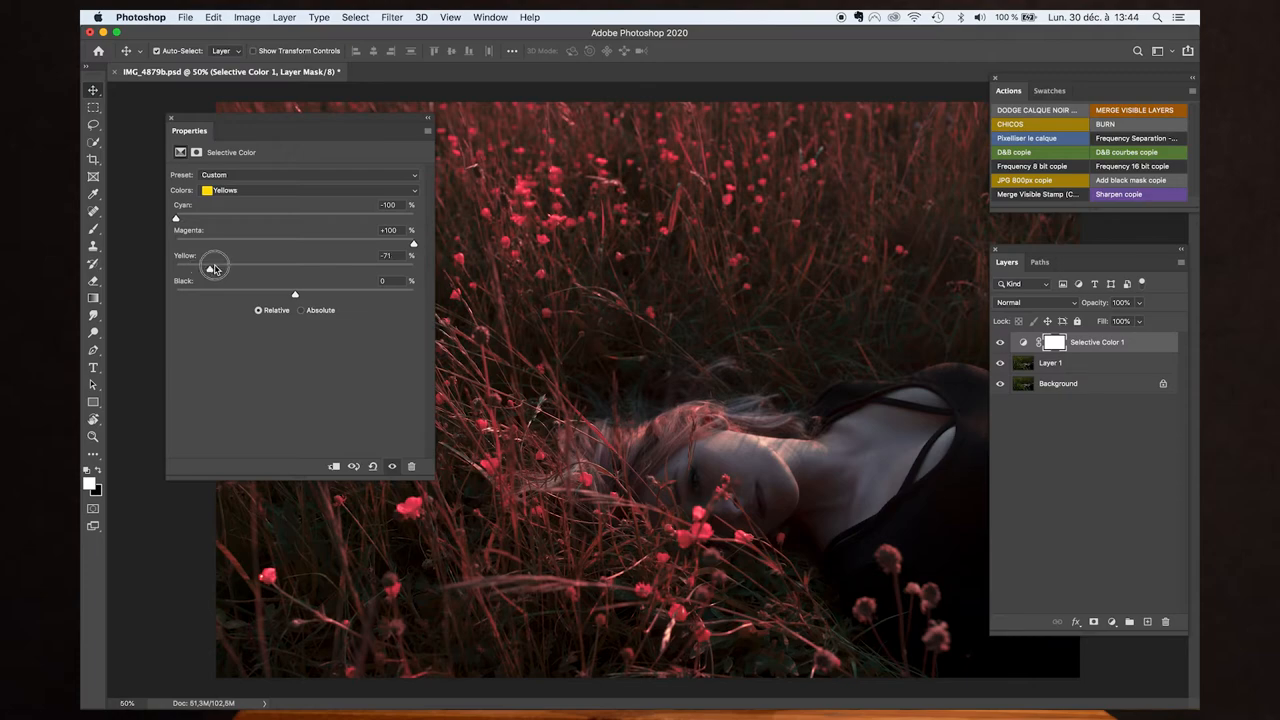
left_click_drag(296, 292, 308, 292)
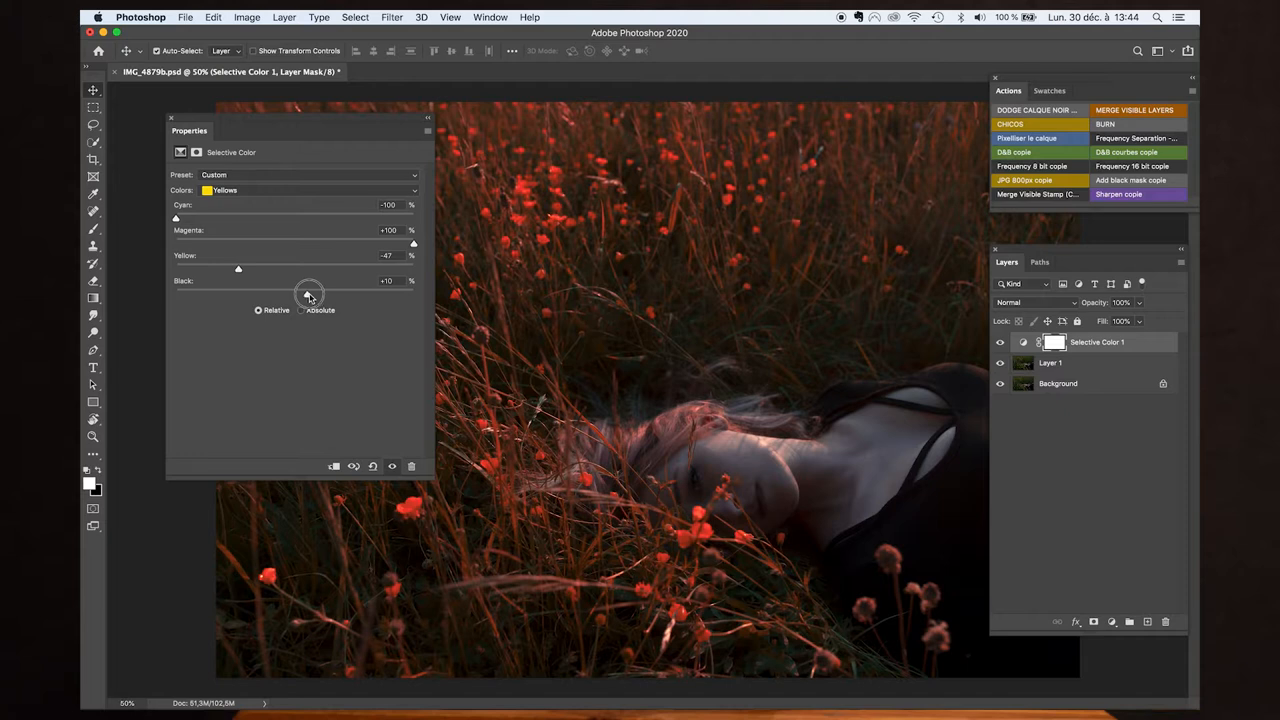
Step: Settle the black level of the yellows for the deep red flowers
left_click_drag(308, 294, 344, 294)
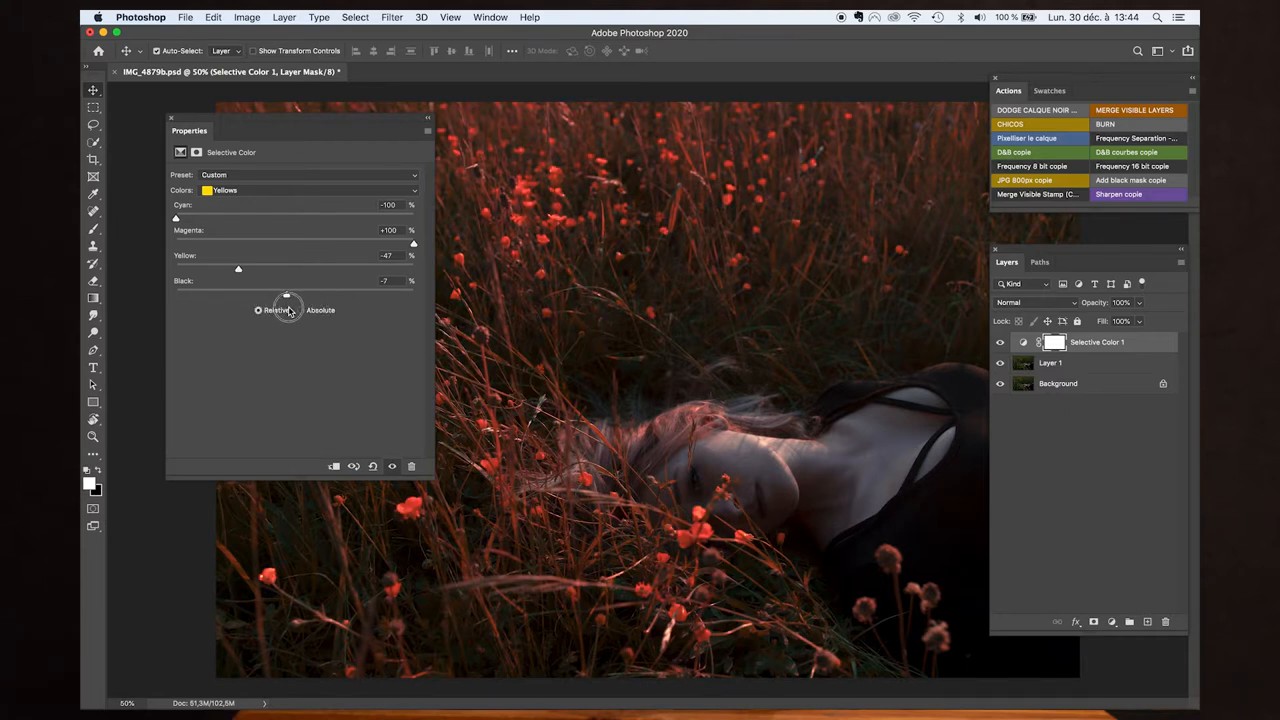
left_click_drag(238, 268, 232, 268)
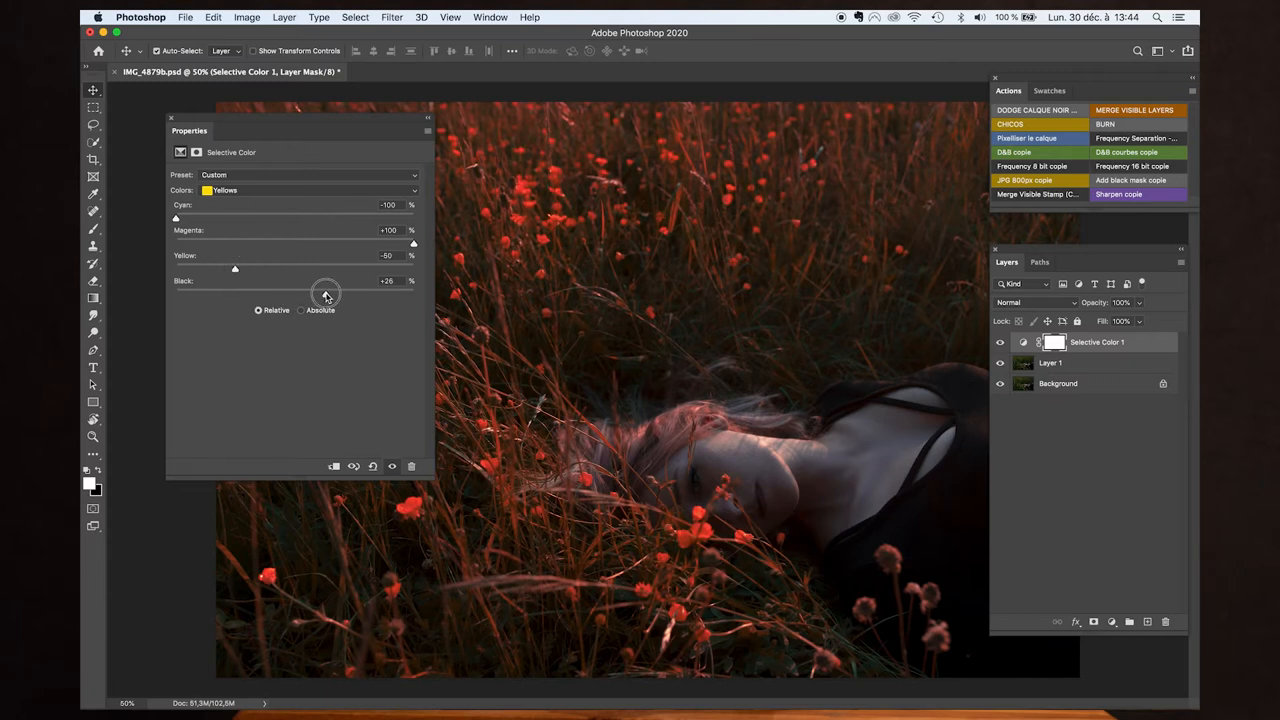
left_click_drag(324, 292, 284, 292)
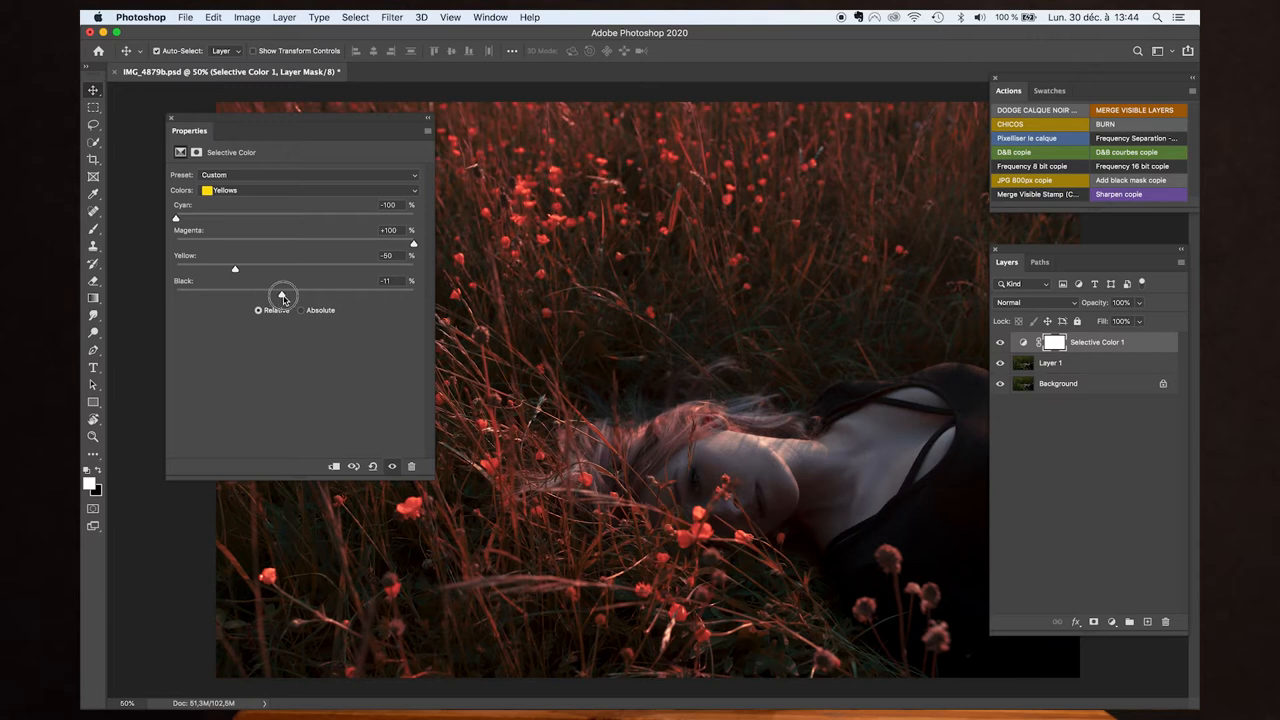
left_click_drag(284, 296, 290, 296)
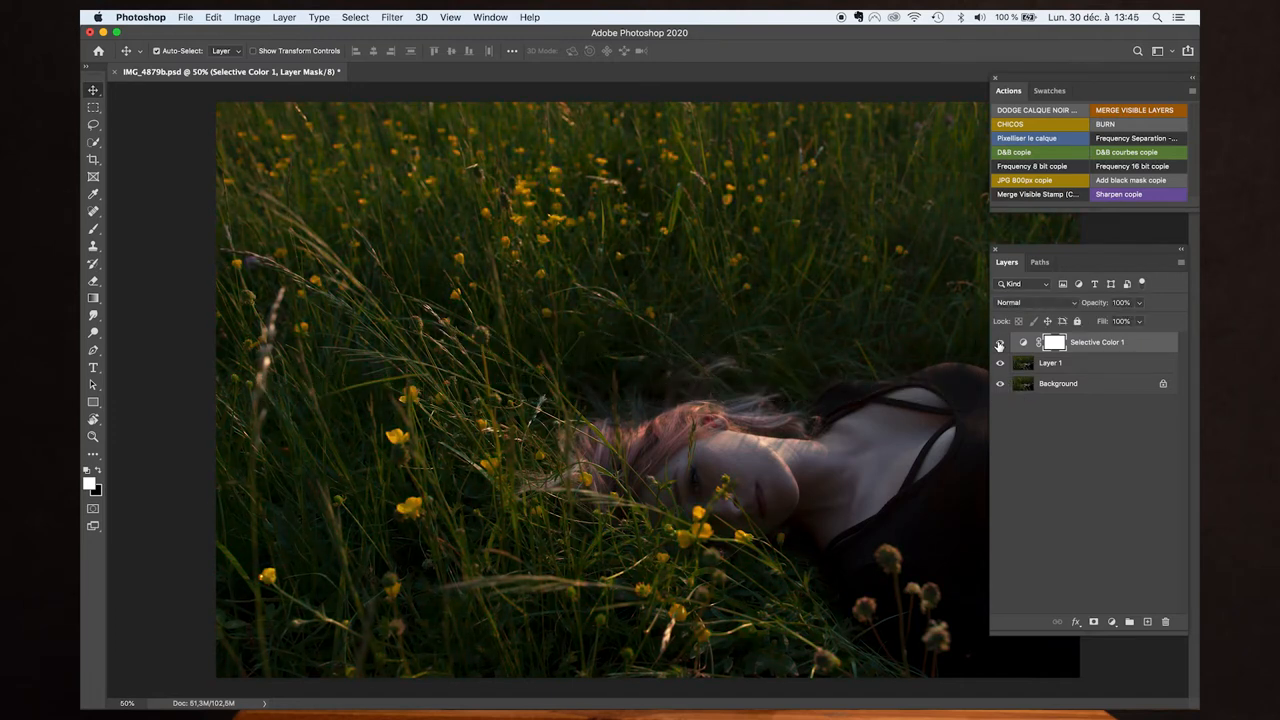
Step: Toggle the Selective Color layer off and on to compare, then bring up the adjustment layer list
left_click(1000, 342)
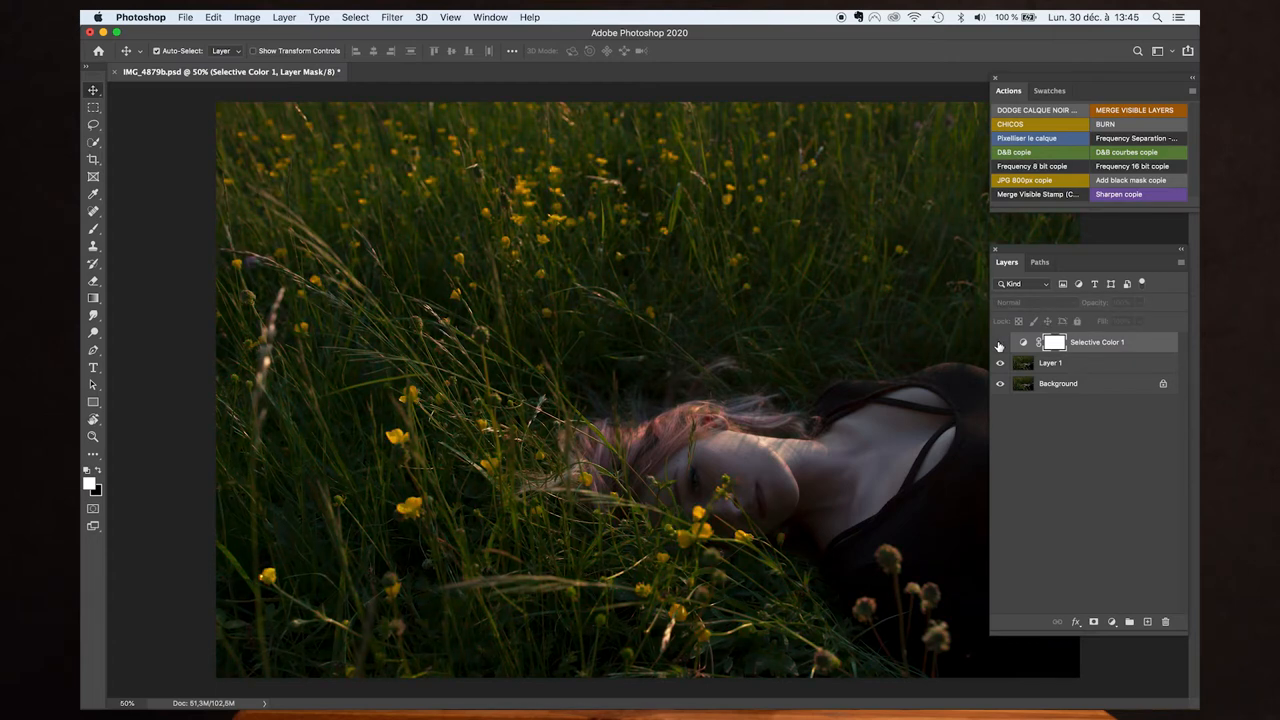
left_click(1000, 342)
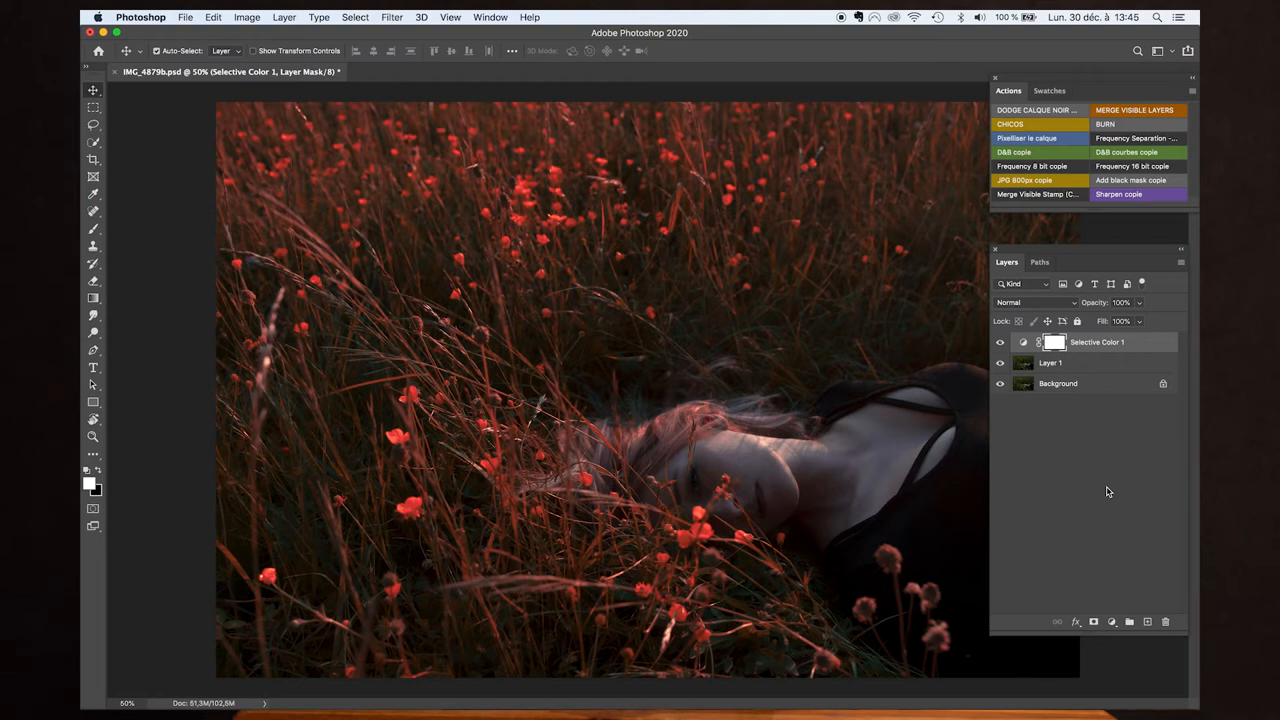
mouse_move(1144, 428)
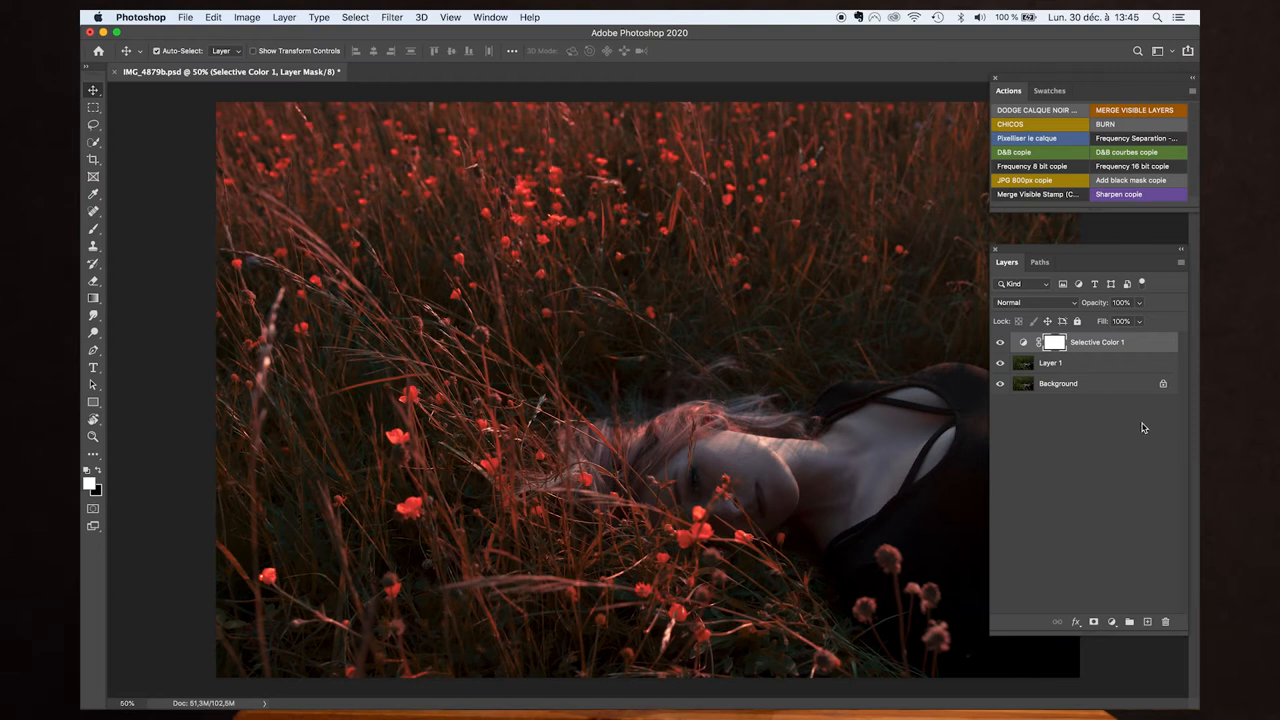
left_click(1112, 620)
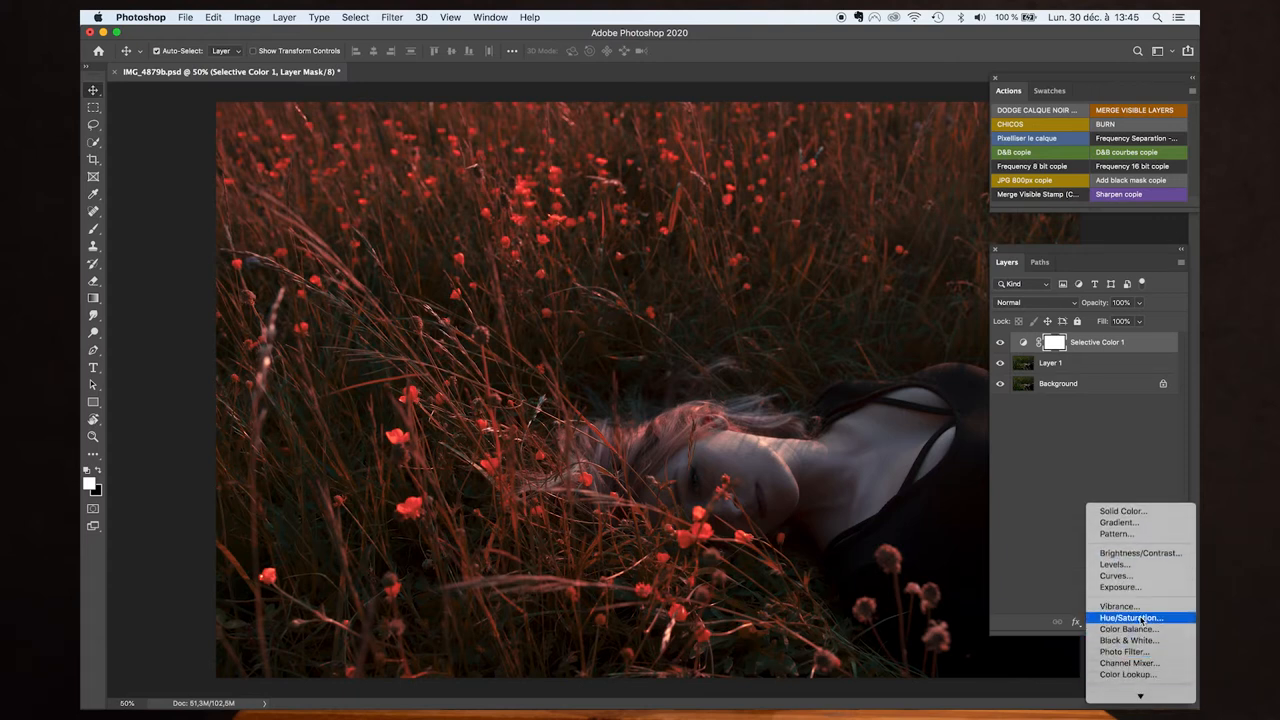
mouse_move(1148, 622)
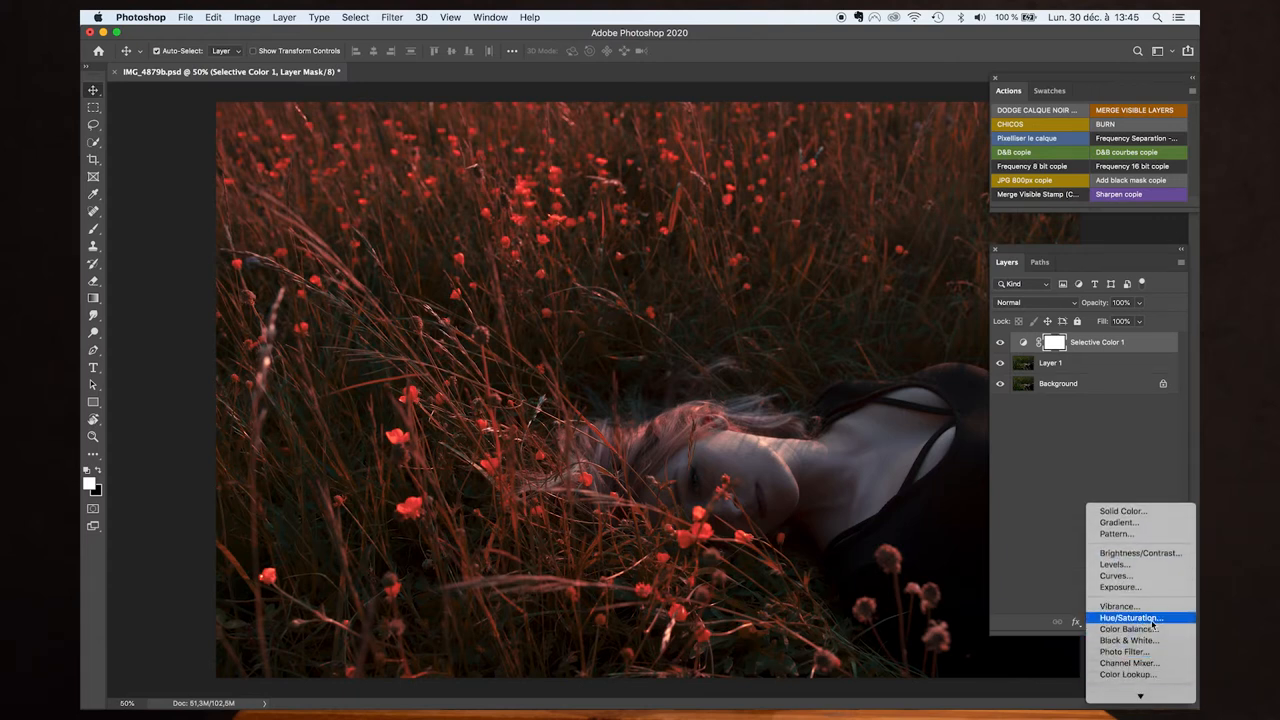
Step: Add a Hue/Saturation adjustment layer limited to the Reds range
left_click(1130, 616)
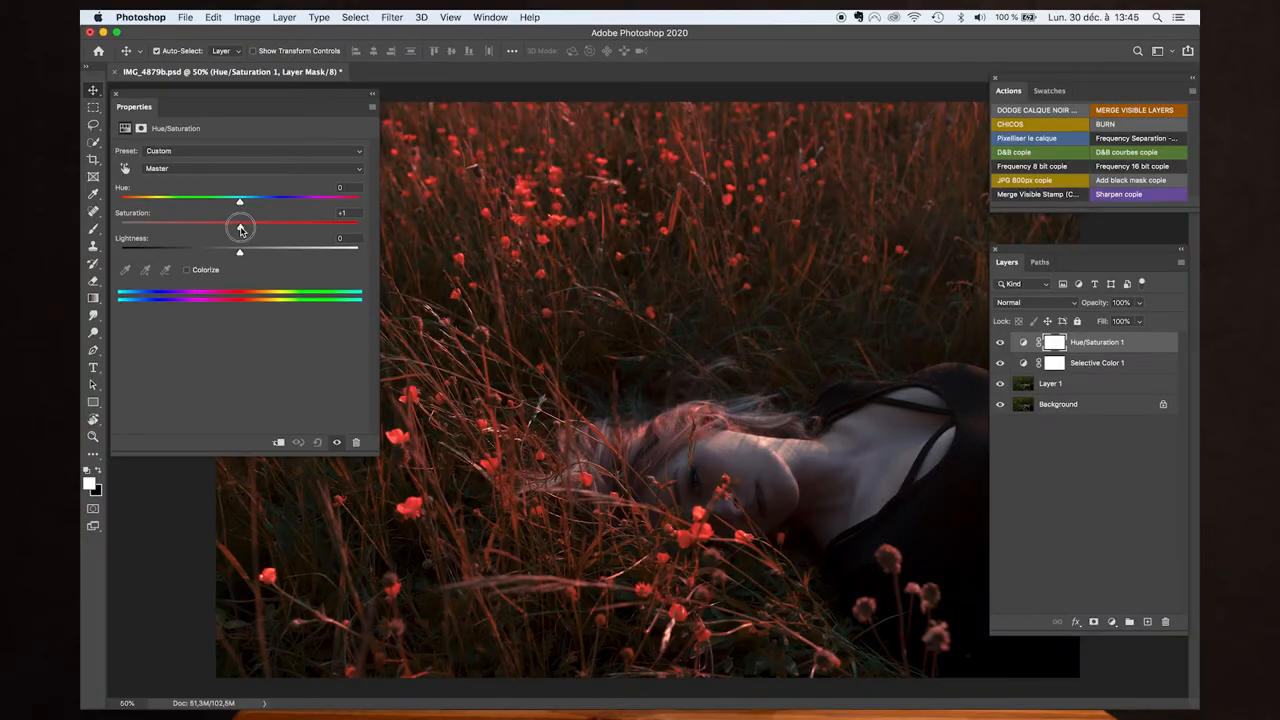
left_click(250, 168)
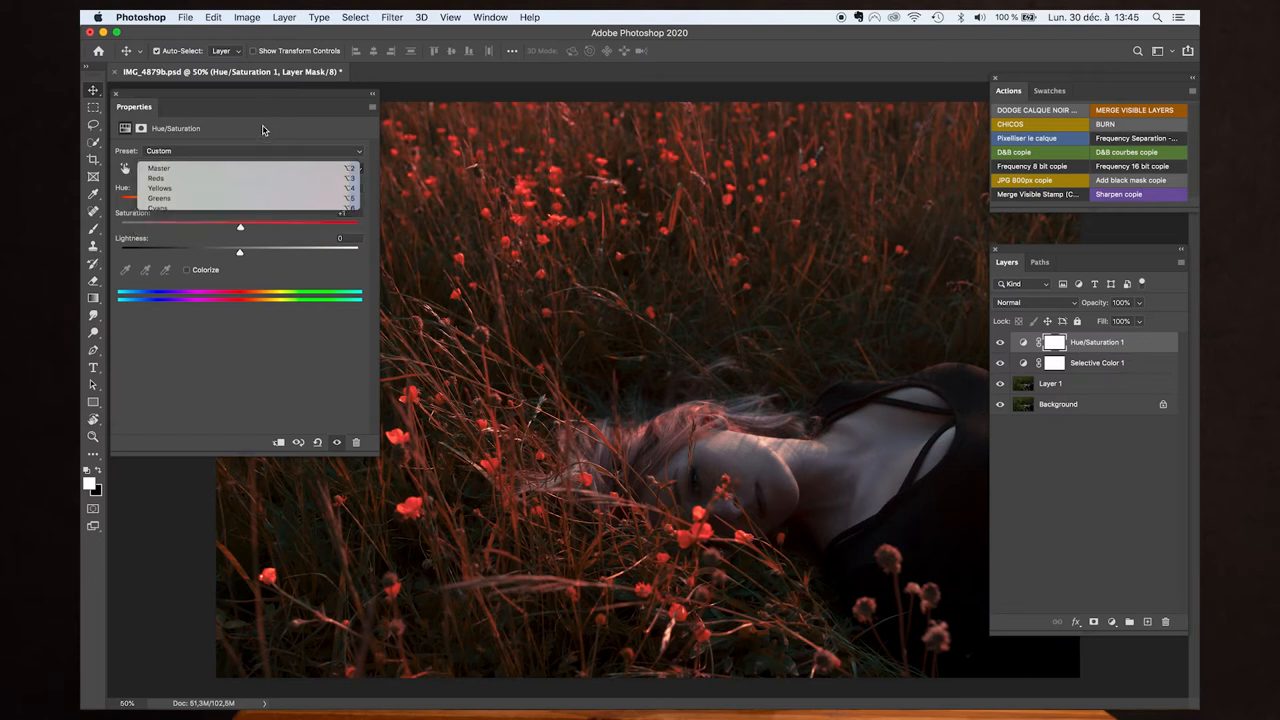
left_click(158, 168)
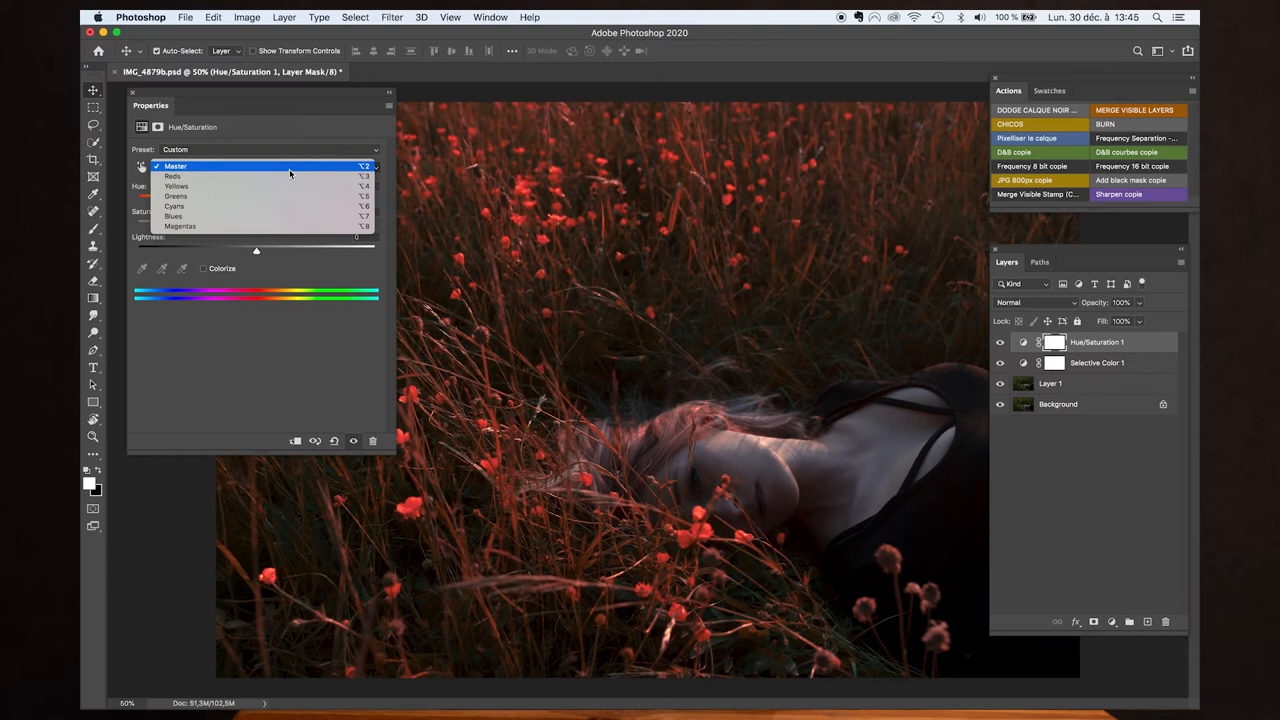
mouse_move(292, 174)
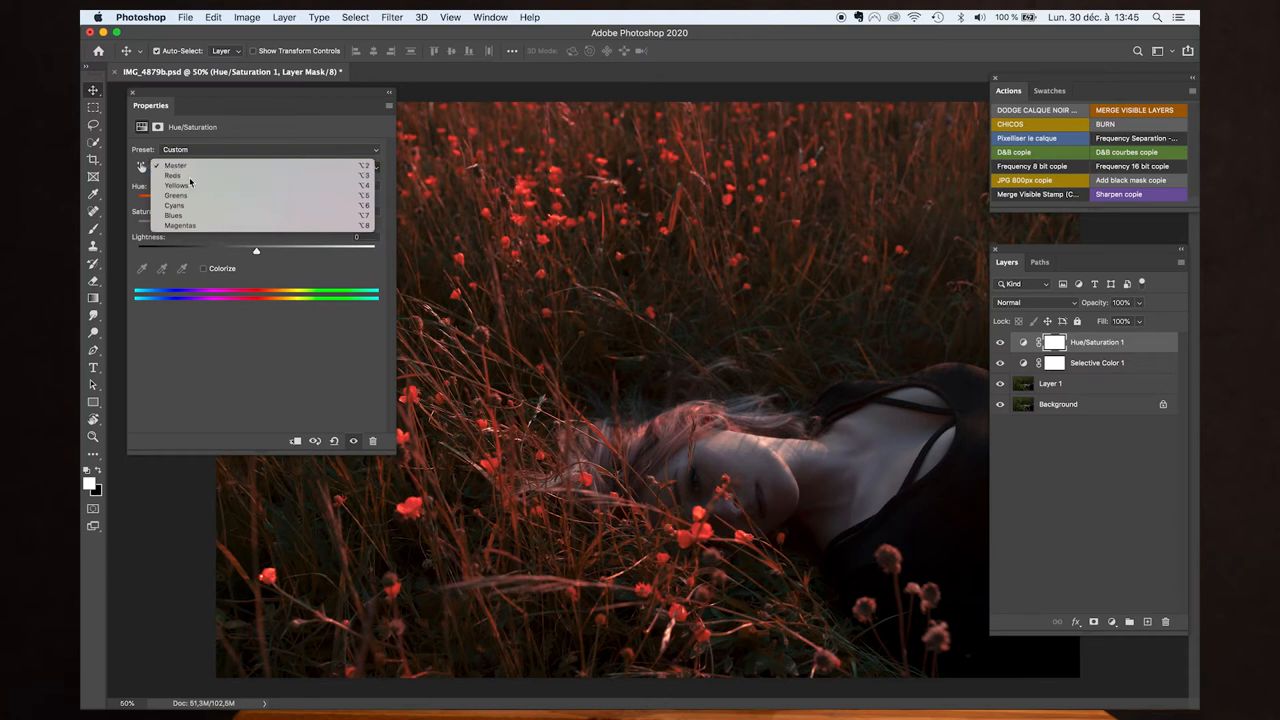
left_click(172, 176)
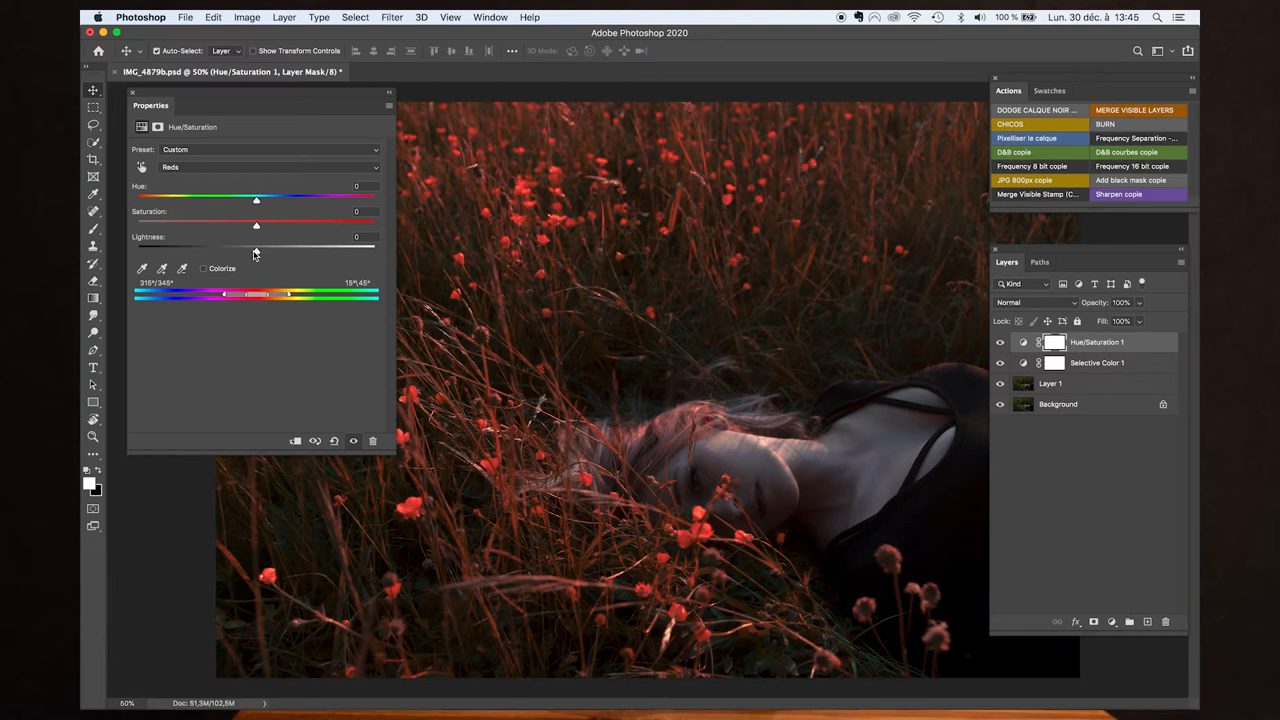
mouse_move(300, 250)
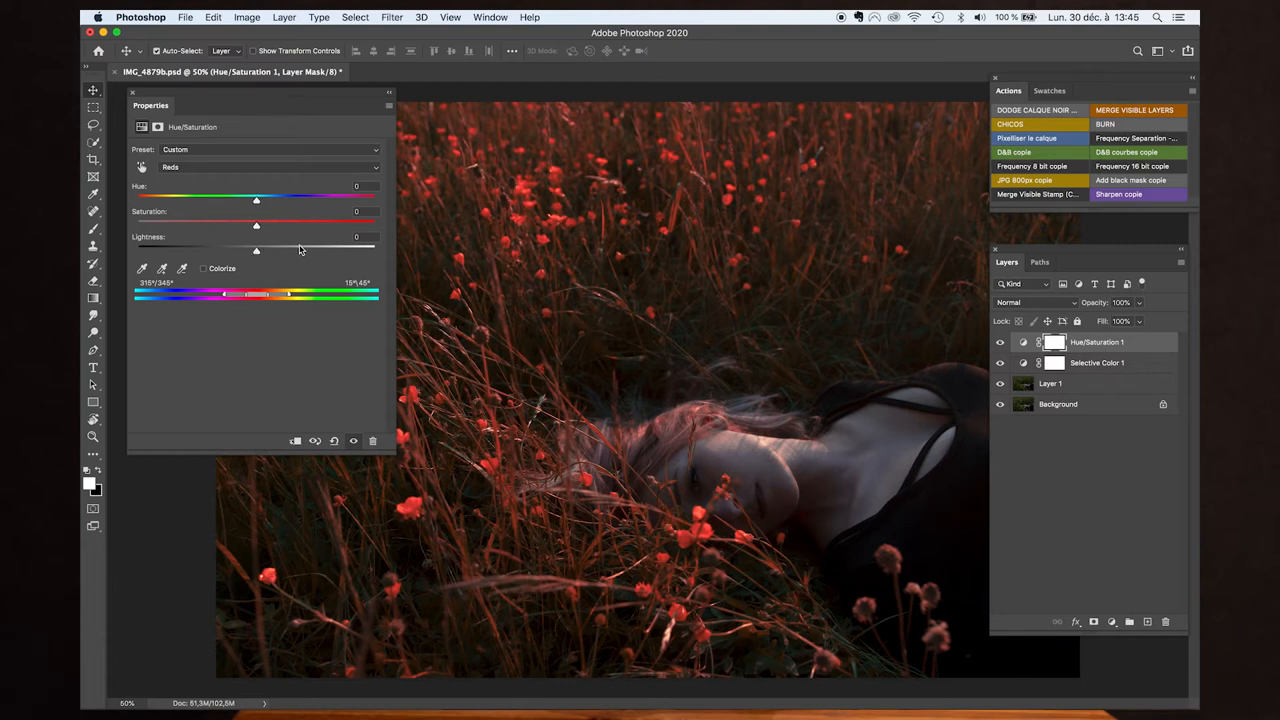
mouse_move(256, 228)
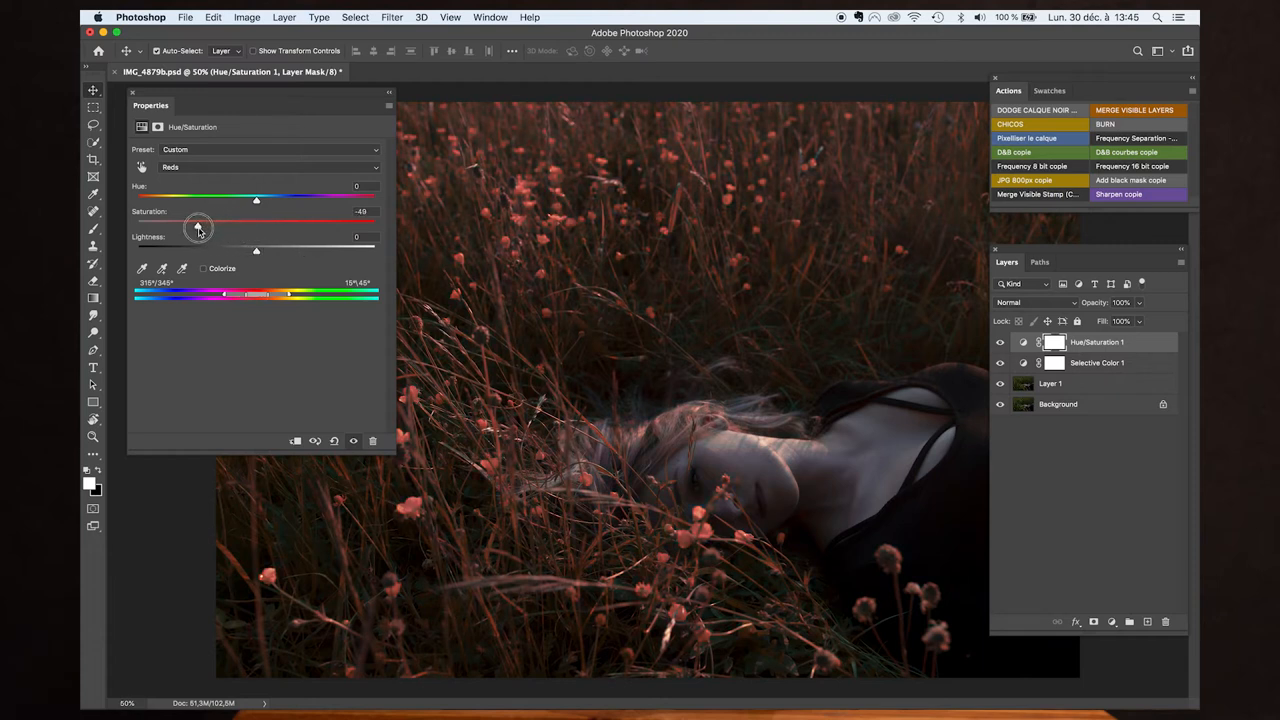
Step: Tune the red flowers to a moderate saturation and slightly lower lightness
left_click_drag(198, 224, 264, 224)
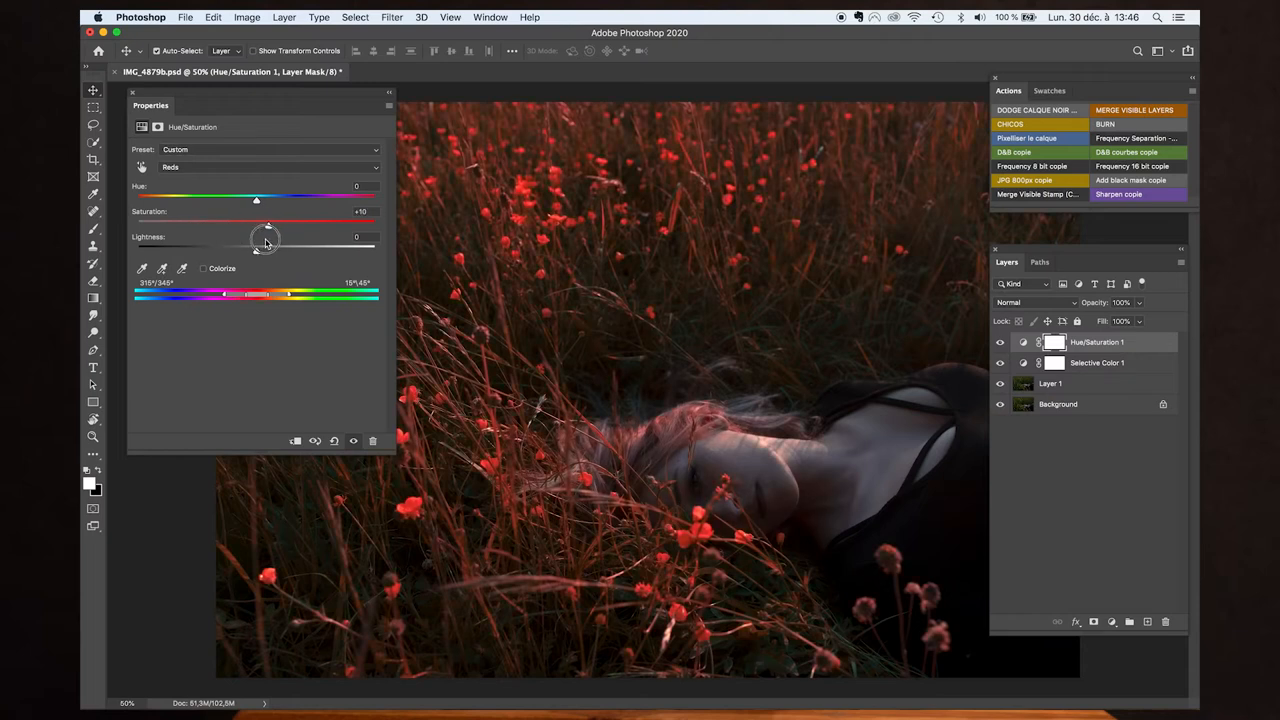
left_click_drag(256, 224, 232, 224)
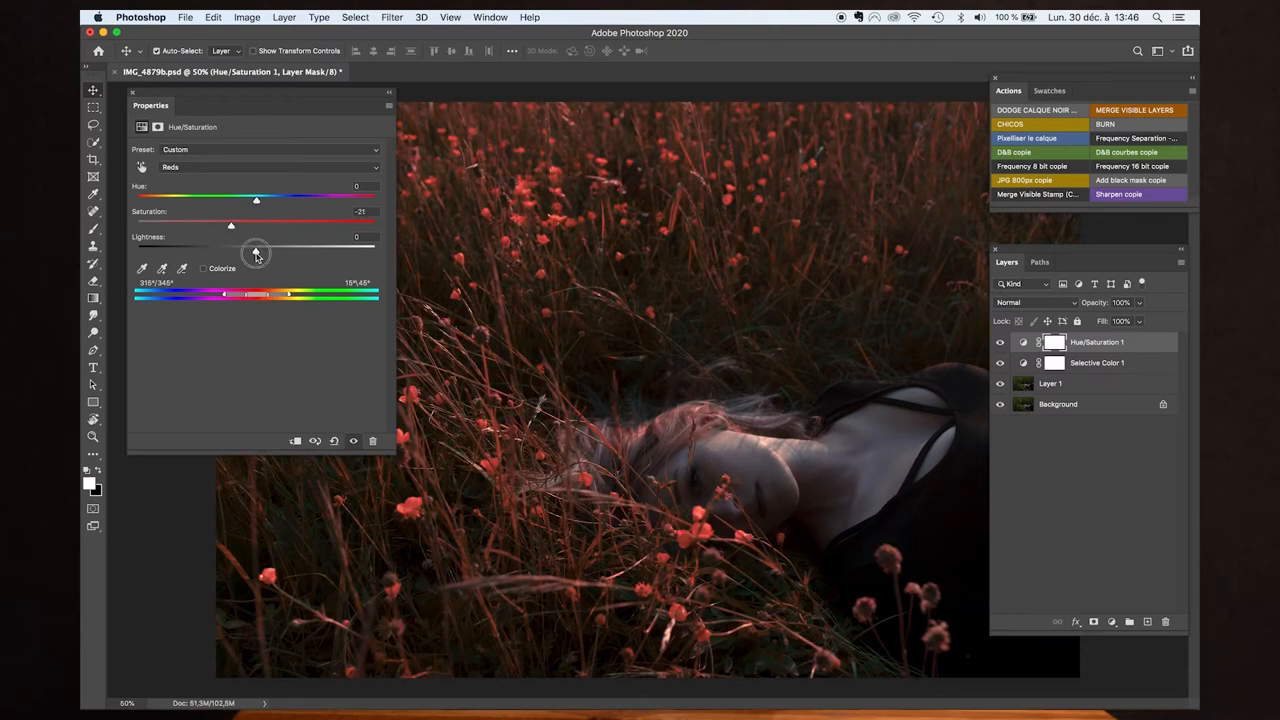
left_click_drag(256, 250, 224, 252)
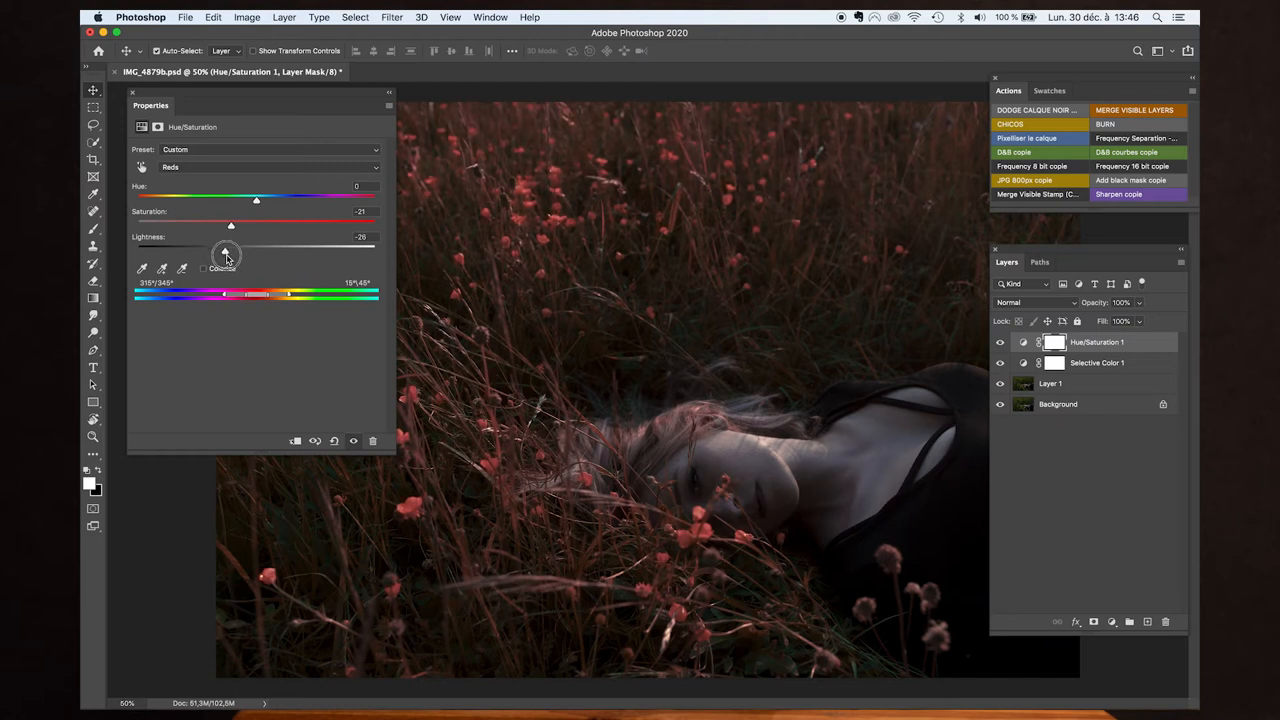
left_click_drag(224, 252, 232, 250)
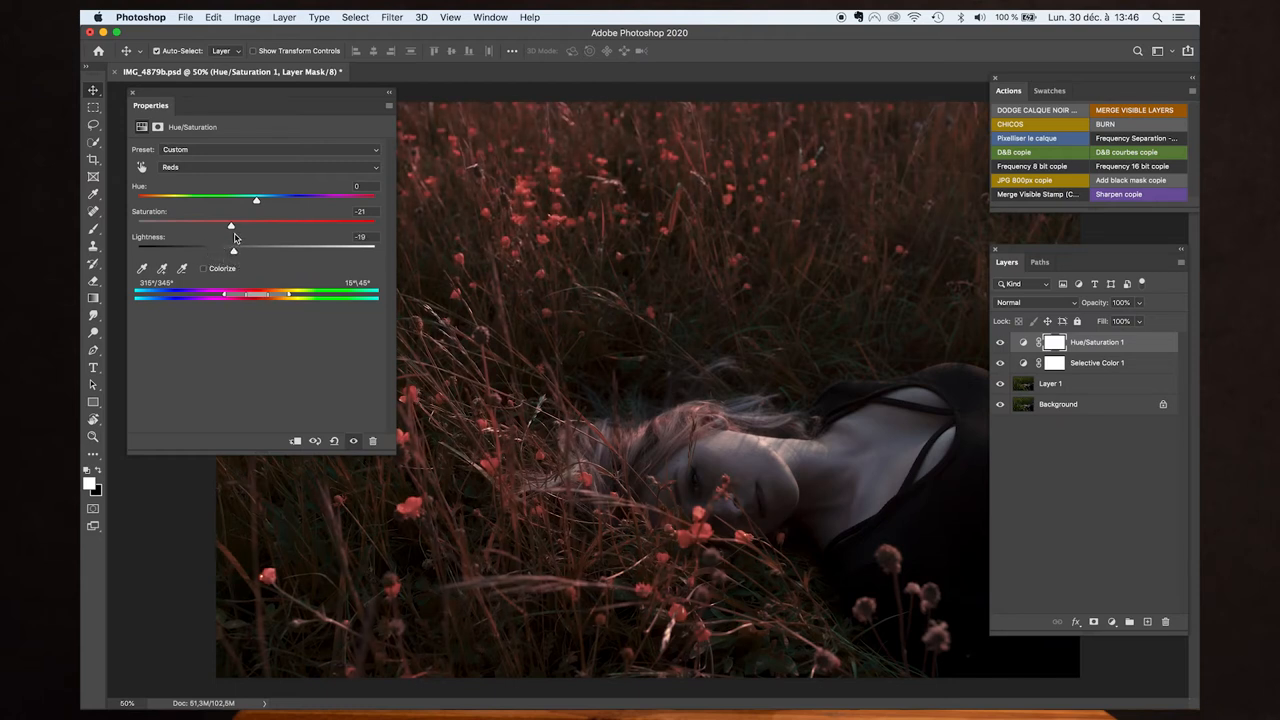
left_click_drag(232, 224, 270, 224)
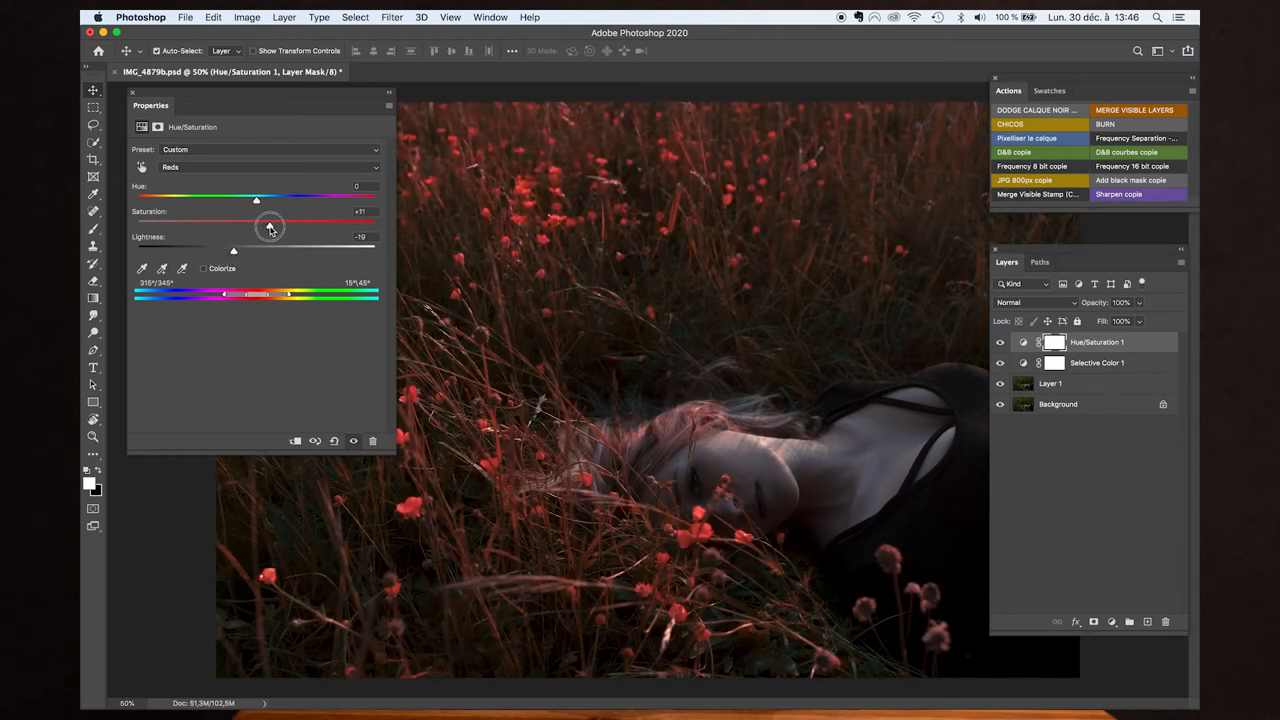
left_click_drag(270, 224, 256, 218)
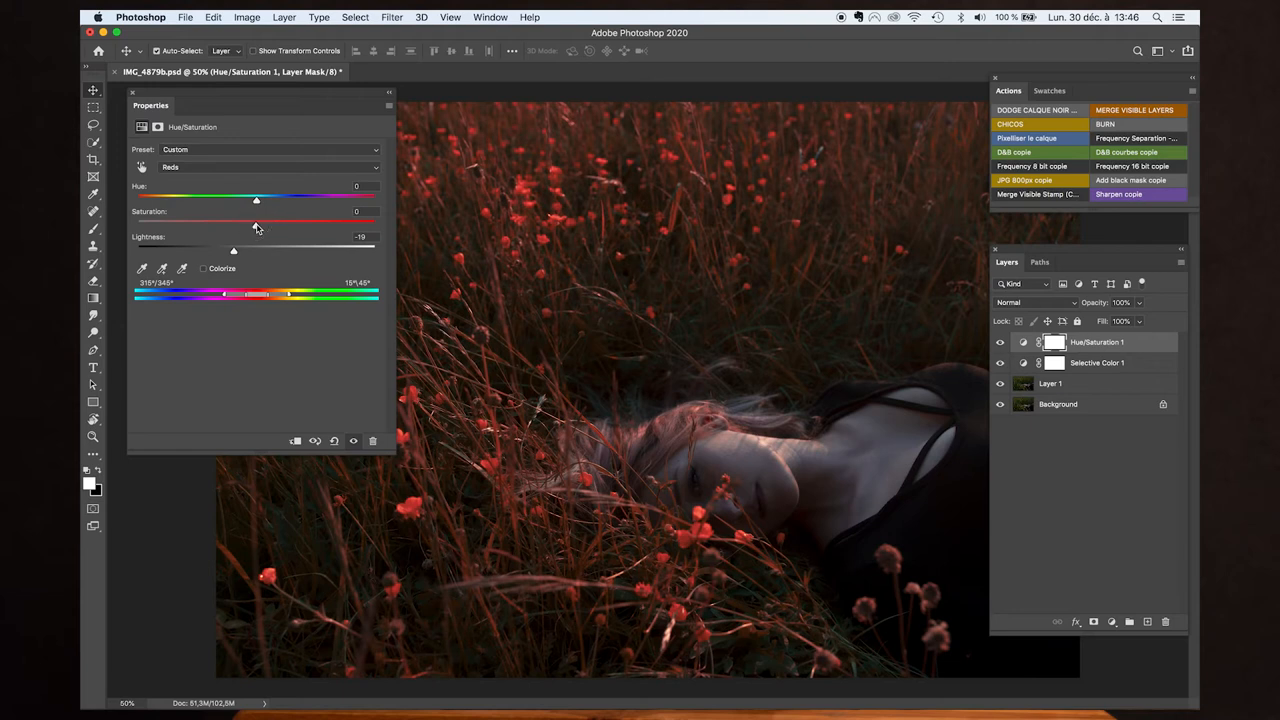
Step: Shift the reds' hue toward a pinkish crimson
left_click_drag(256, 200, 246, 200)
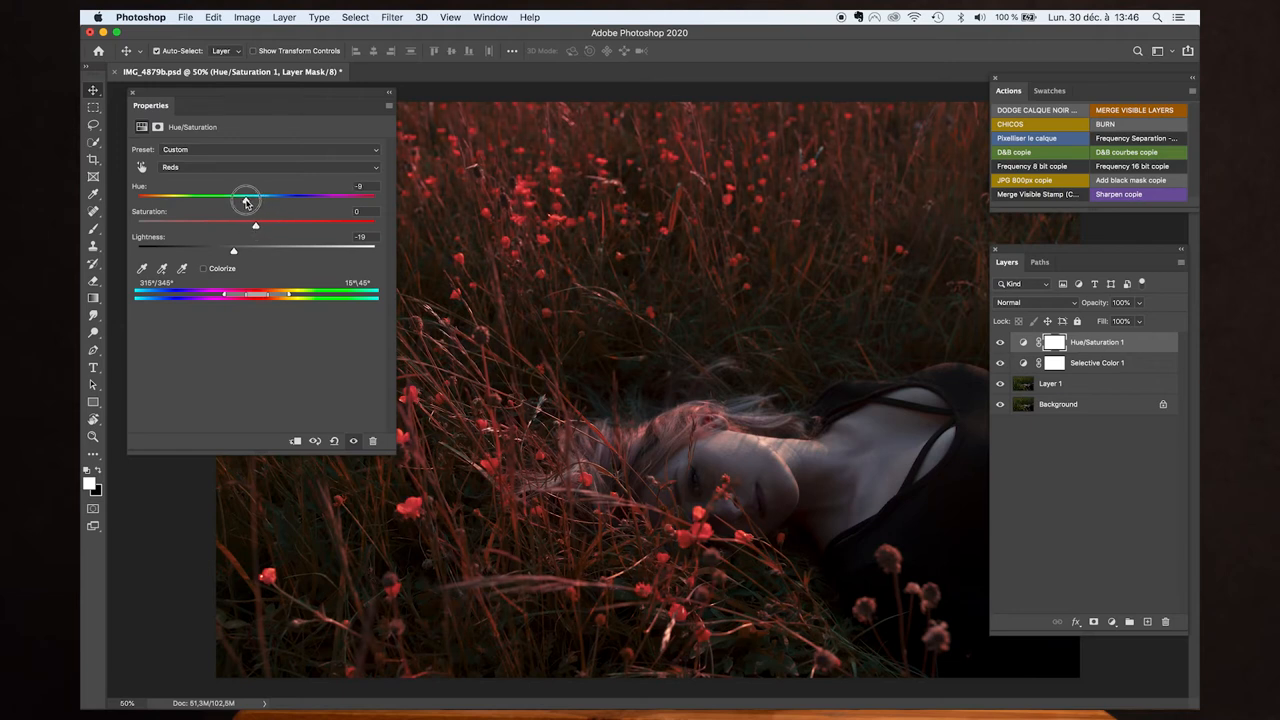
left_click_drag(248, 198, 238, 198)
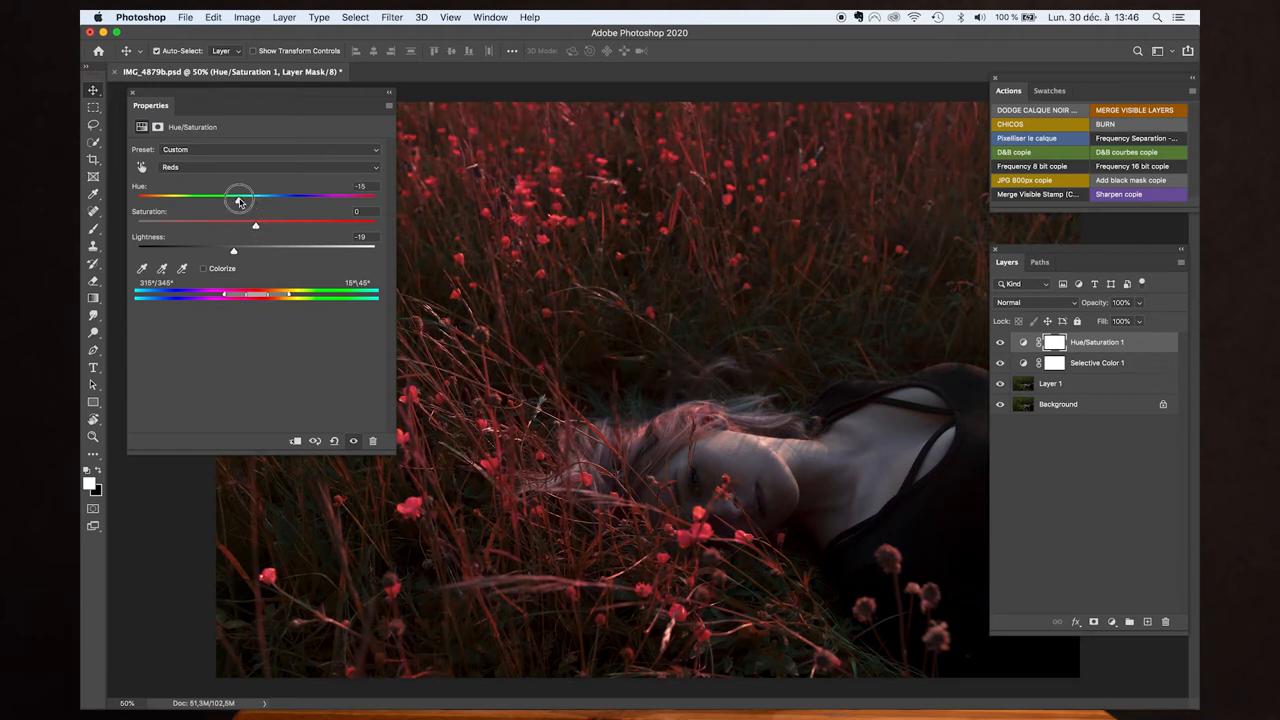
left_click_drag(238, 196, 244, 196)
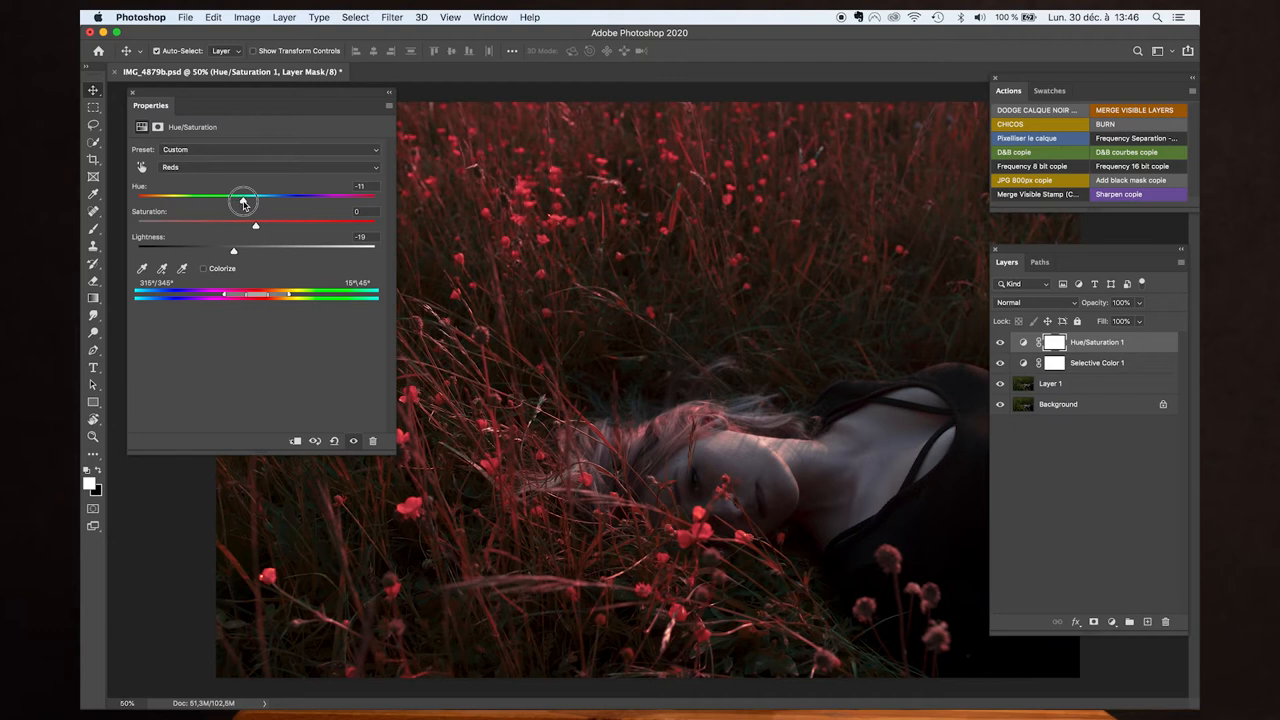
left_click_drag(242, 200, 248, 200)
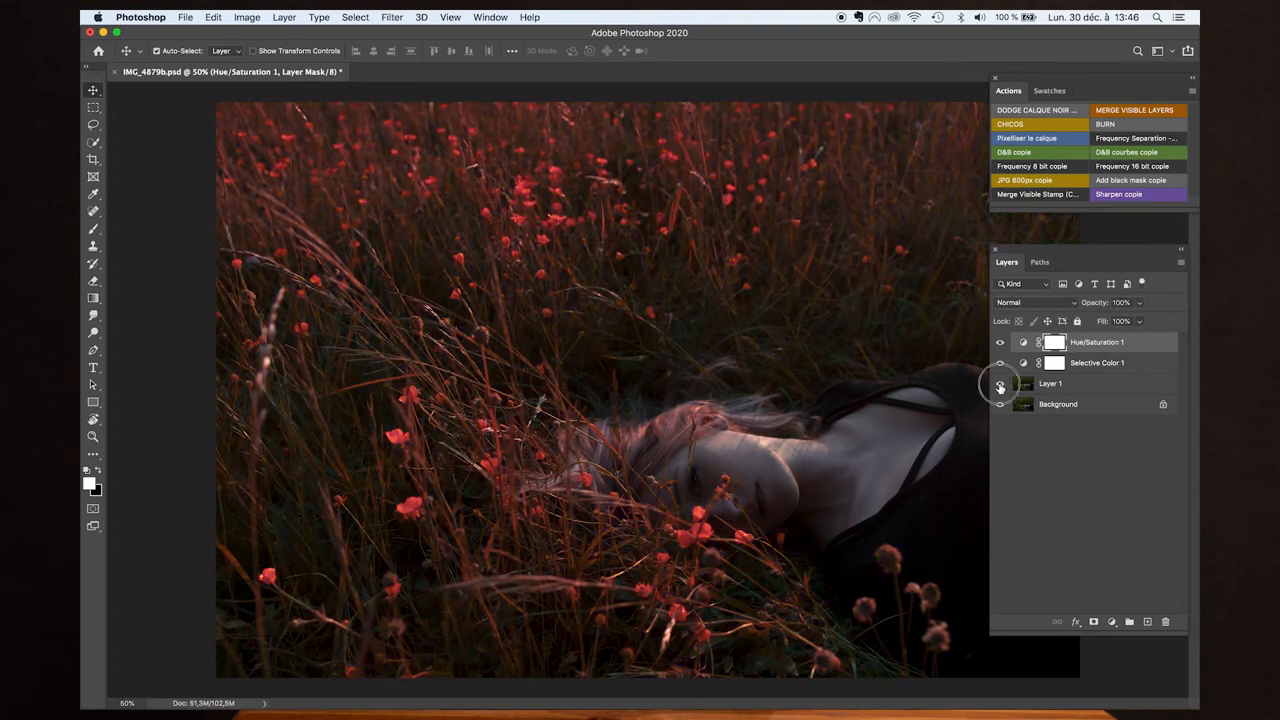
left_click(1000, 384)
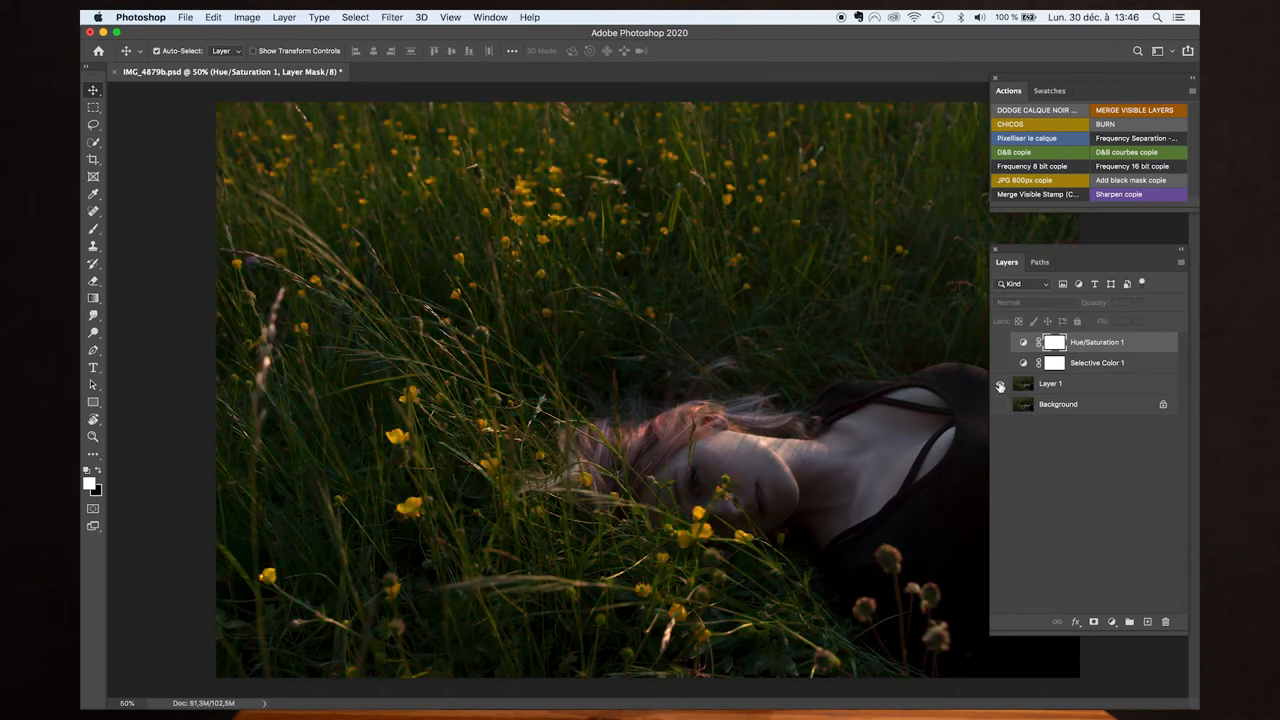
left_click(1000, 342)
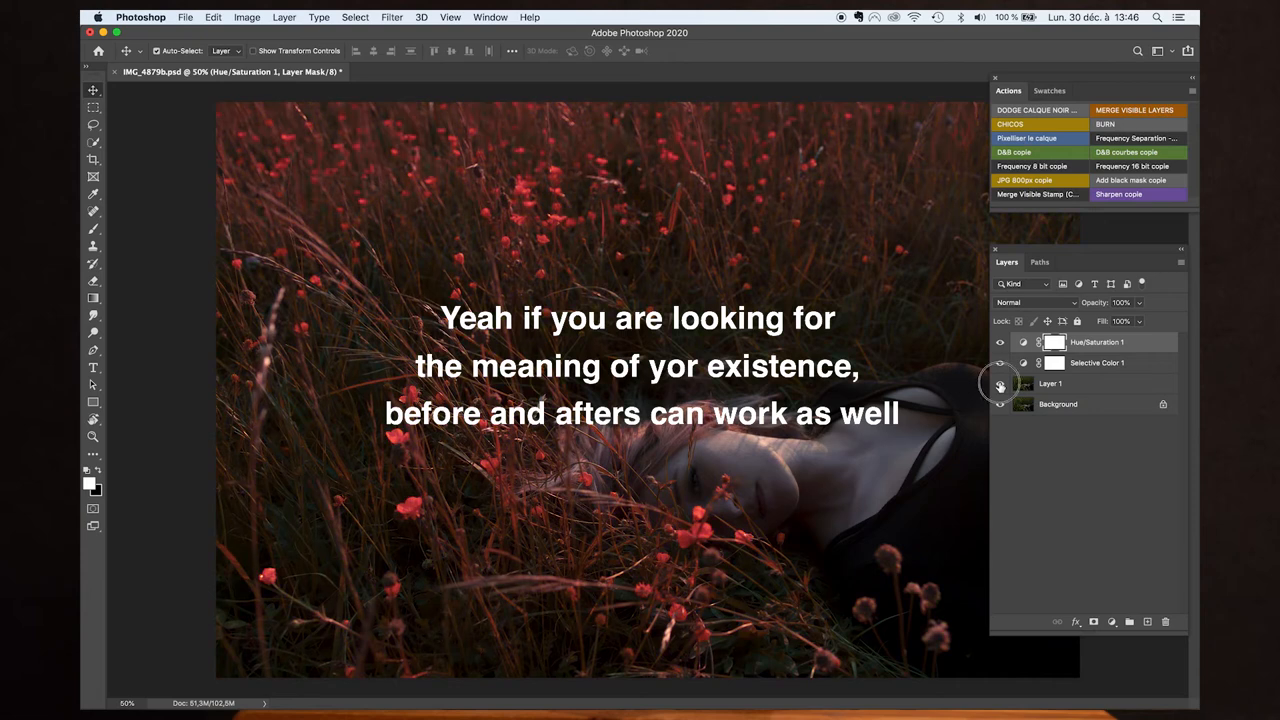
left_click(1000, 384)
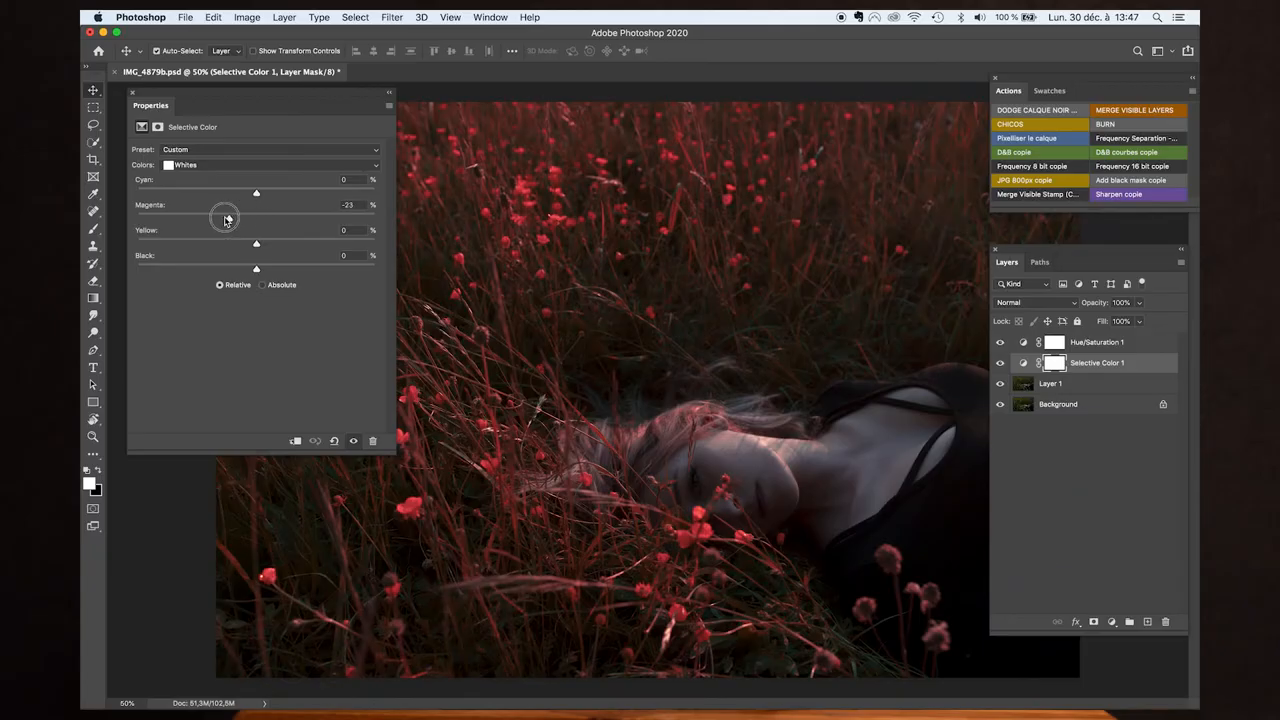
Step: Nudge the Selective Color yellows' yellow amount to about -50 and close its Properties
left_click_drag(224, 216, 256, 216)
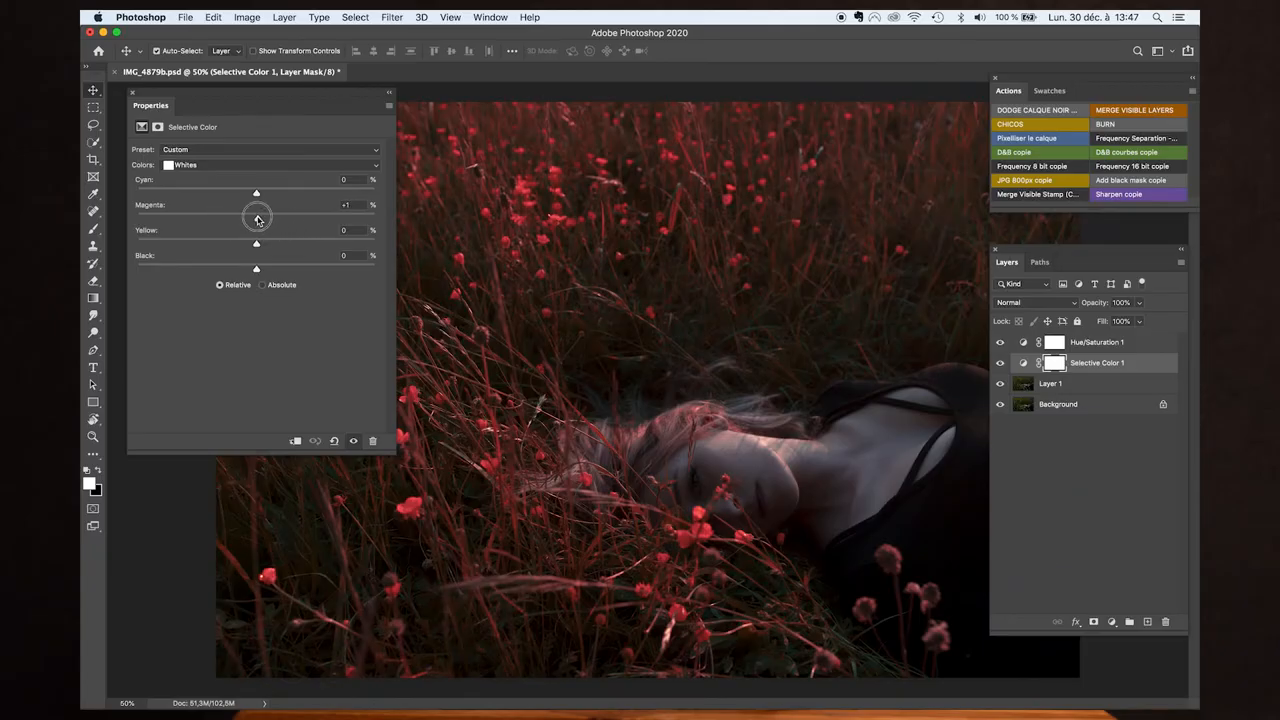
left_click(270, 164)
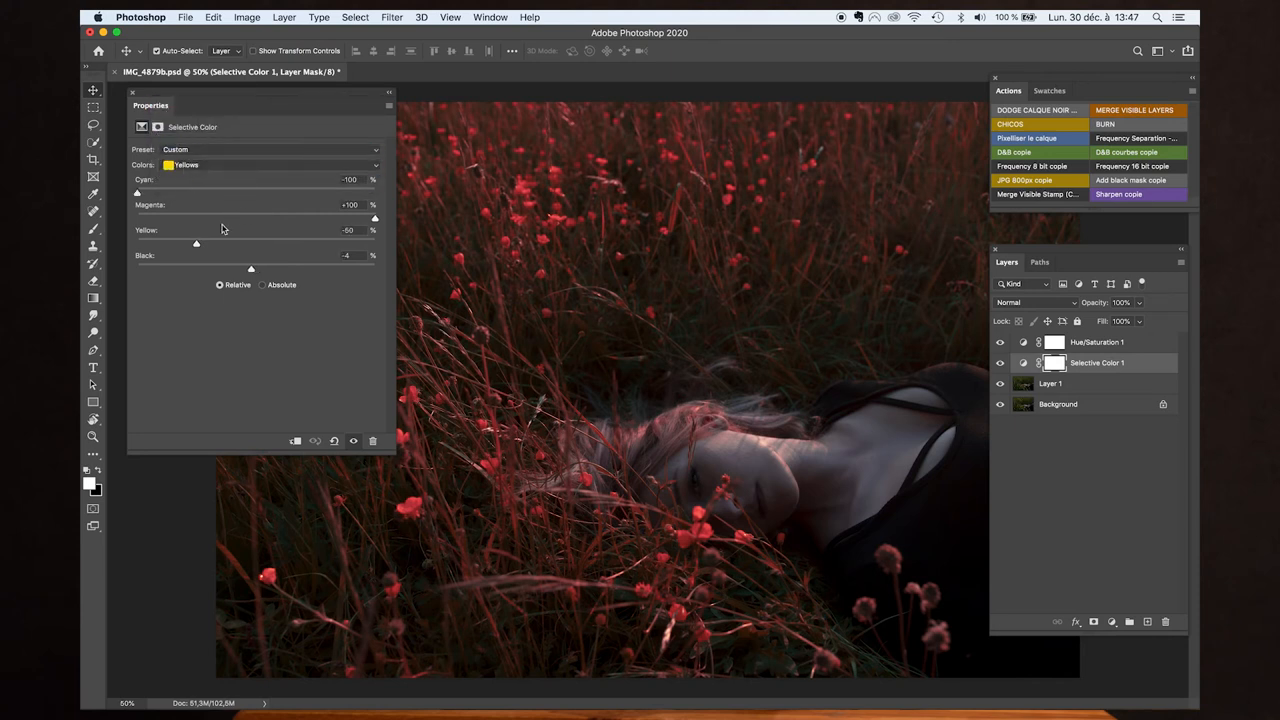
left_click_drag(196, 244, 198, 244)
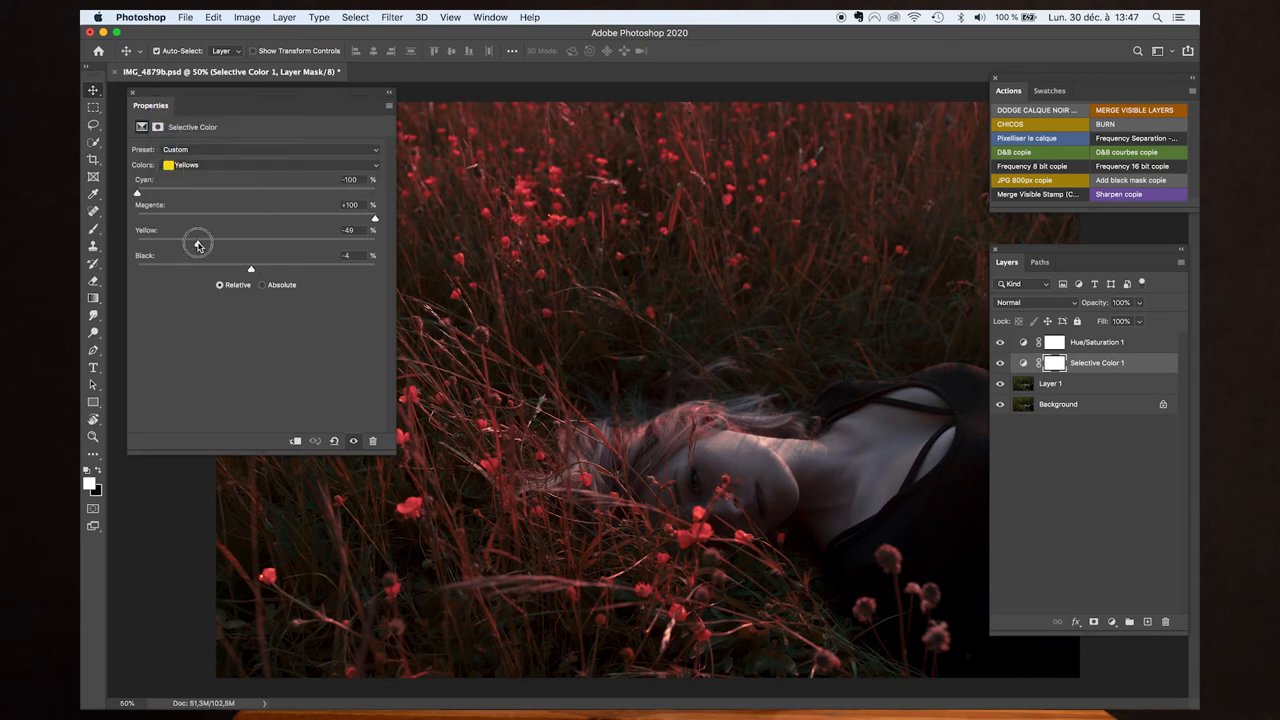
left_click_drag(198, 244, 216, 244)
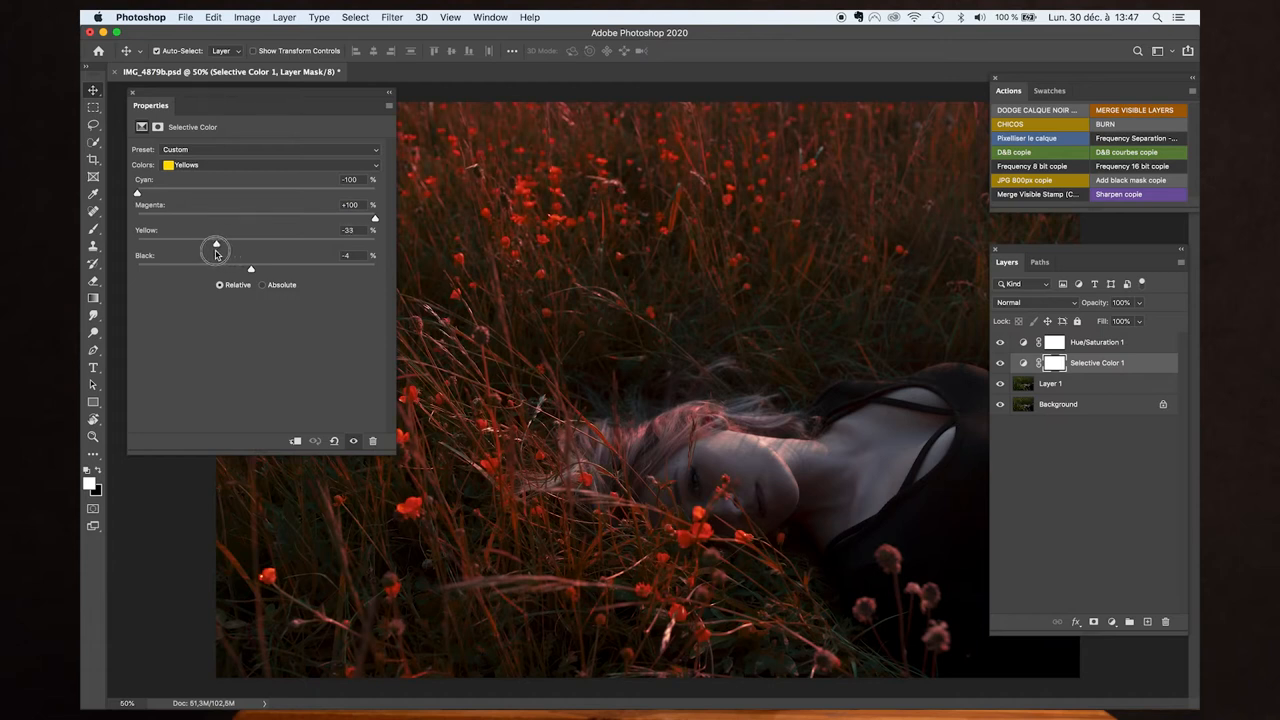
left_click_drag(216, 244, 200, 244)
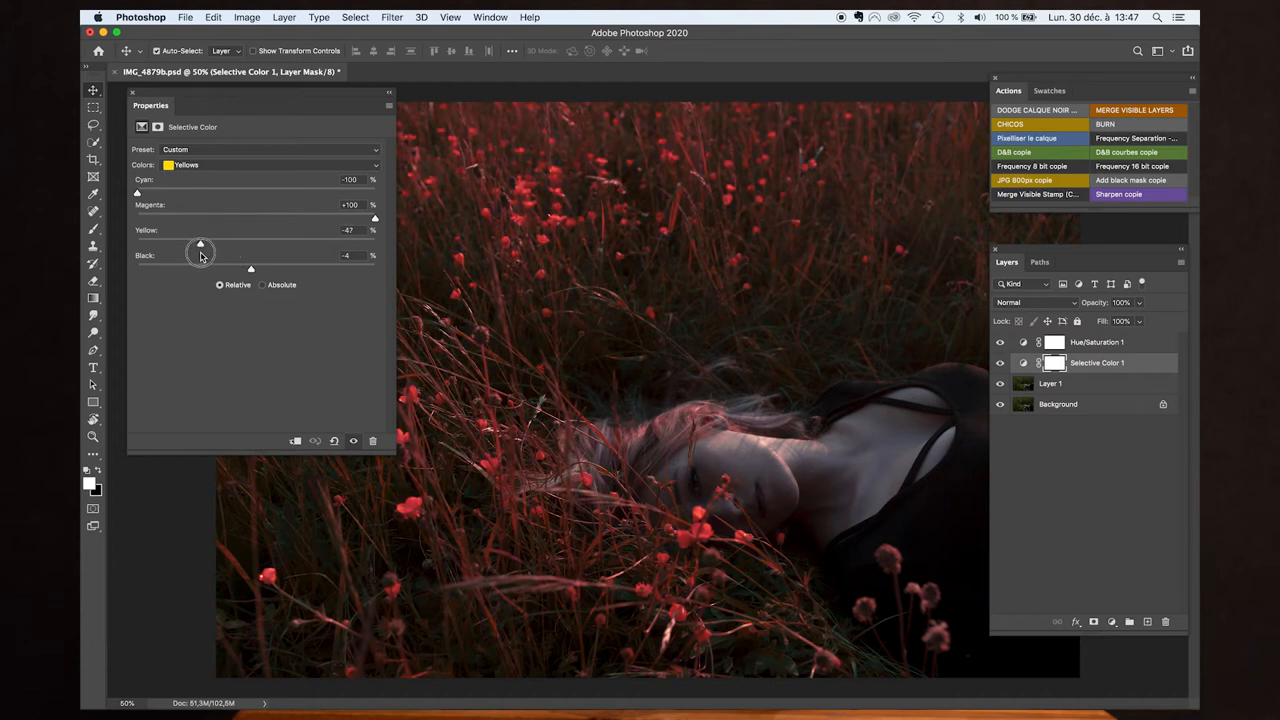
left_click_drag(200, 244, 196, 244)
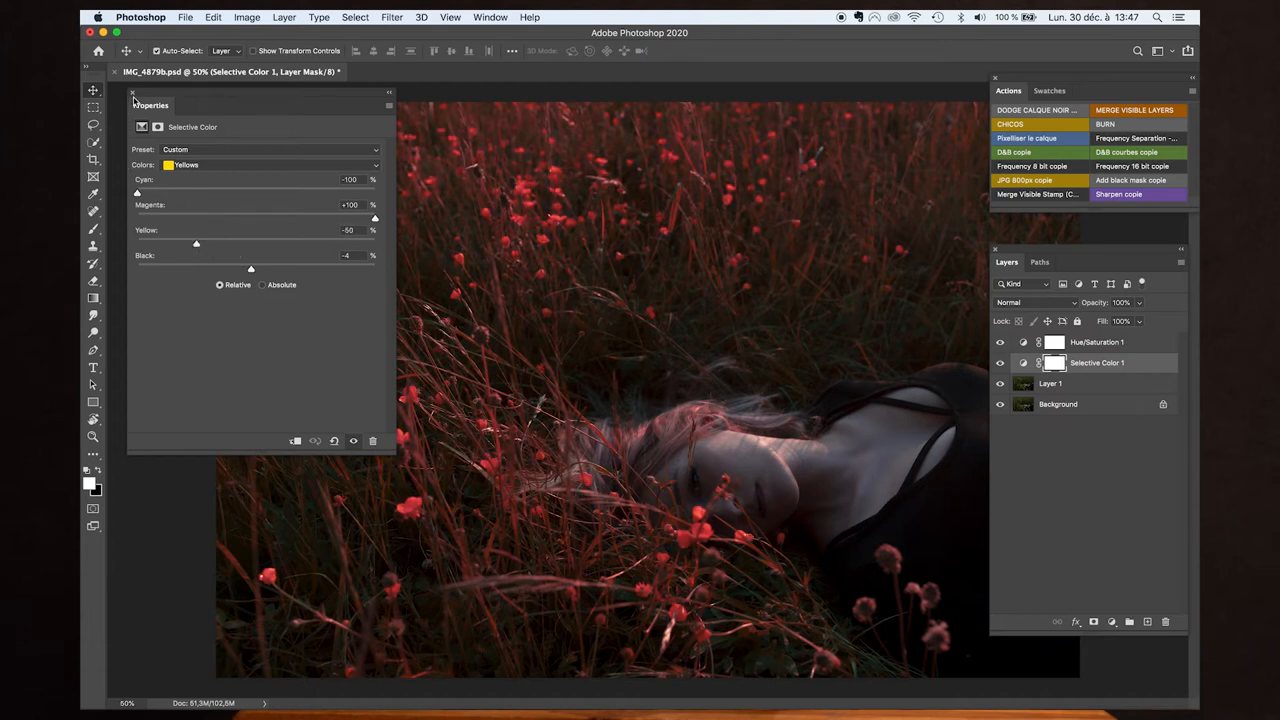
left_click(132, 92)
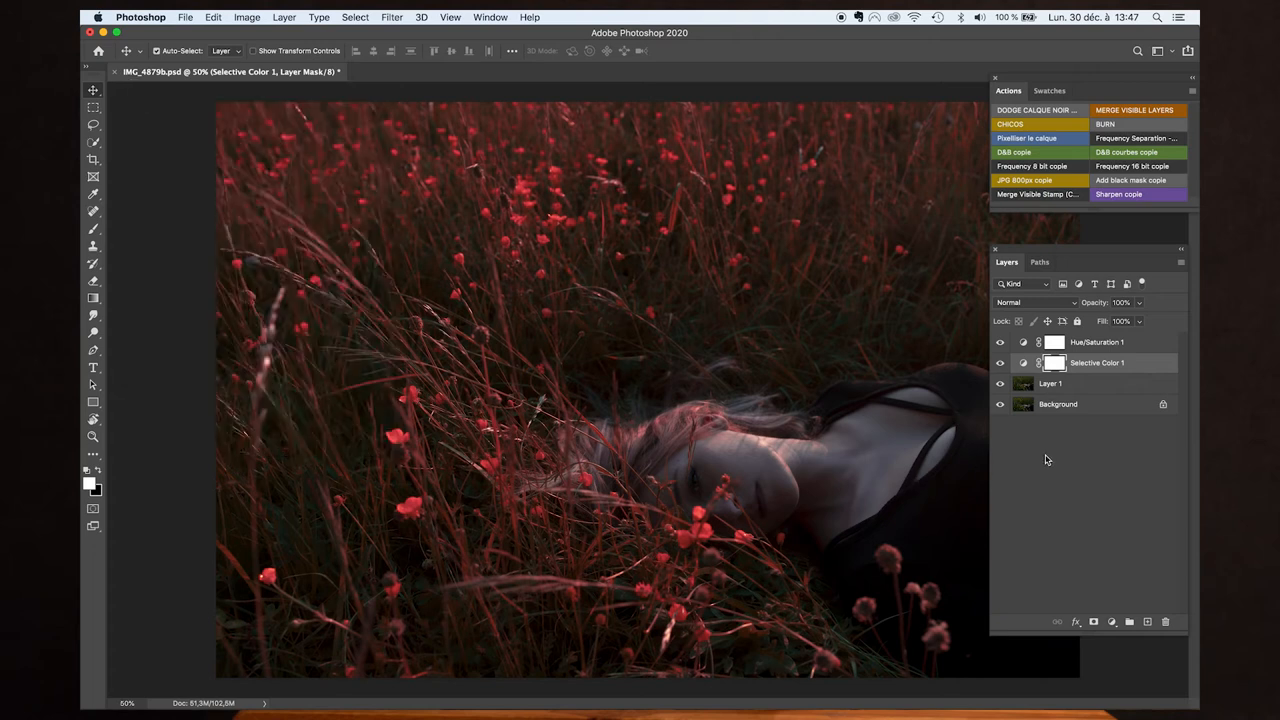
left_click(1096, 342)
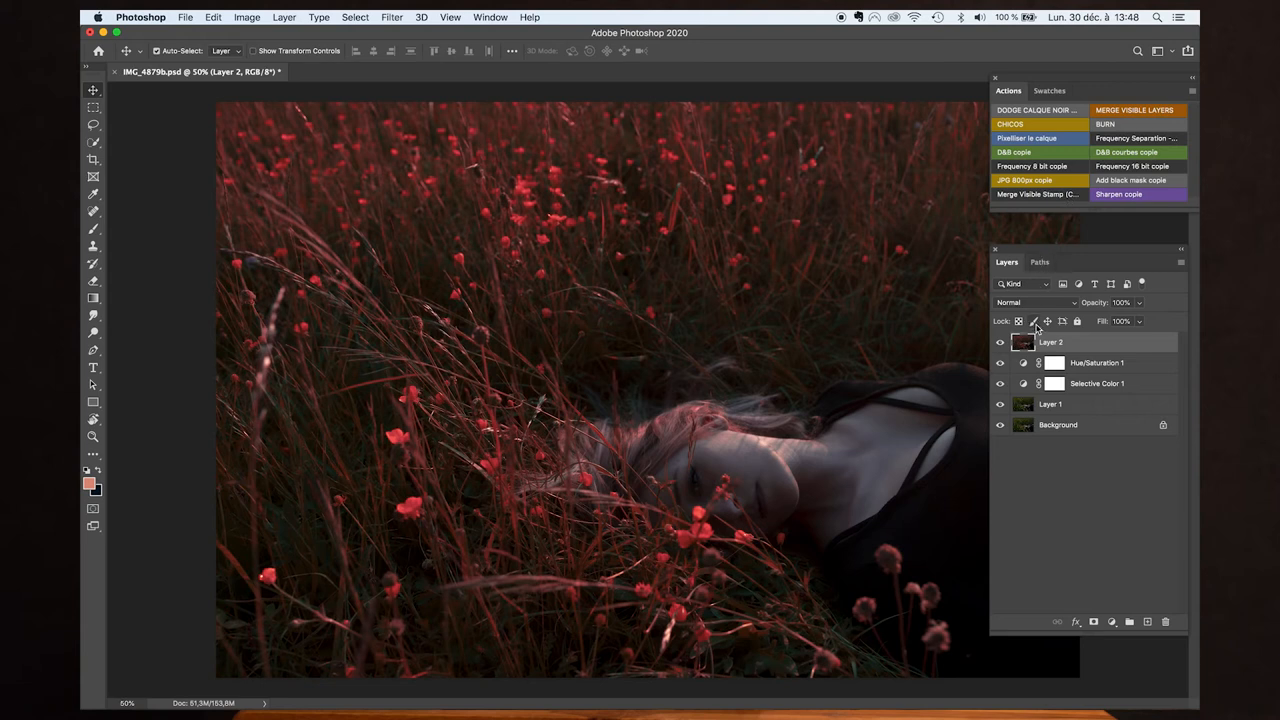
mouse_move(1050, 338)
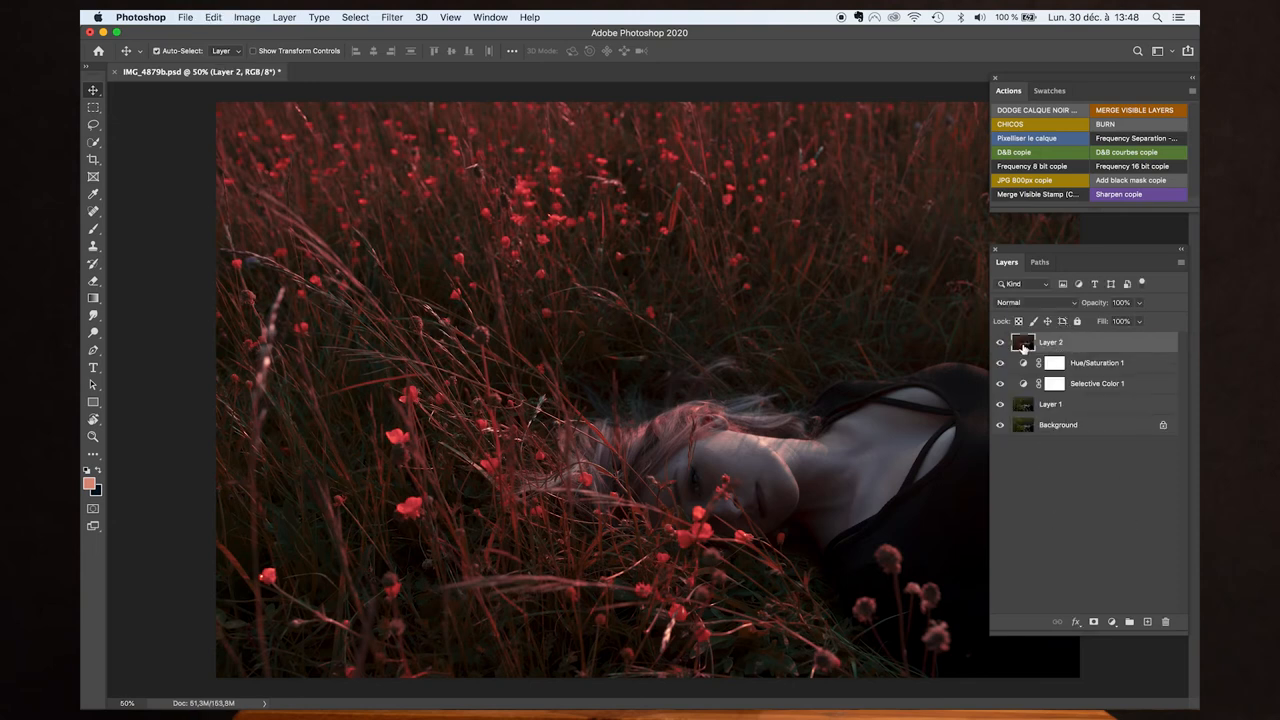
mouse_move(1022, 362)
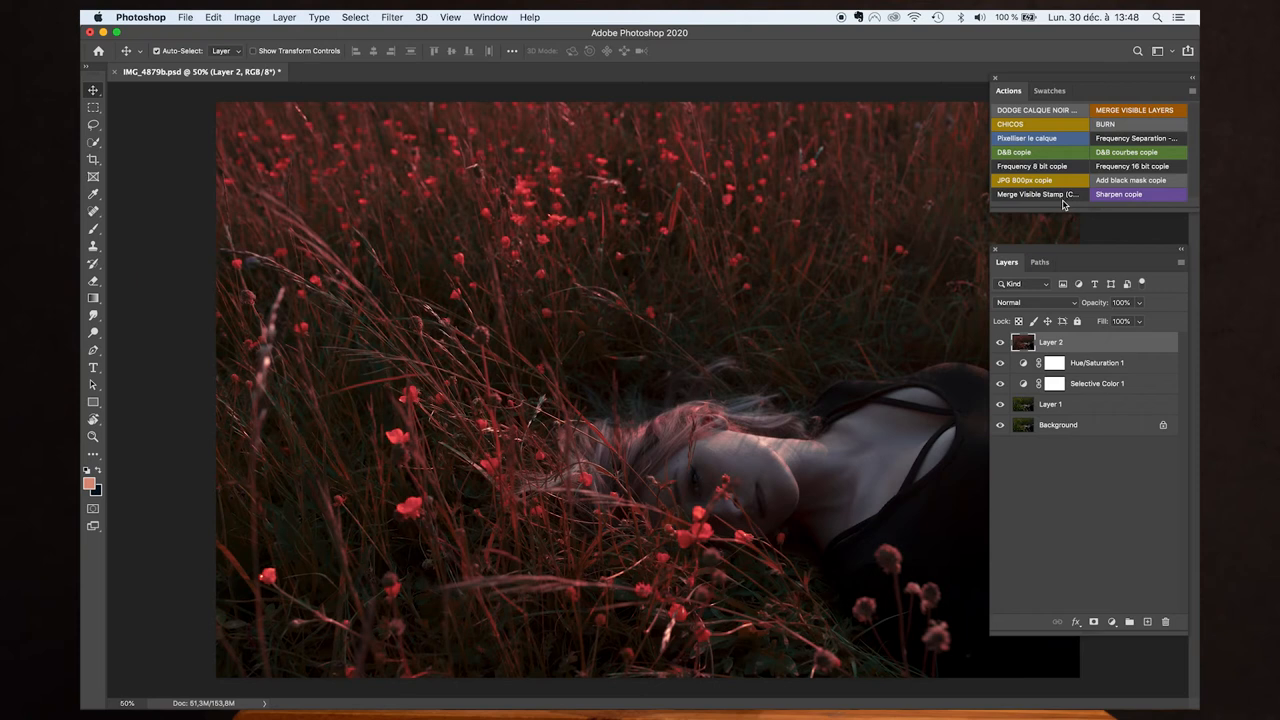
mouse_move(1056, 500)
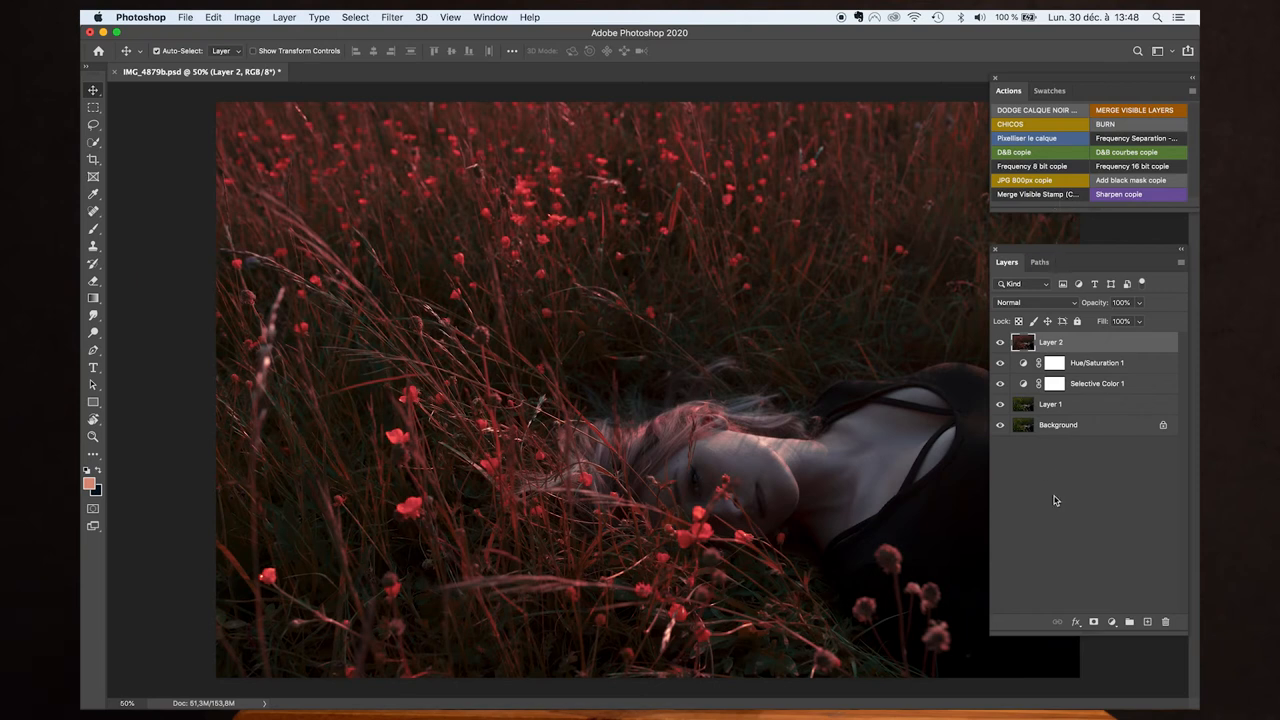
mouse_move(1056, 518)
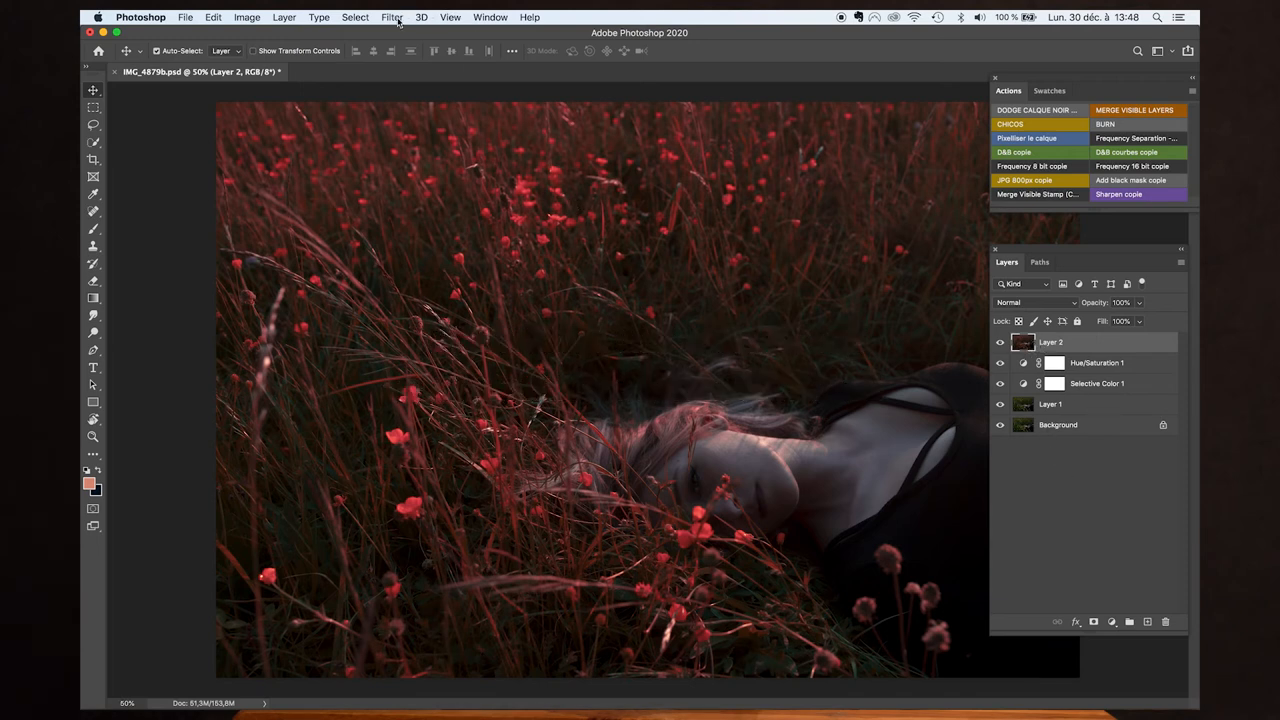
Step: Bring up the Filter menu to send merged Layer 2 to Exposure X5
left_click(392, 16)
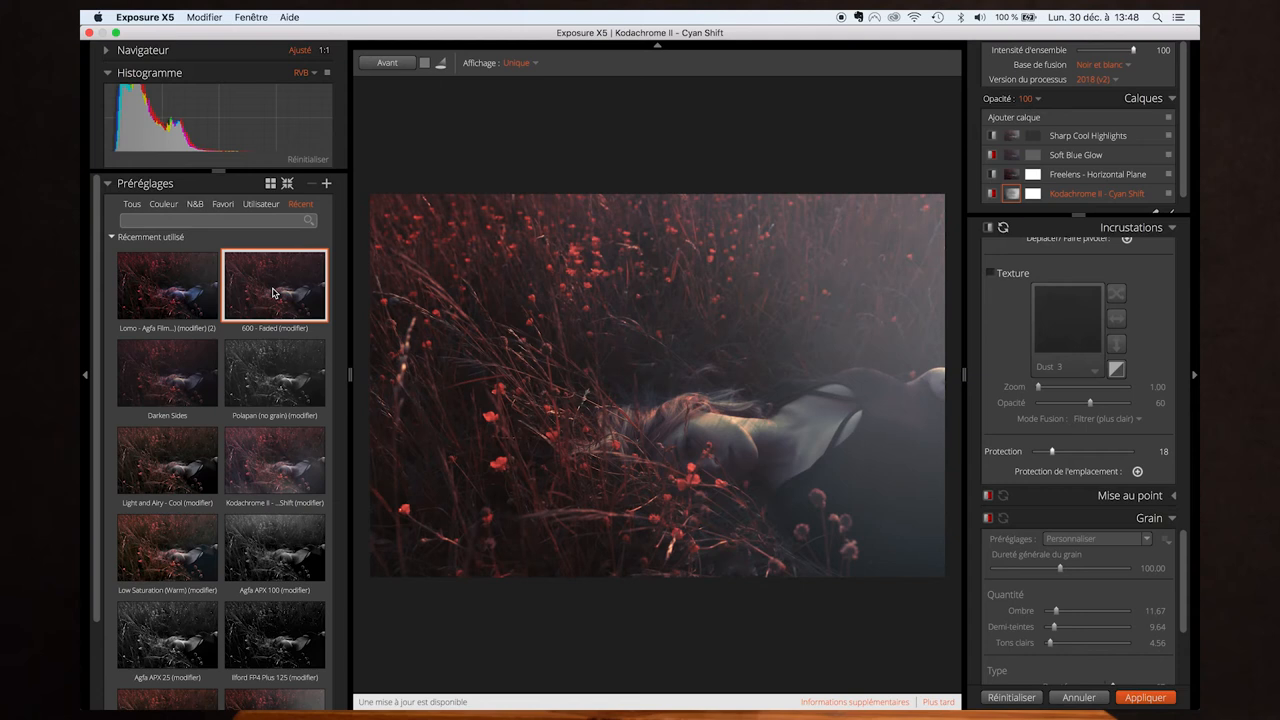
mouse_move(964, 240)
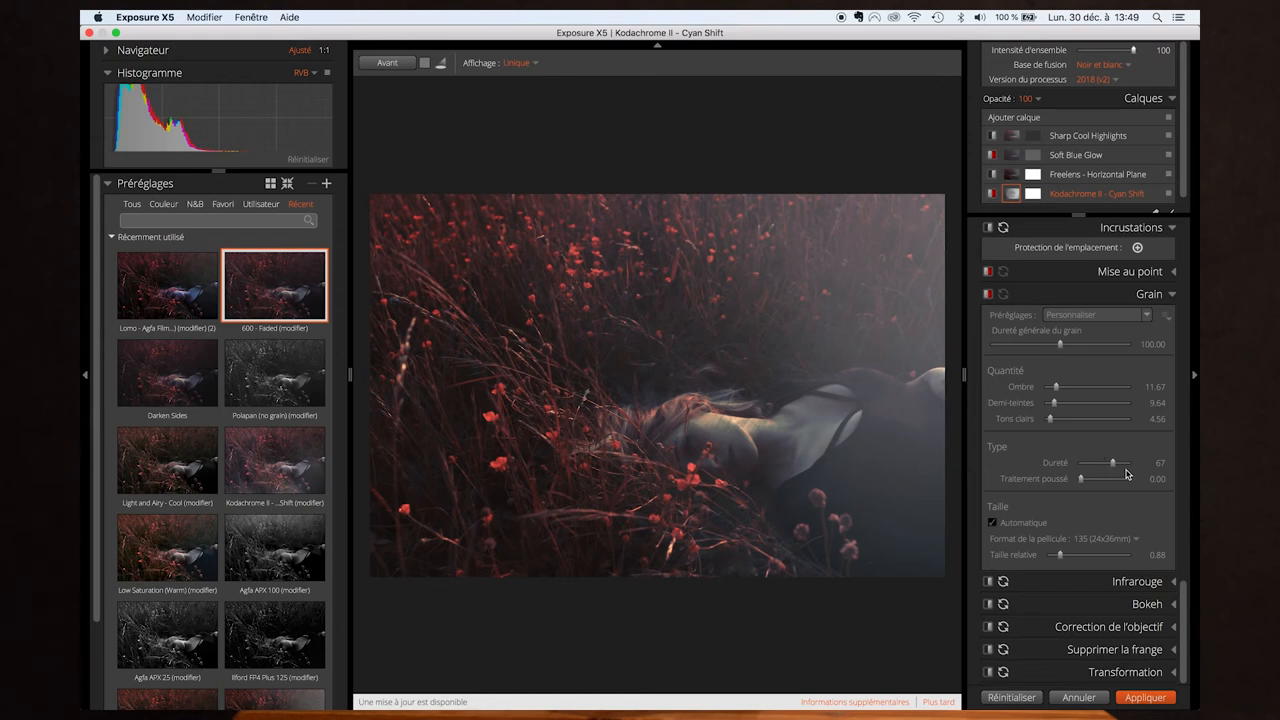
Step: Select the Sharp Cool Highlights preset layer to inspect its settings
left_click(1178, 228)
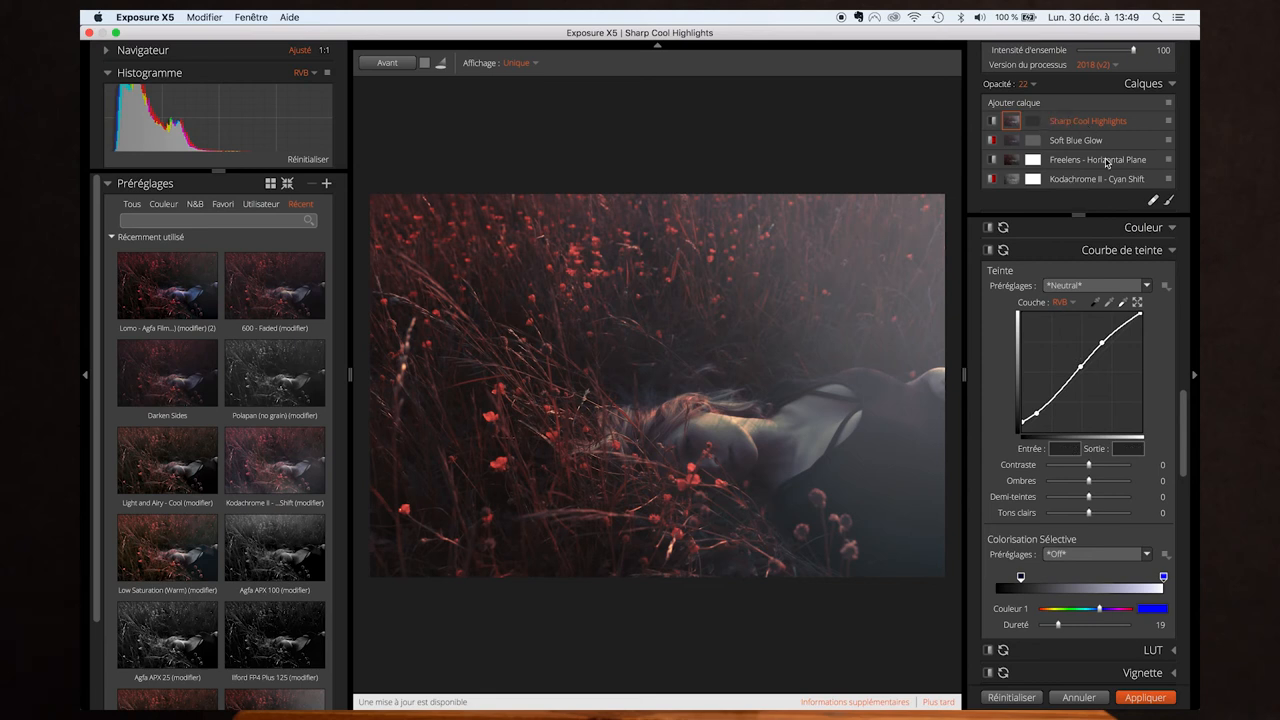
Step: On the Freelens layer, set the Blue Haze light effect zoom to 2.44
left_click(1096, 160)
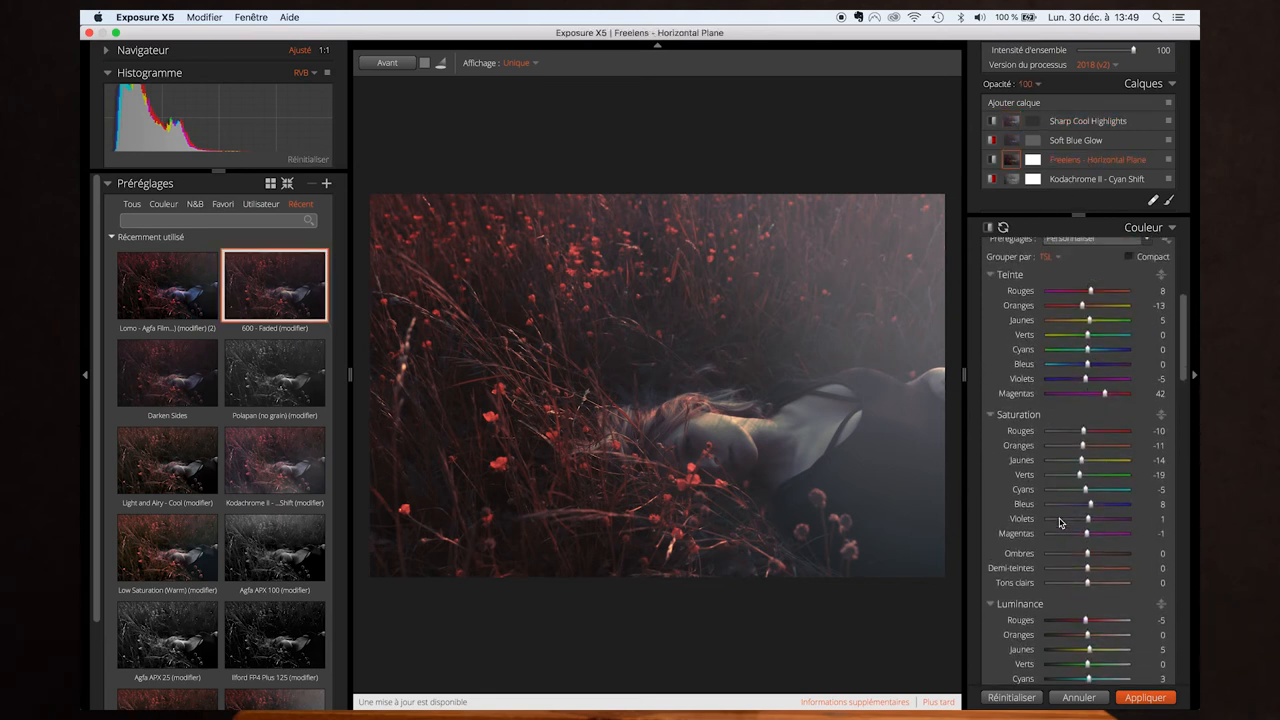
scroll("down", 3)
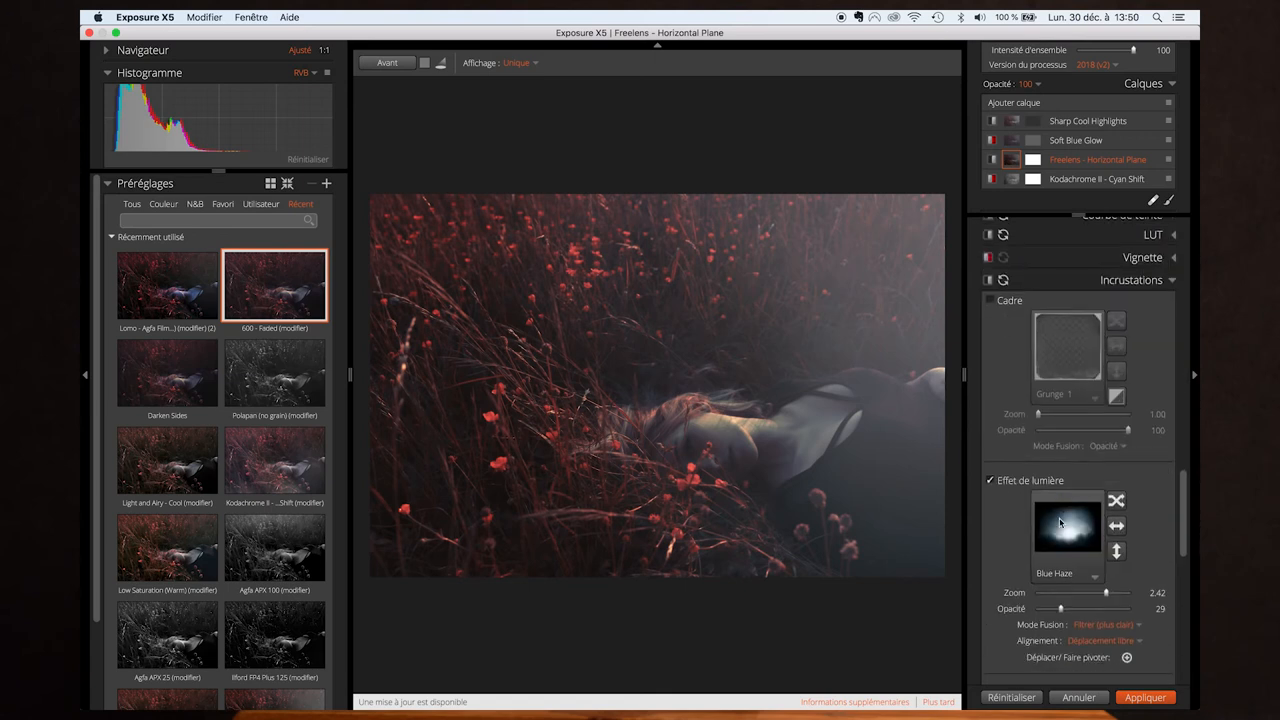
scroll("down", 3)
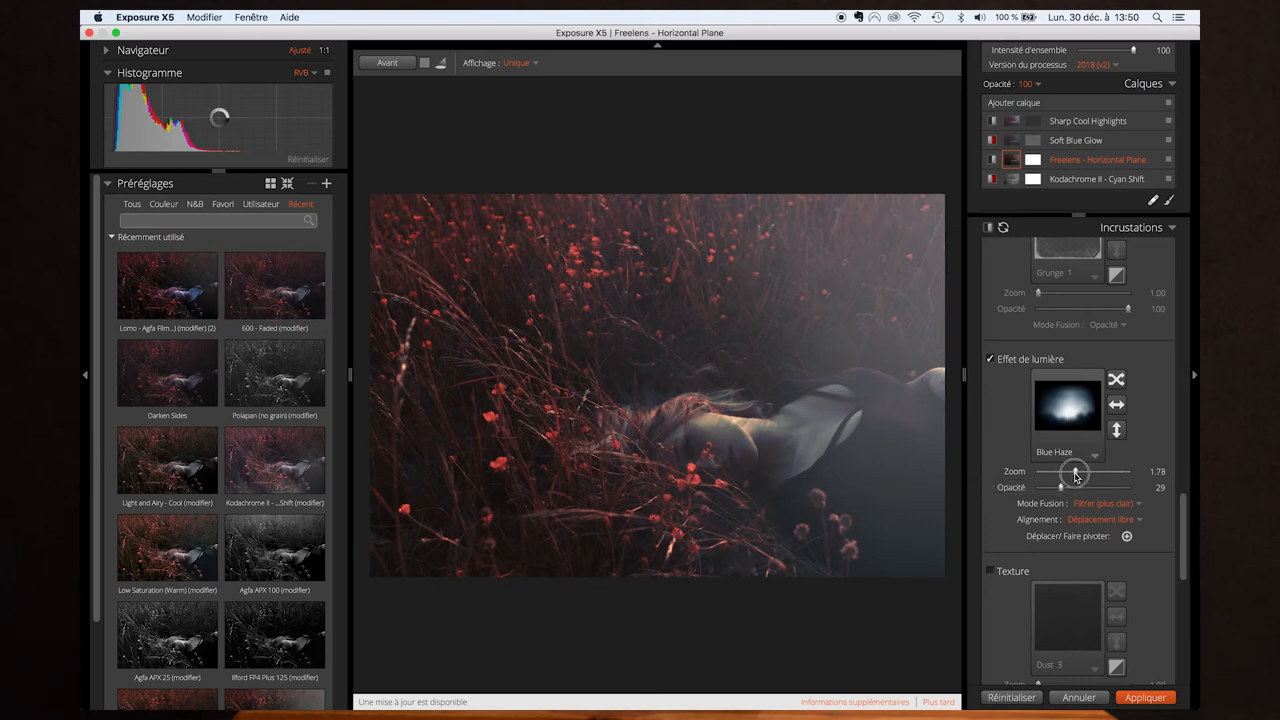
left_click_drag(1078, 472, 1064, 472)
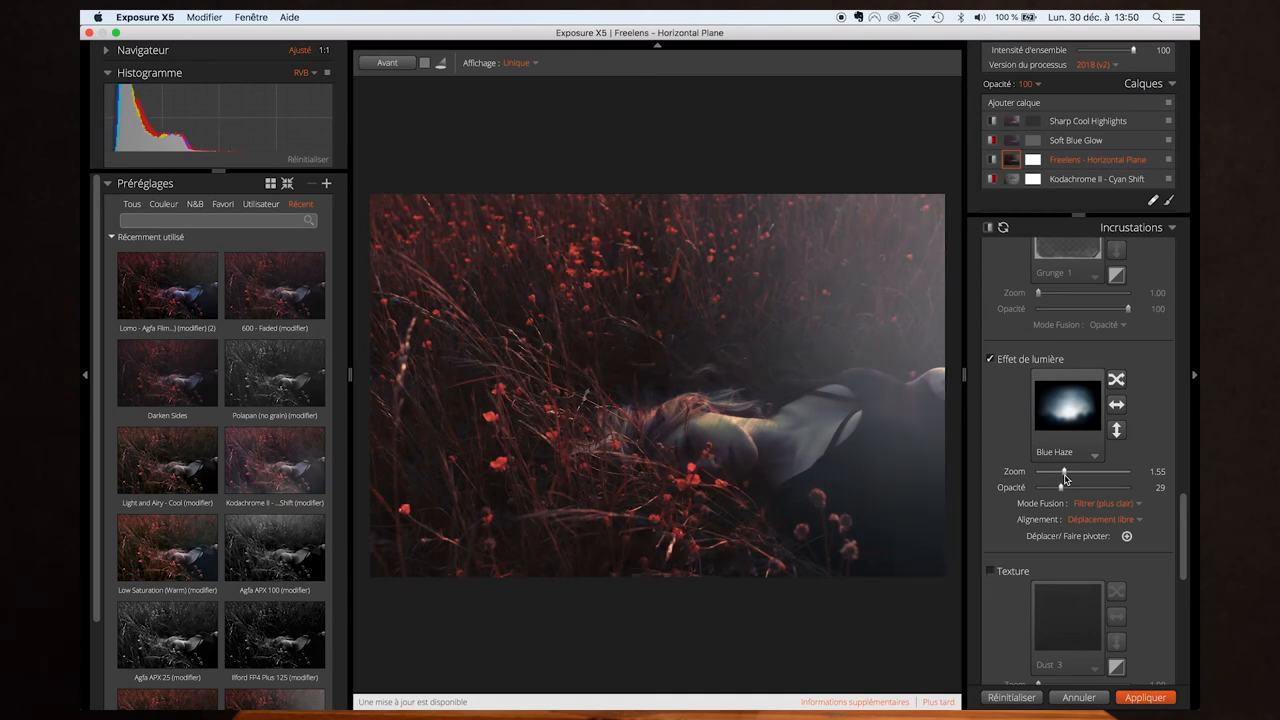
left_click_drag(1062, 472, 1100, 472)
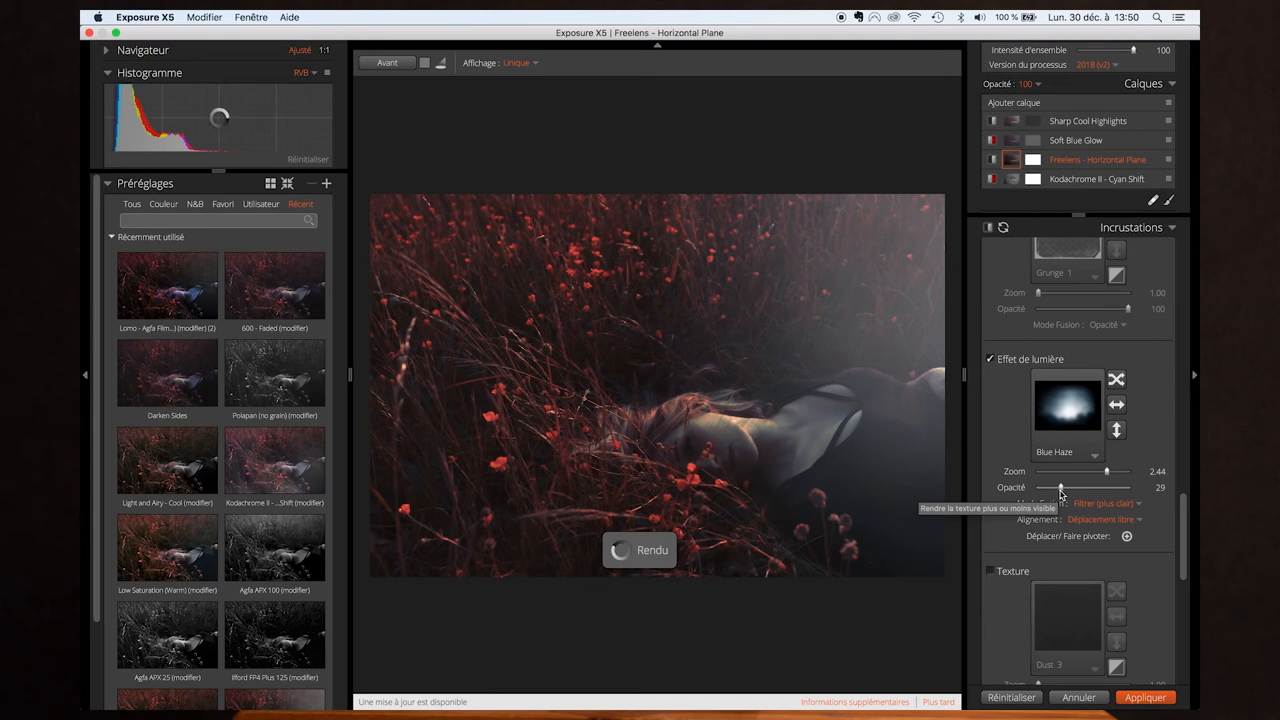
left_click_drag(1060, 488, 1050, 488)
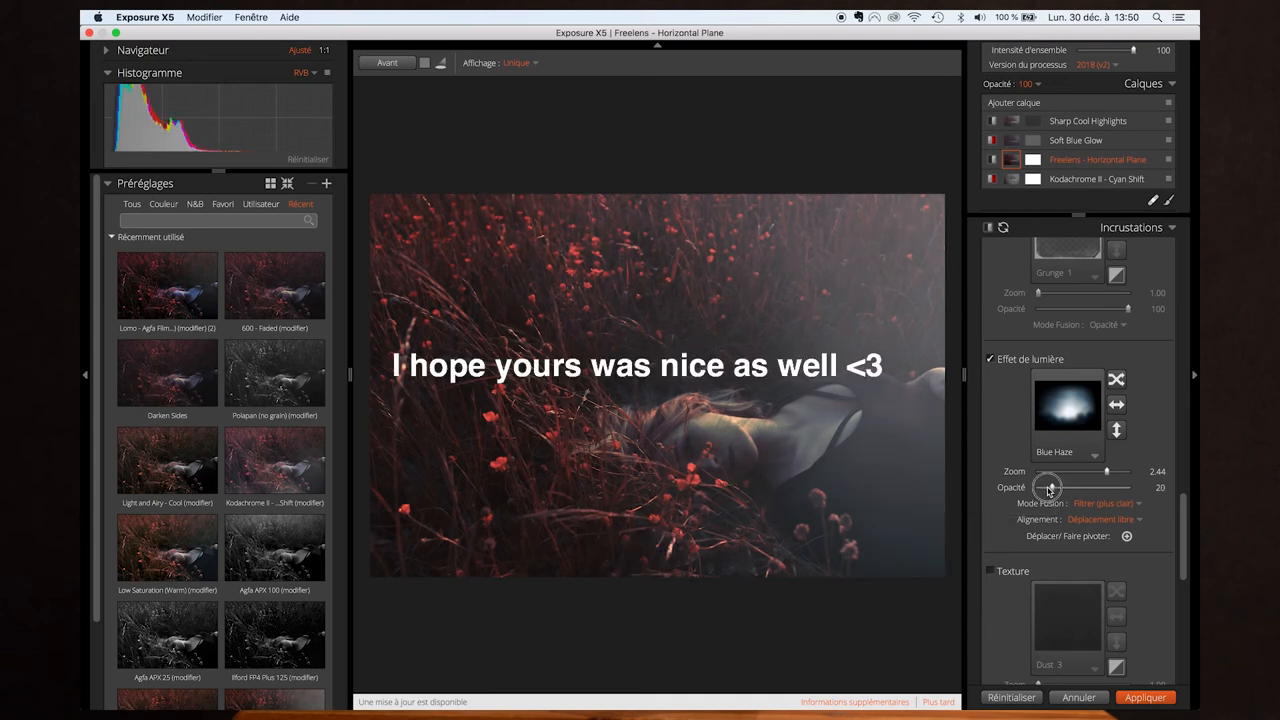
Step: Lower the Blue Haze opacity to about 11
left_click_drag(1056, 488, 1044, 488)
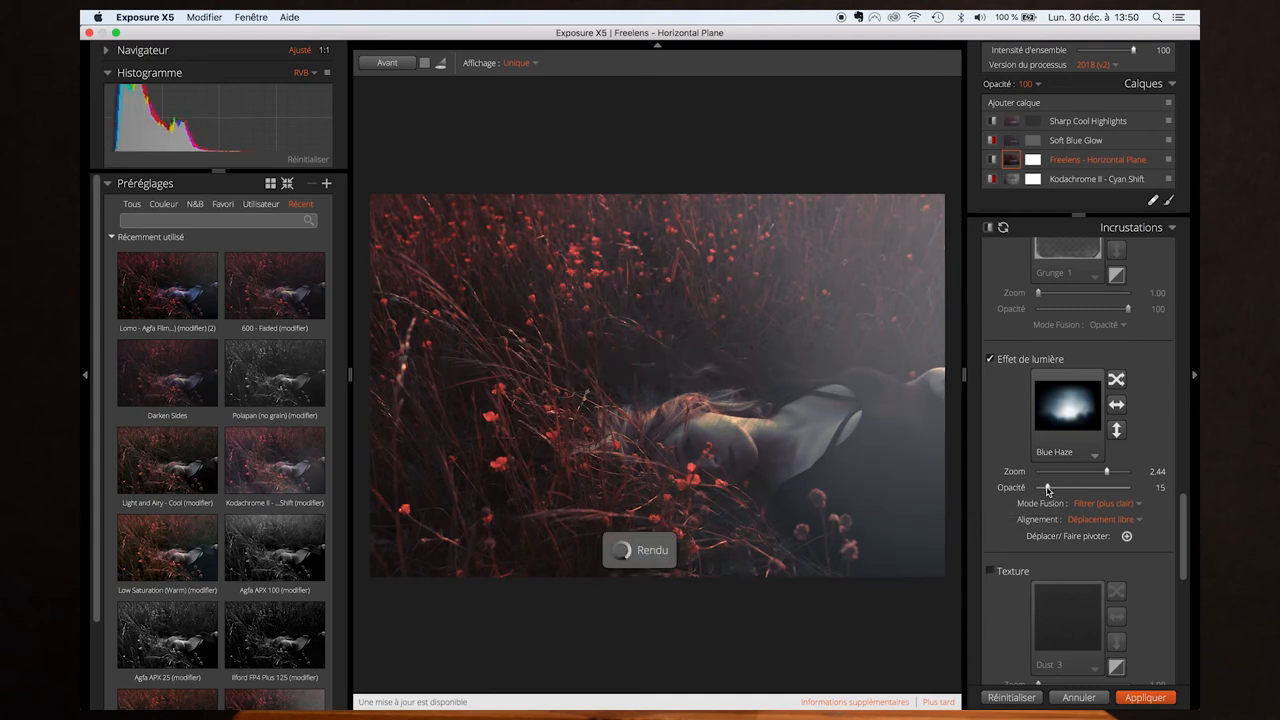
left_click_drag(1046, 488, 1040, 488)
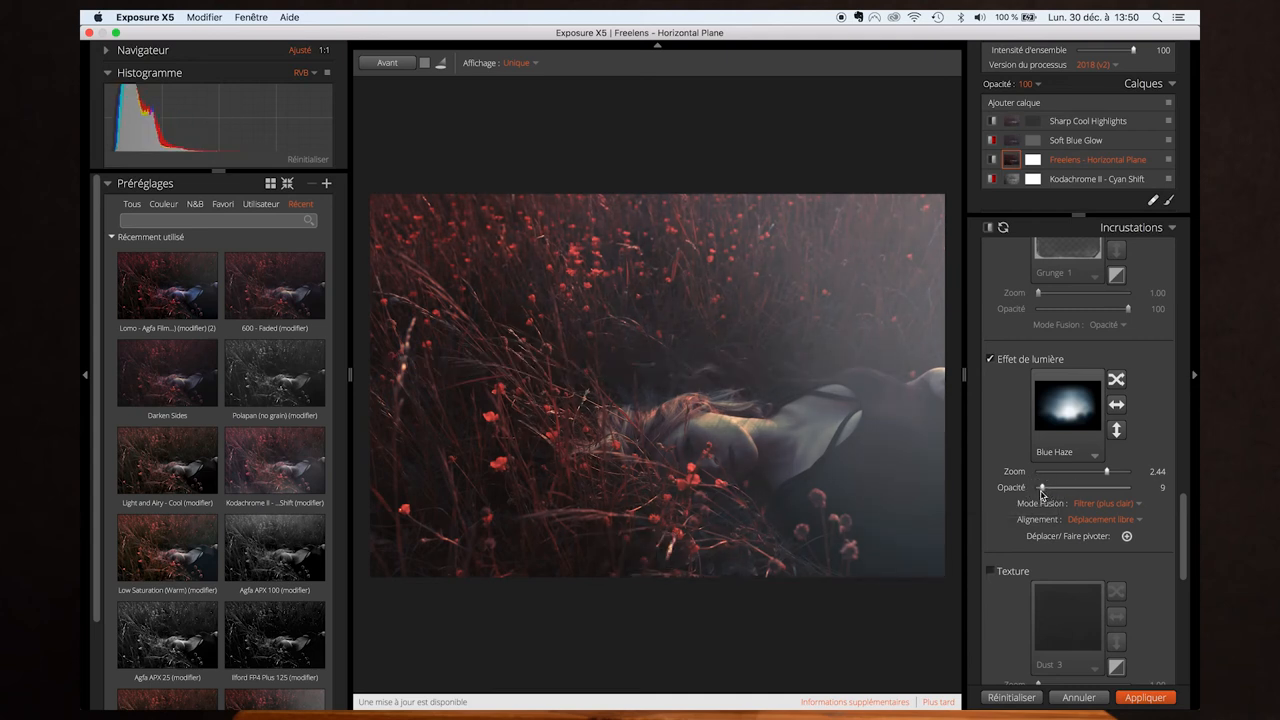
left_click_drag(1044, 488, 1048, 488)
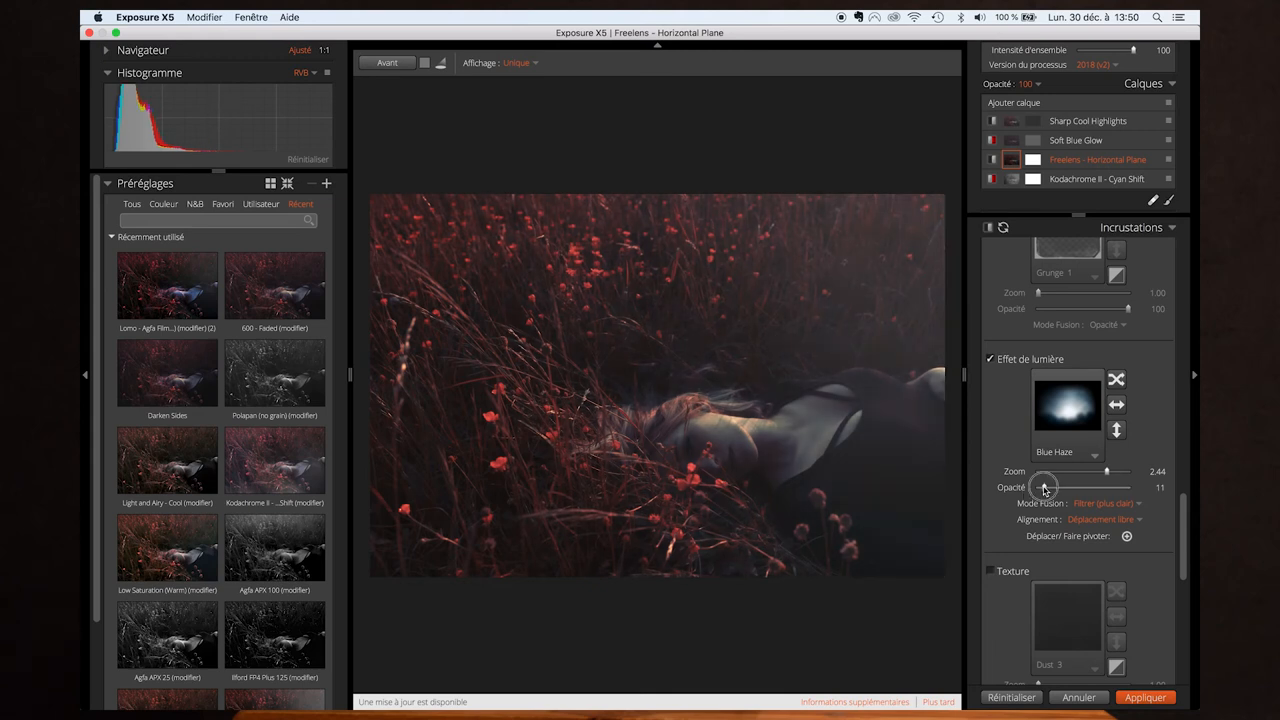
left_click_drag(1044, 488, 1056, 488)
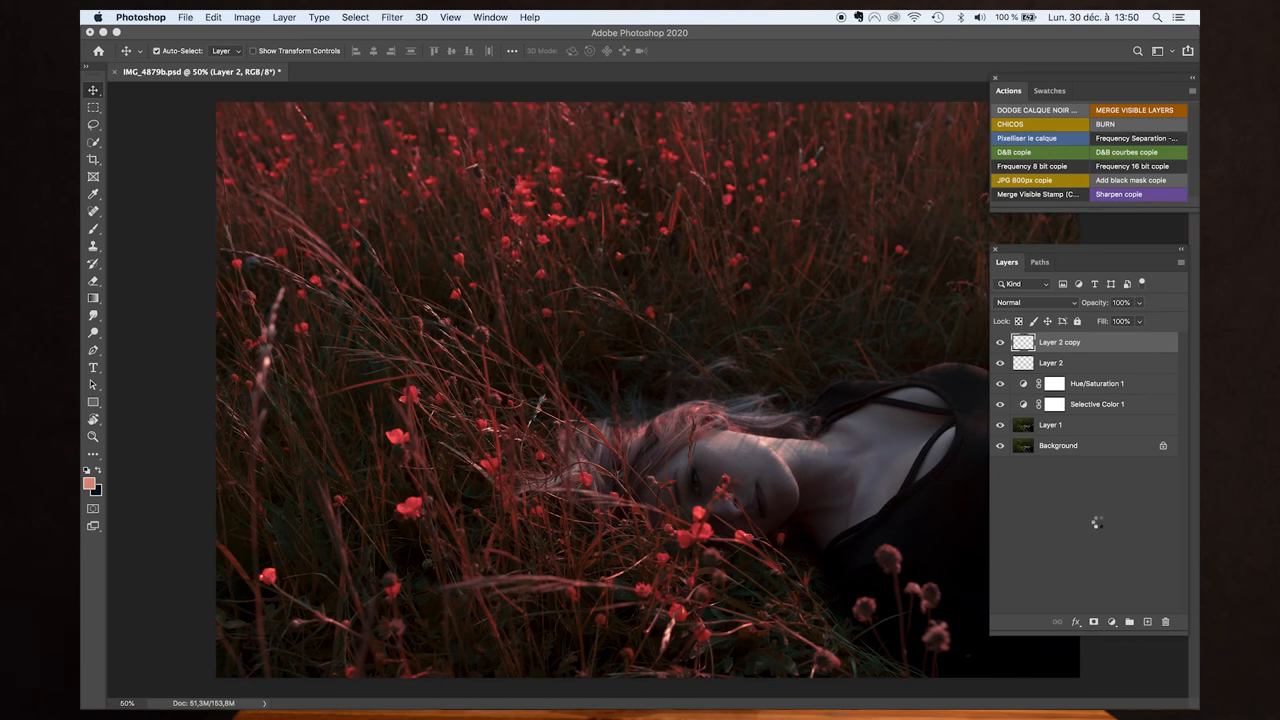
mouse_move(1098, 520)
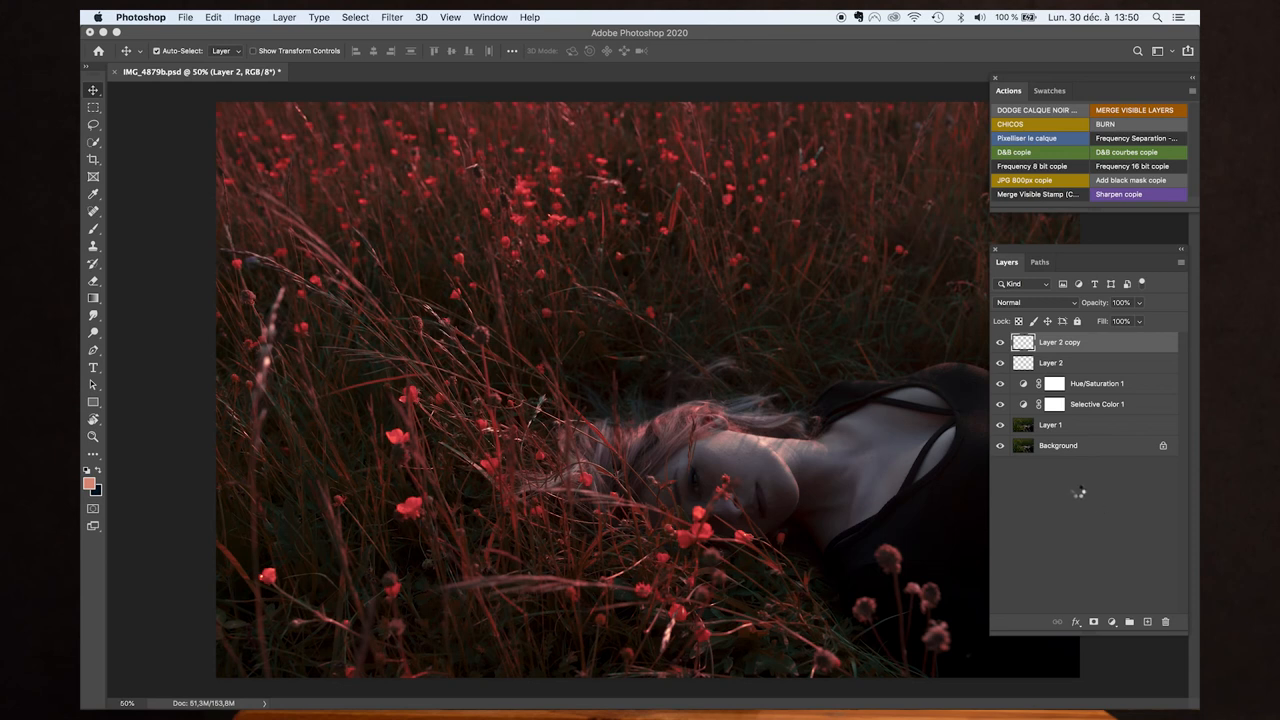
mouse_move(1078, 492)
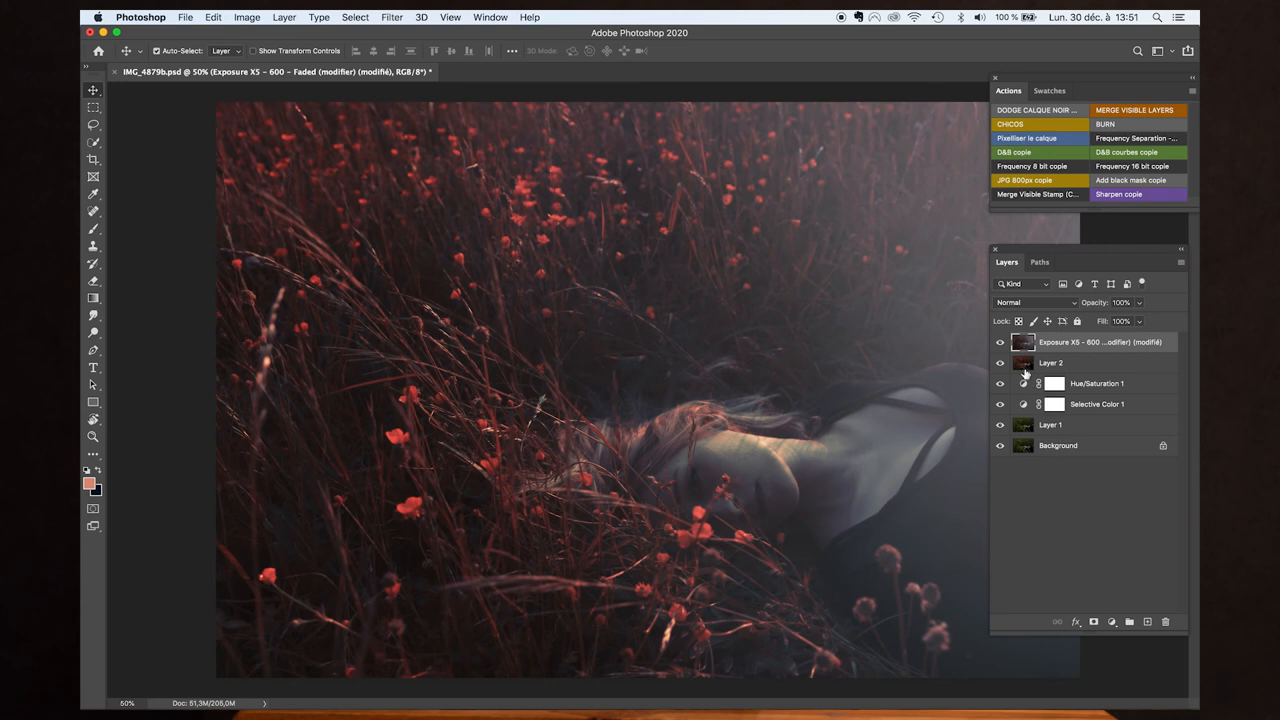
Step: Toggle the Exposure X5 haze layer's visibility off and on to compare before and after
left_click(1000, 342)
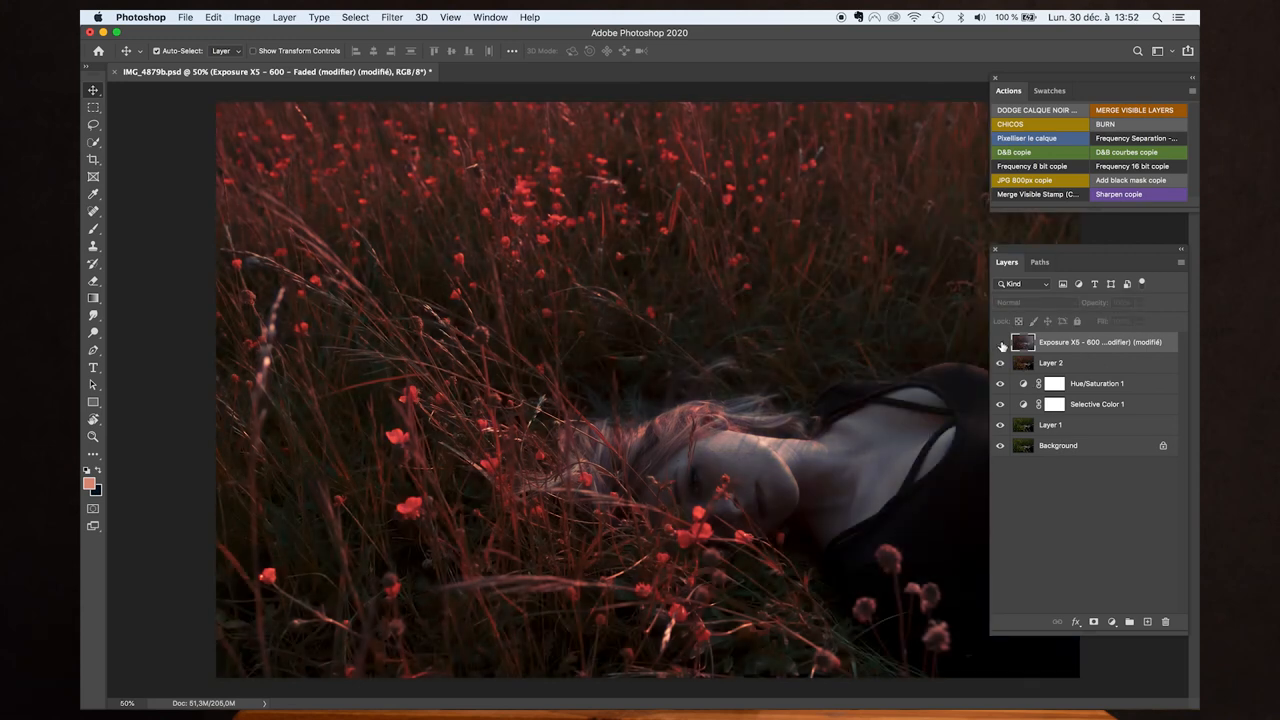
left_click(1000, 342)
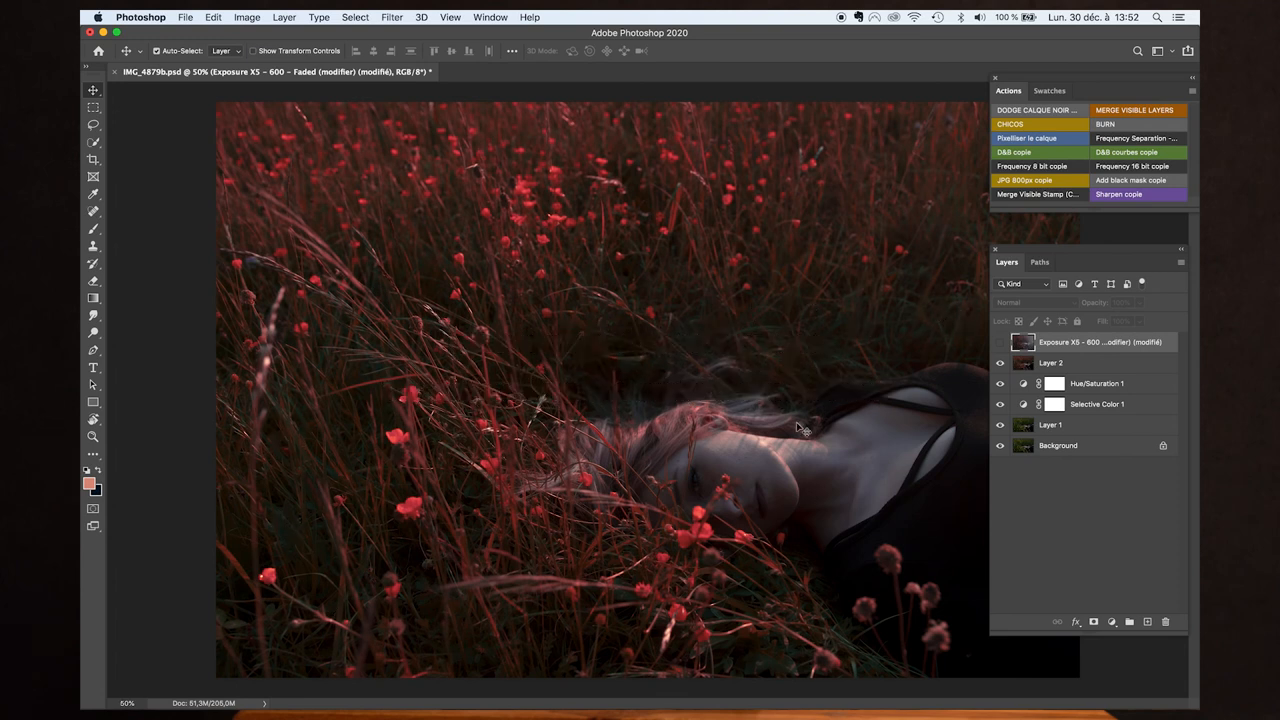
mouse_move(810, 338)
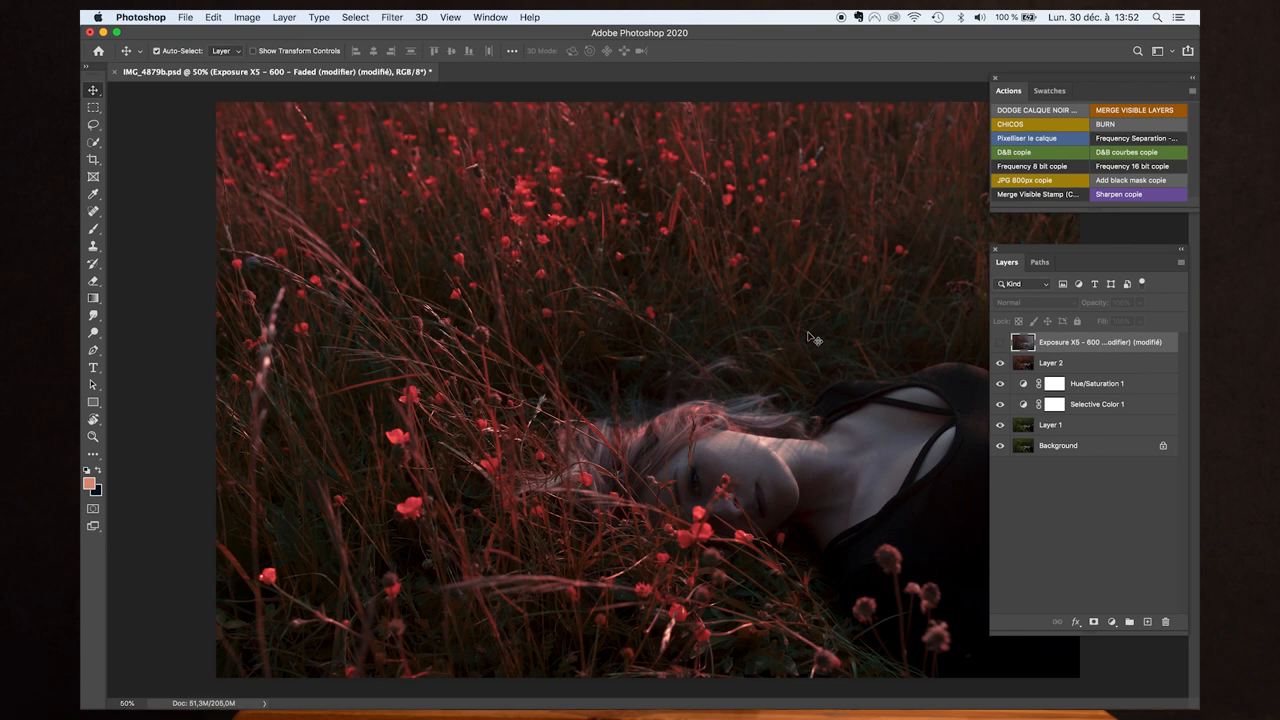
left_click(1000, 342)
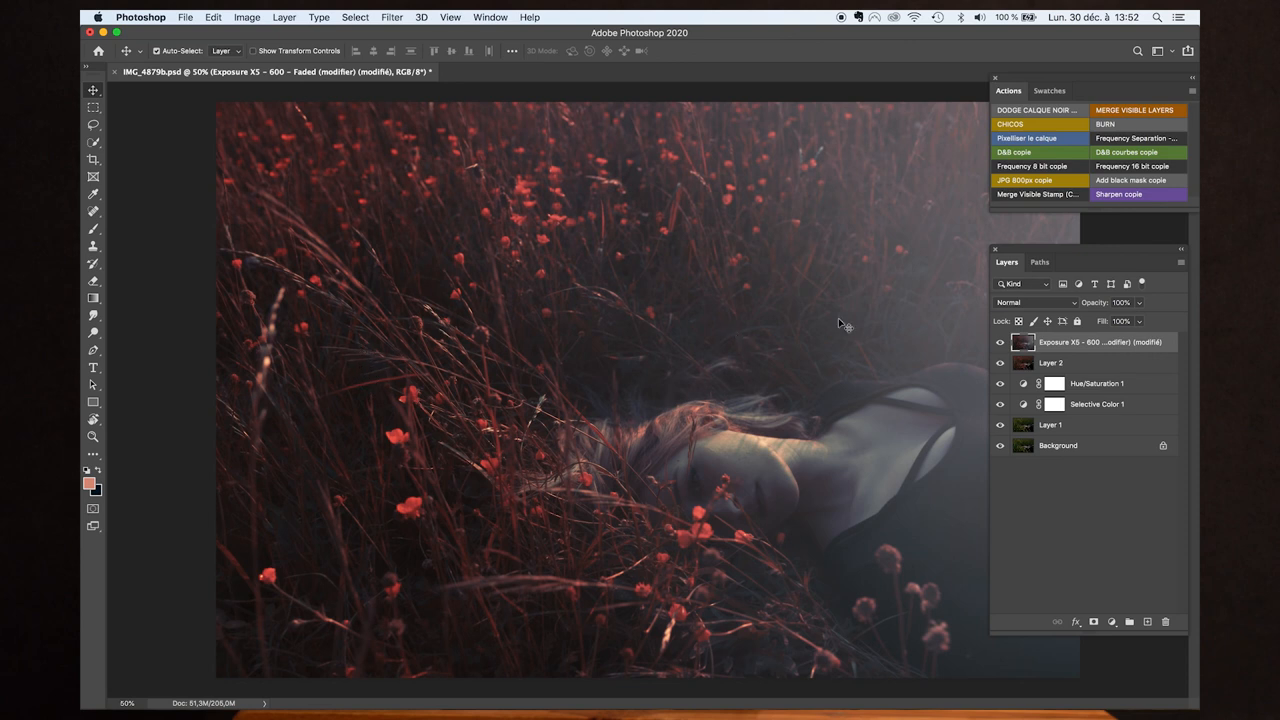
mouse_move(904, 336)
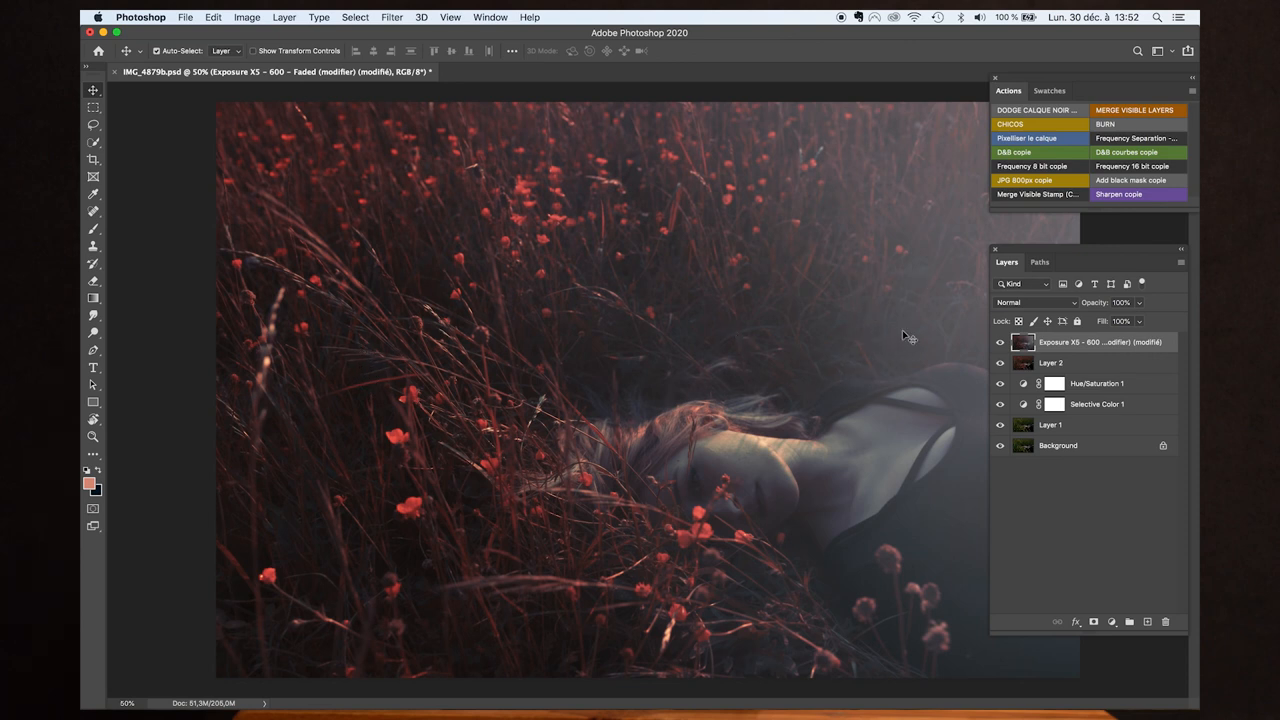